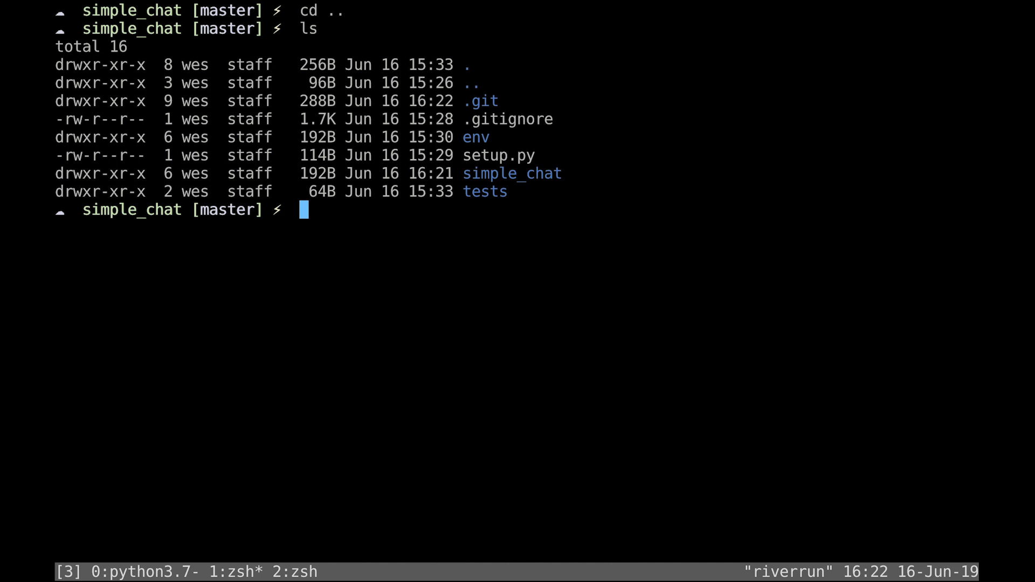
Start vim on a new Dockerfile in the simple_chat project root.
{"action": "type", "text": "vim D"}
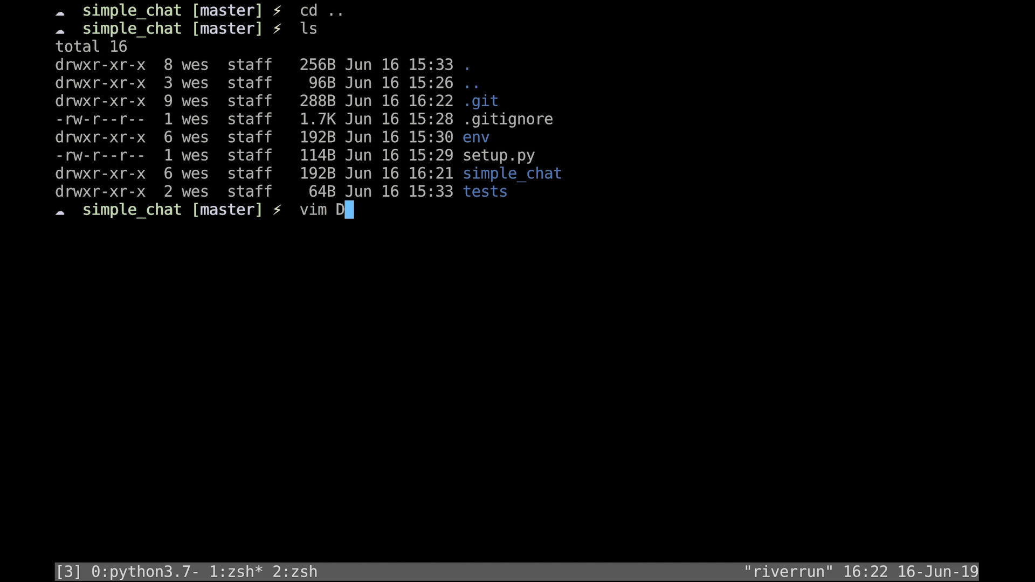
{"action": "type", "text": "ocker"}
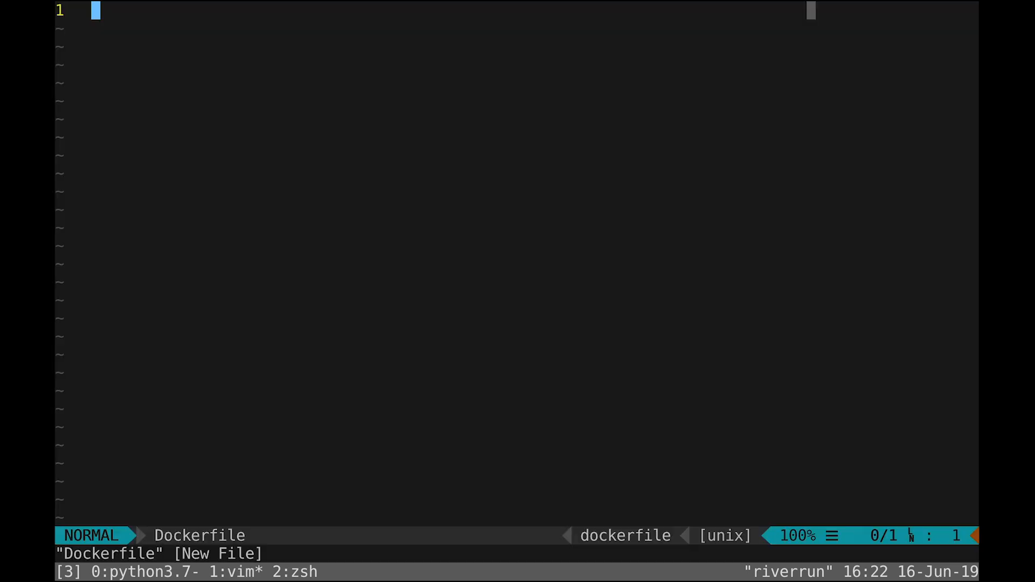
Write the base image line FROM python:3.7-alpine3.9.
{"action": "type", "text": "FROM pytho"}
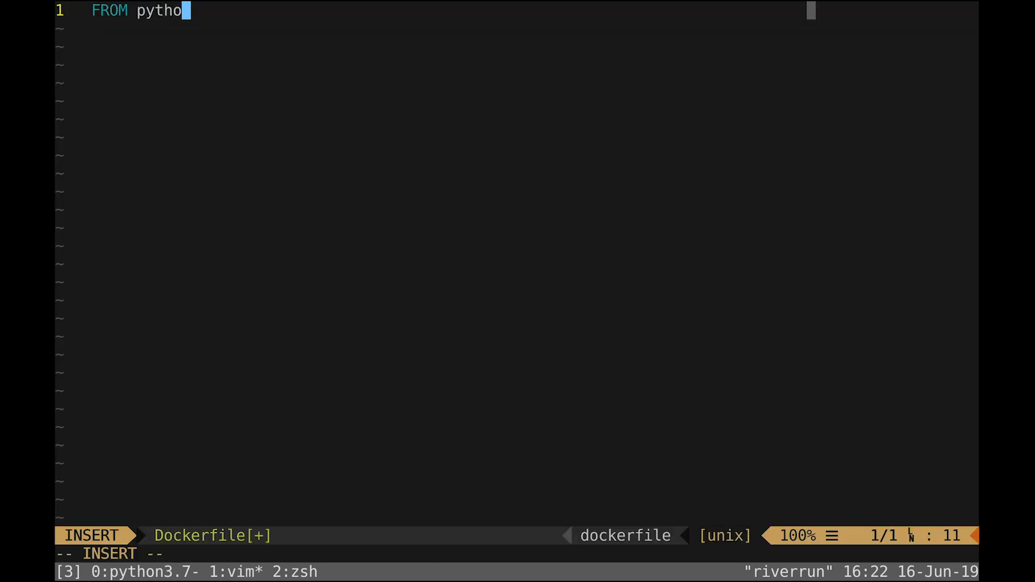
{"action": "type", "text": "n:3.7"}
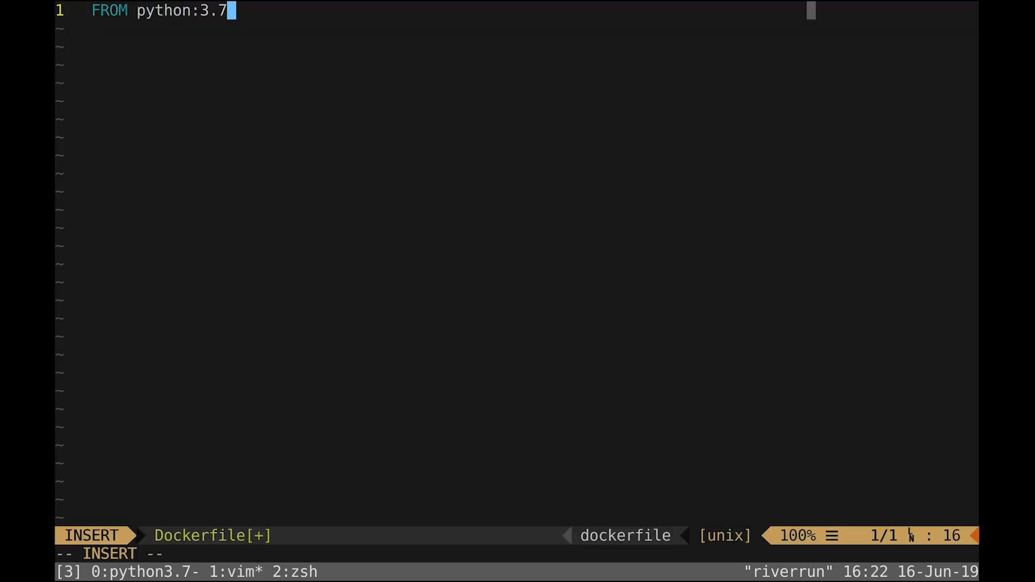
{"action": "type", "text": "-alpine3.9"}
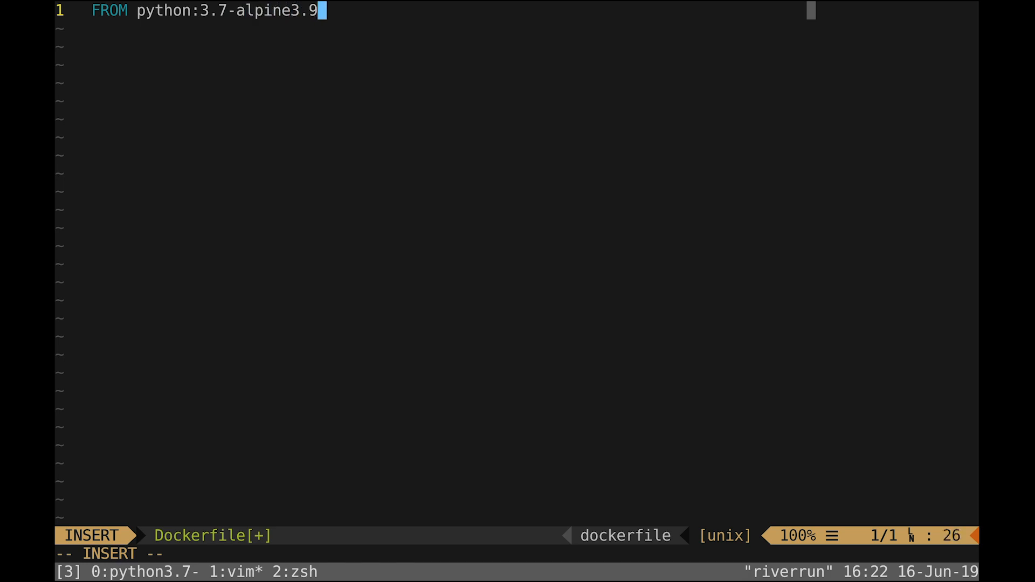
{"action": "key", "text": "Enter"}
{"action": "type", "text": "RUN apk"}
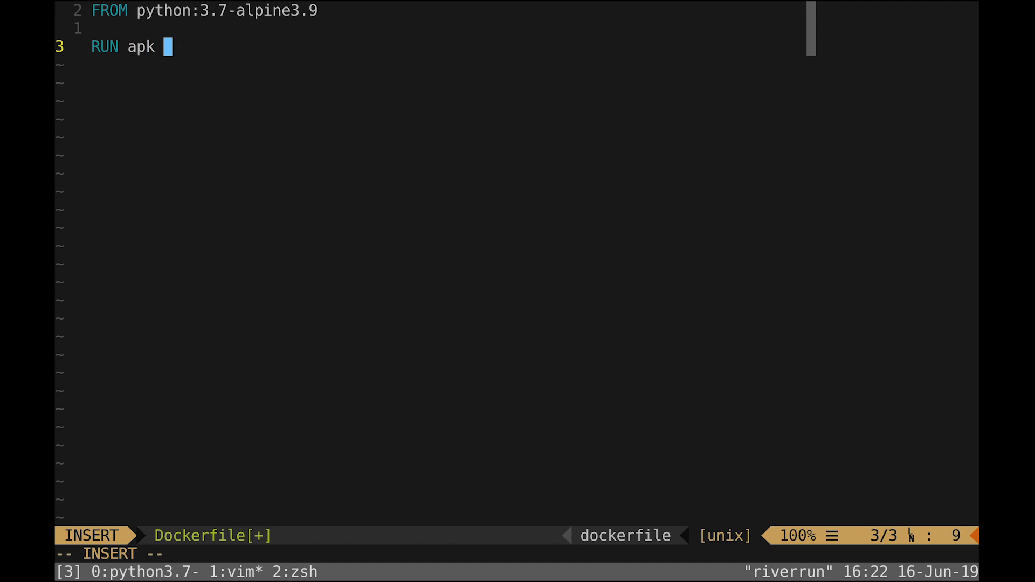
Write RUN apk update && apk add bash build-base python3-dev libffi-dev.
{"action": "type", "text": "udate"}
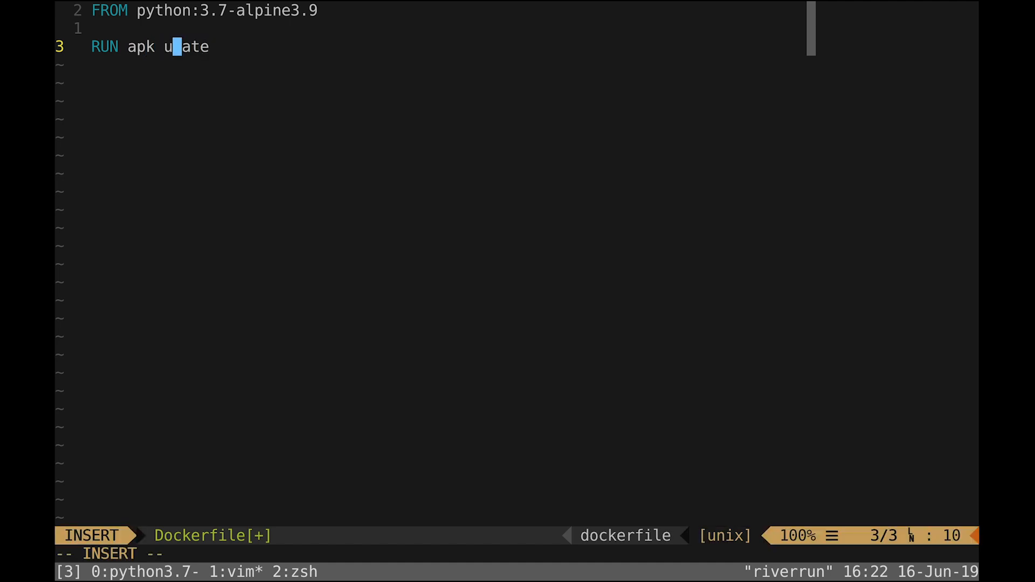
{"action": "type", "text": "pd"}
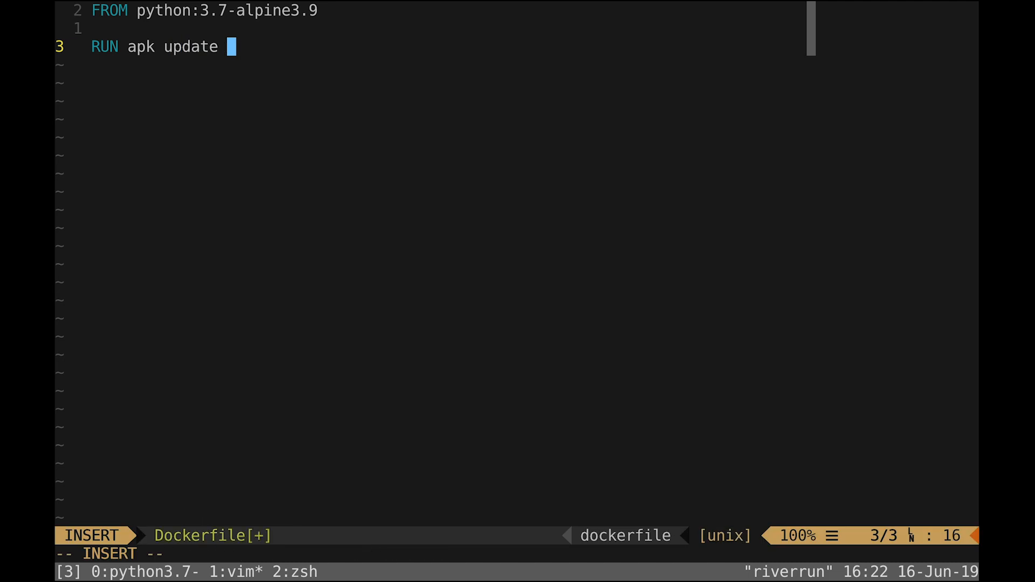
{"action": "type", "text": "&& apk add"}
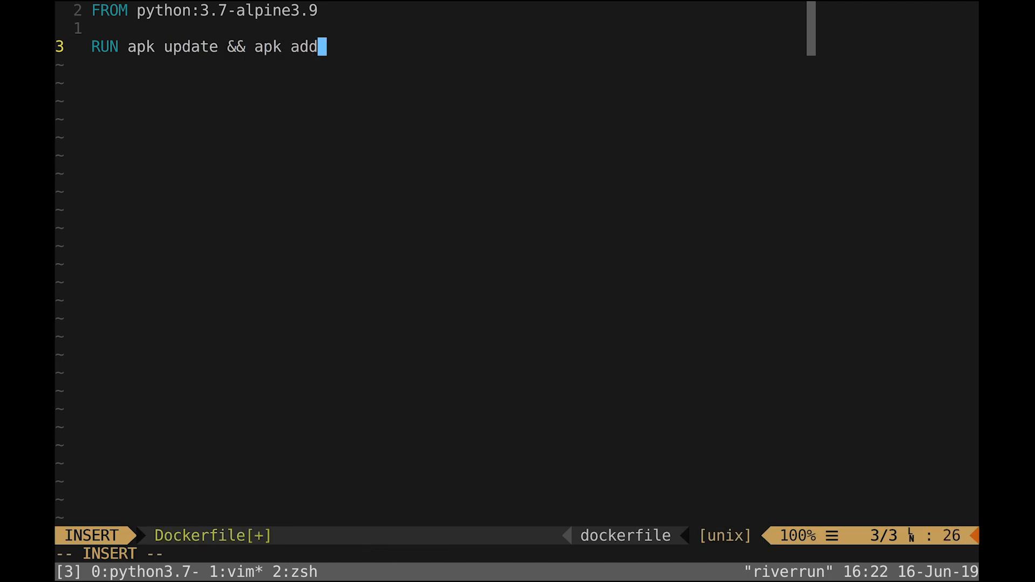
{"action": "type", "text": "bash build=b"}
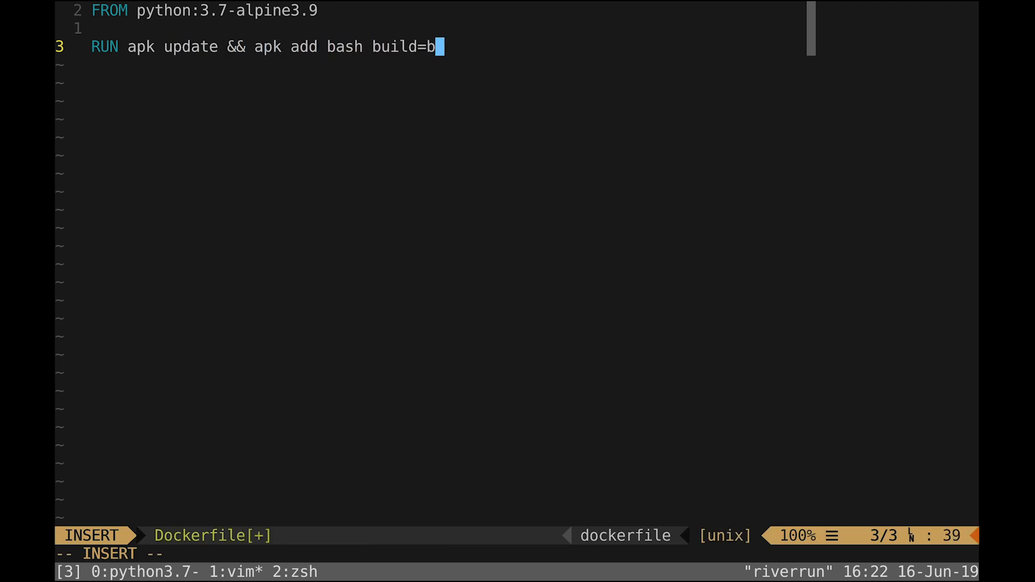
{"action": "key", "text": "BackSpace"}
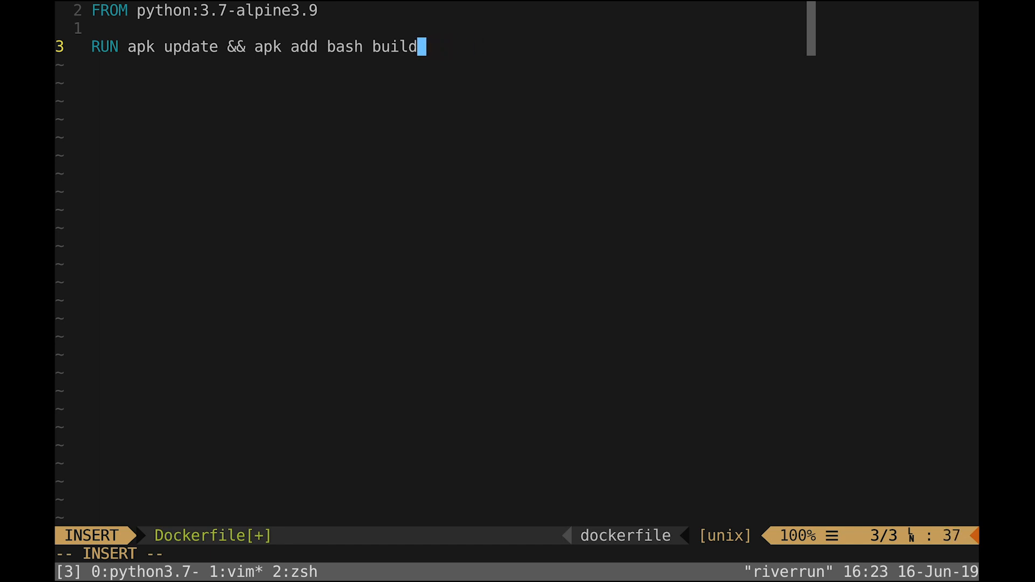
{"action": "type", "text": "-base python"}
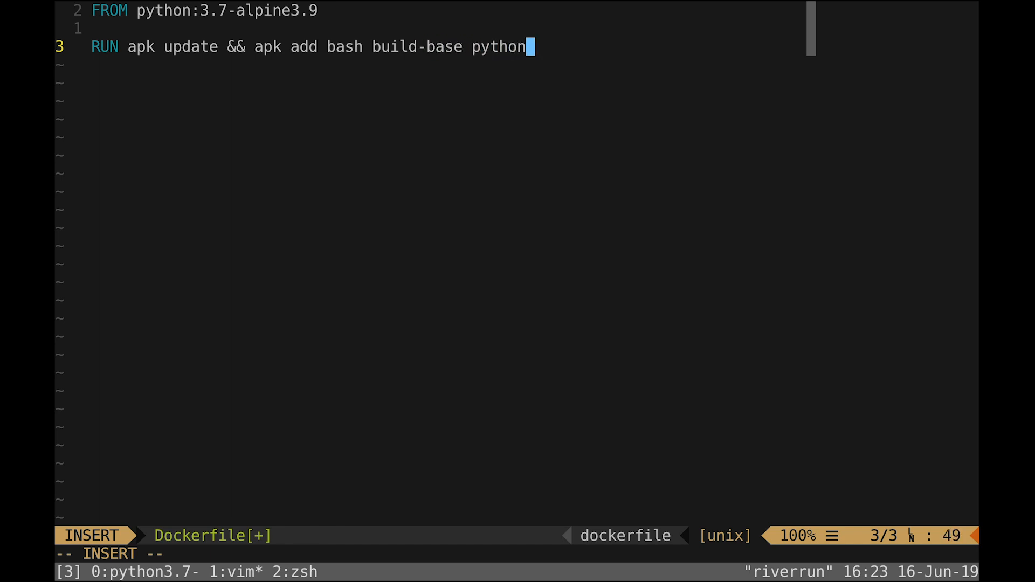
{"action": "type", "text": "3-dev"}
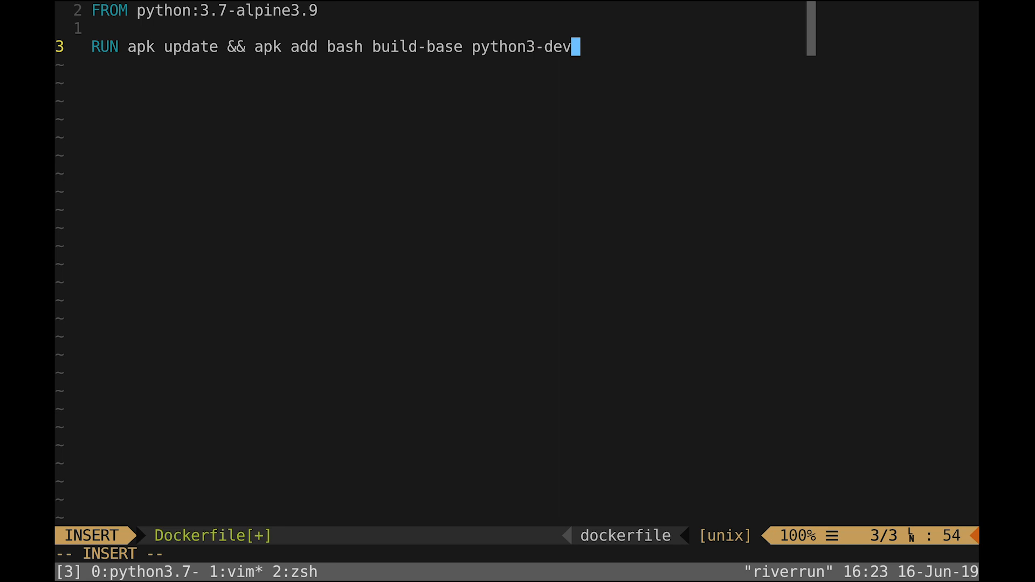
{"action": "type", "text": "libffi-"}
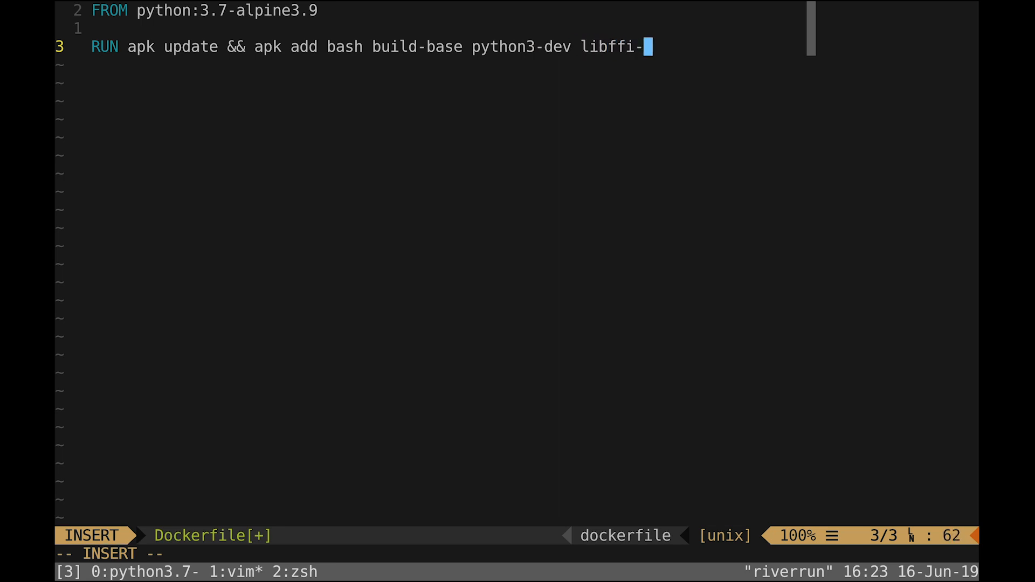
{"action": "type", "text": "dev"}
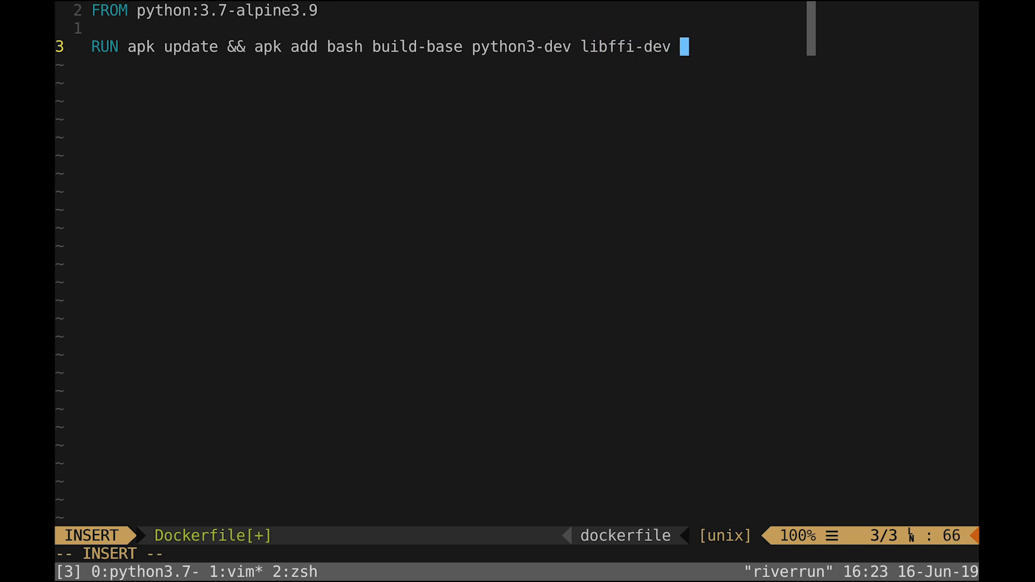
{"action": "key", "text": "BackSpace"}
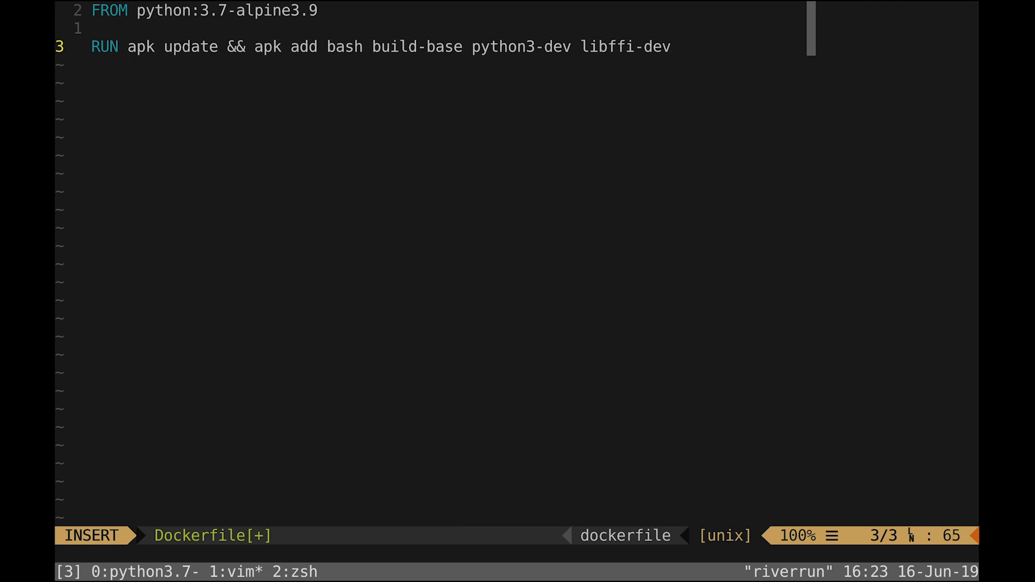
Add WORKDIR /app and COPY . ./ lines, then begin a new instruction below.
{"action": "type", "text": "WR"}
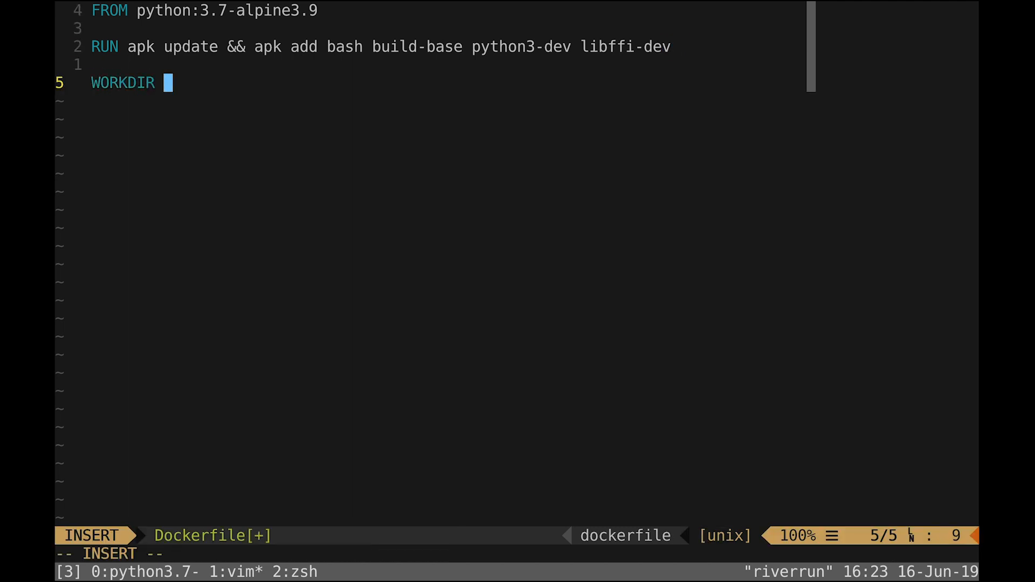
{"action": "type", "text": "/app"}
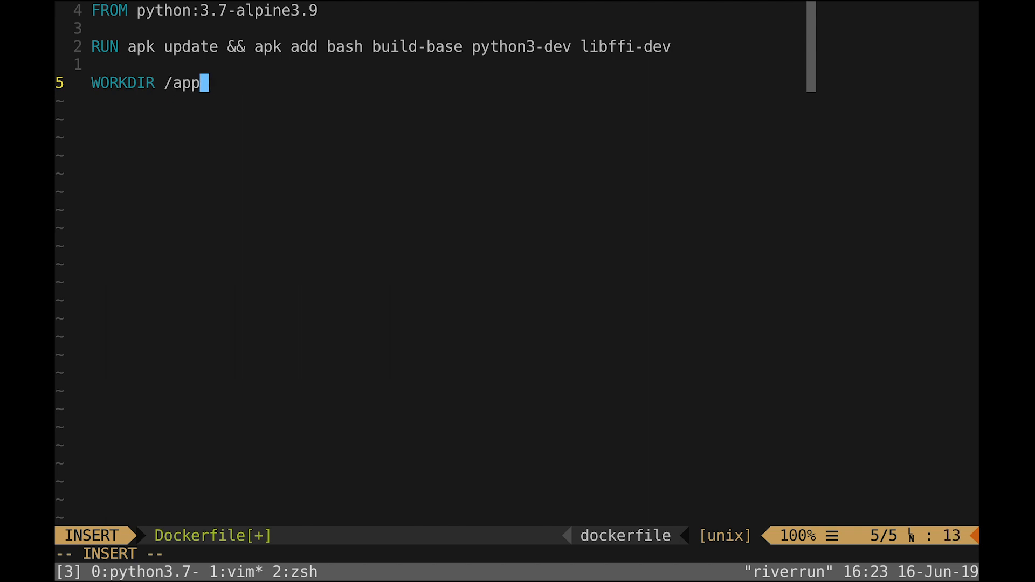
{"action": "type", "text": "COPY . ."}
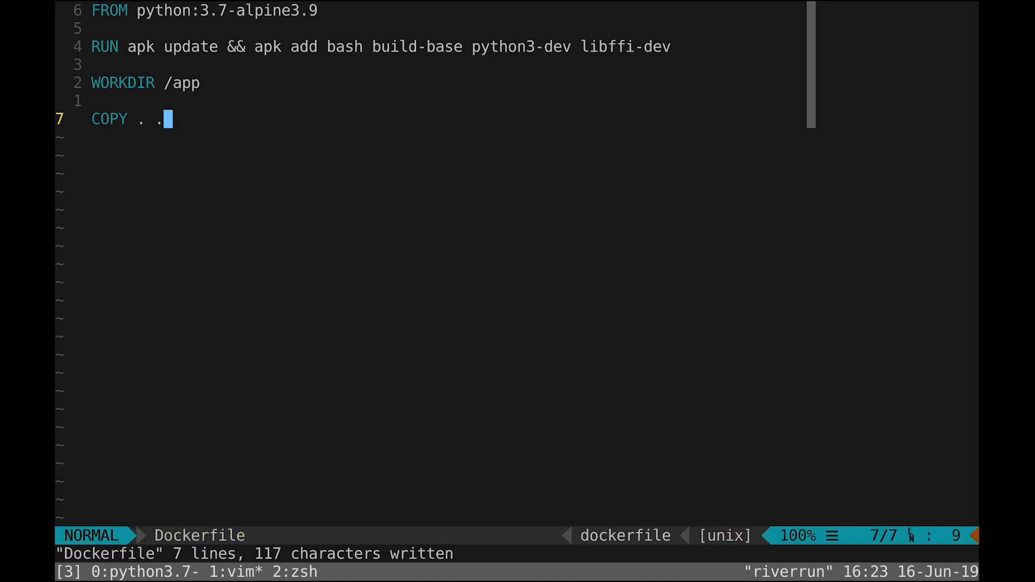
{"action": "key", "text": "Escape"}
{"action": "type", "text": "RUN"}
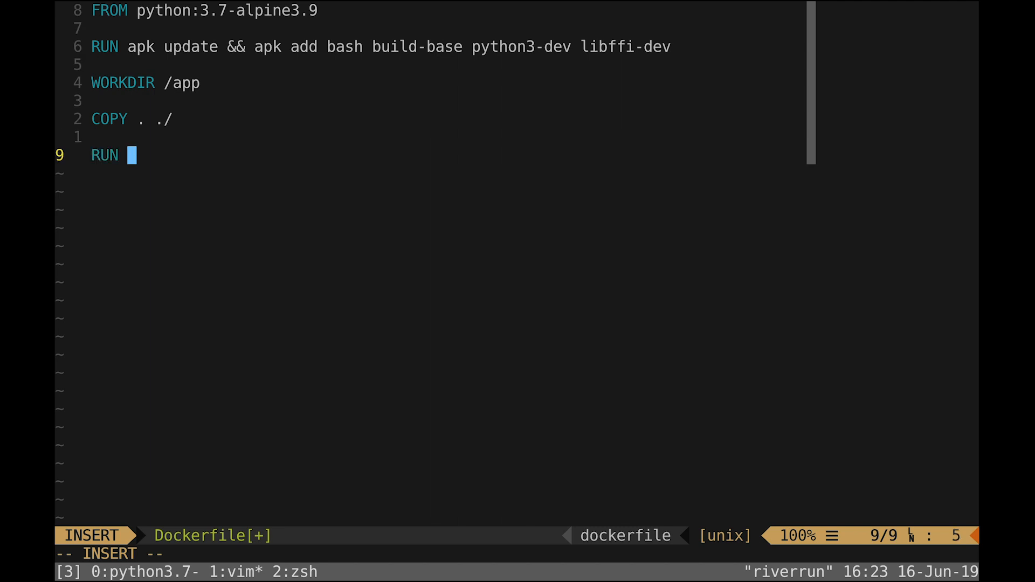
Save the Dockerfile and add RUN pip install -r requirements.txt.
{"action": "key", "text": "Escape"}
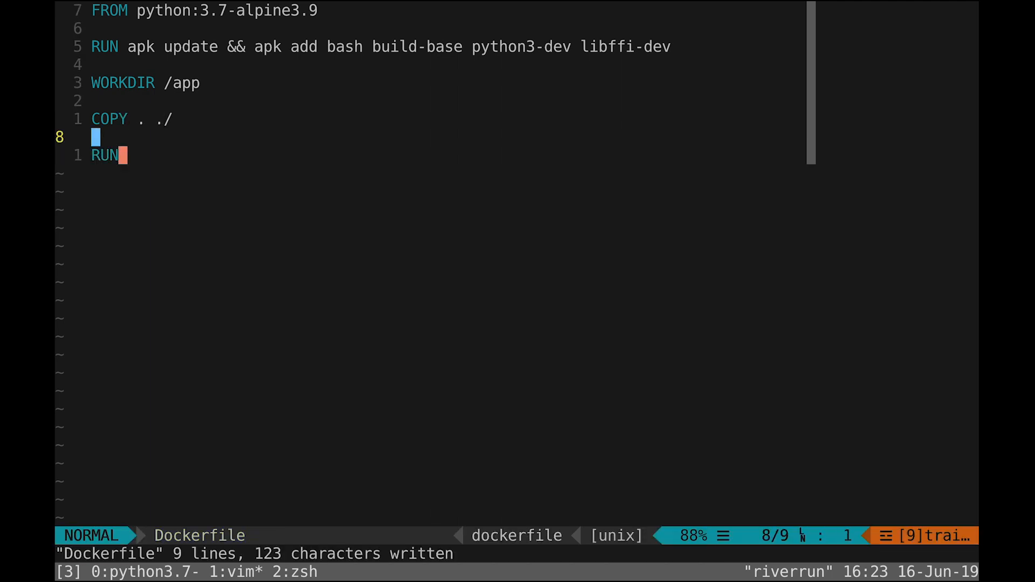
{"action": "type", "text": "p"}
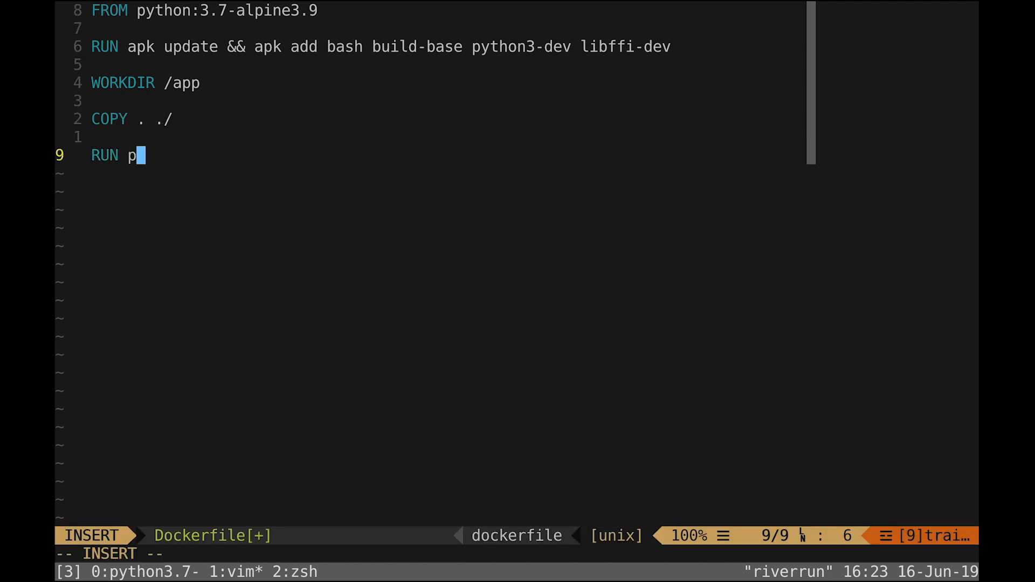
{"action": "type", "text": "ip install -"}
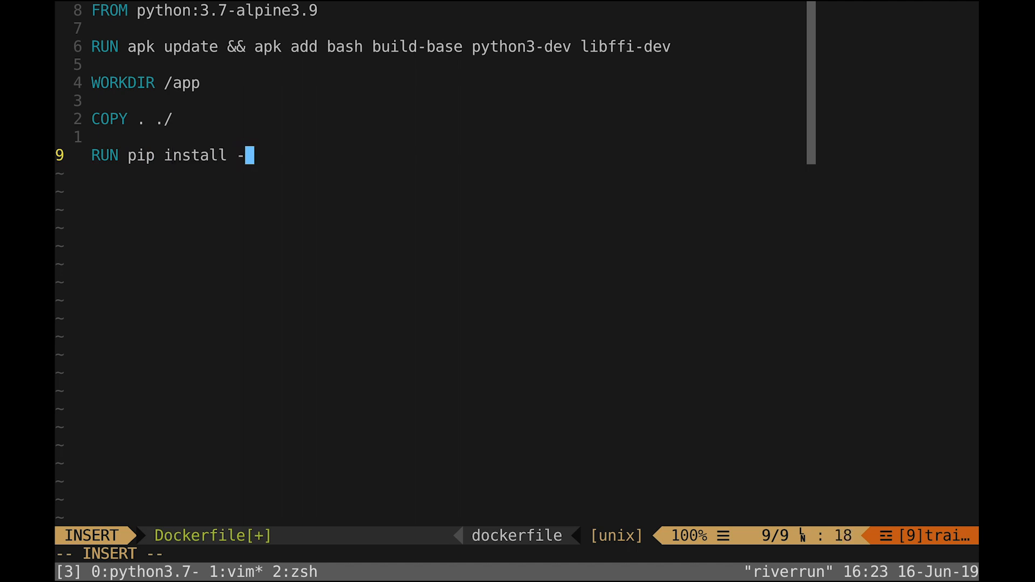
{"action": "type", "text": "r requirements.txt"}
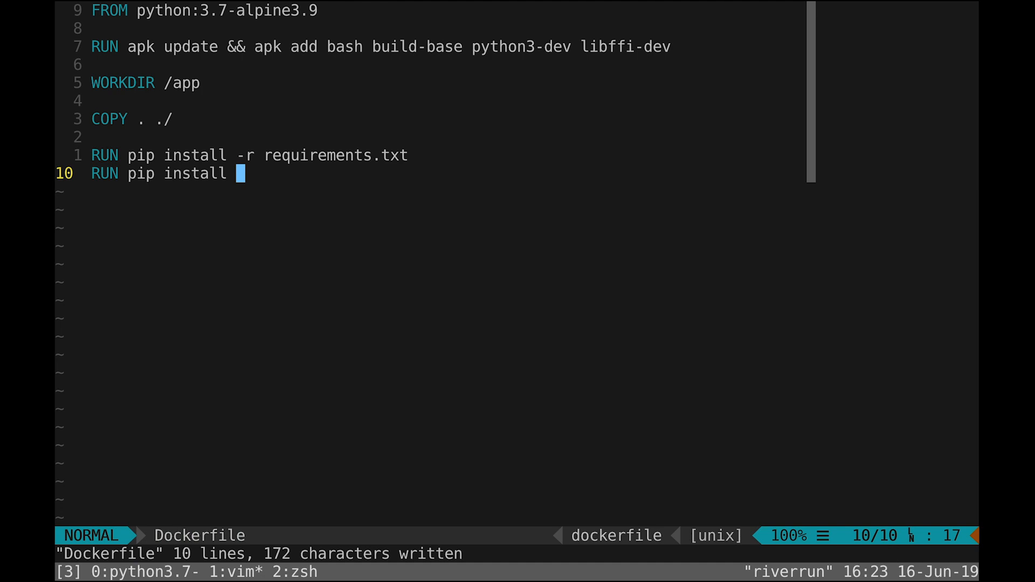
{"action": "mouse_move", "coordinate": [192, 186]}
{"action": "type", "text": "RUN"}
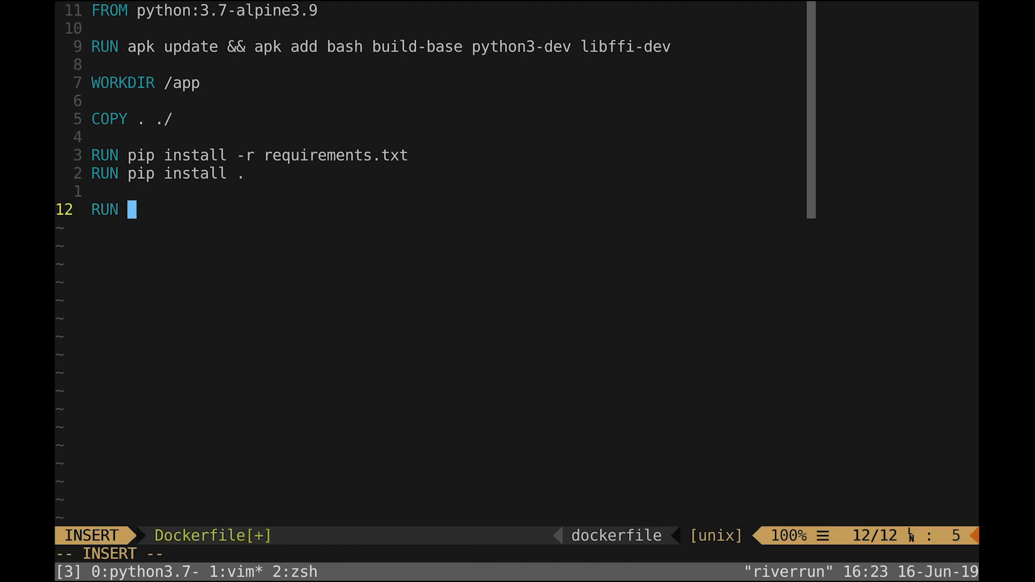
Add RUN chmod +x ./run.sh and ENTRYPOINT ./run.sh, then save and quit.
{"action": "type", "text": "chmod + x"}
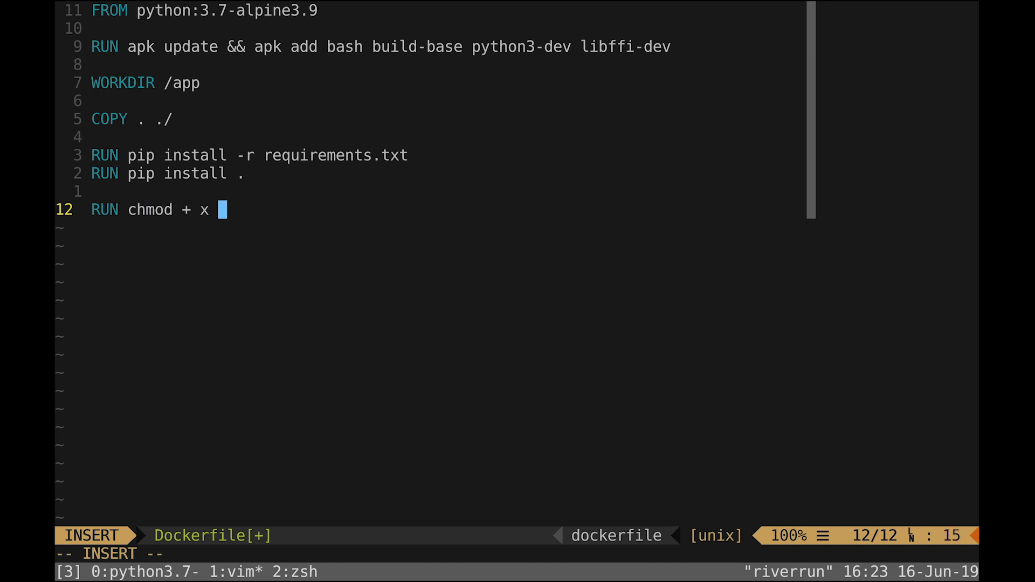
{"action": "type", "text": "./run.sh"}
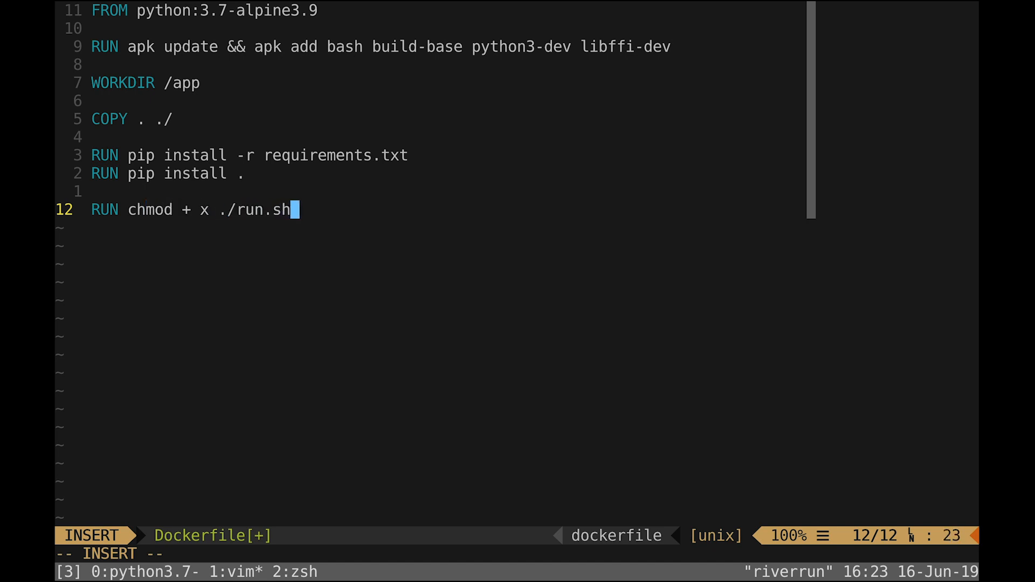
{"action": "key", "text": "Escape"}
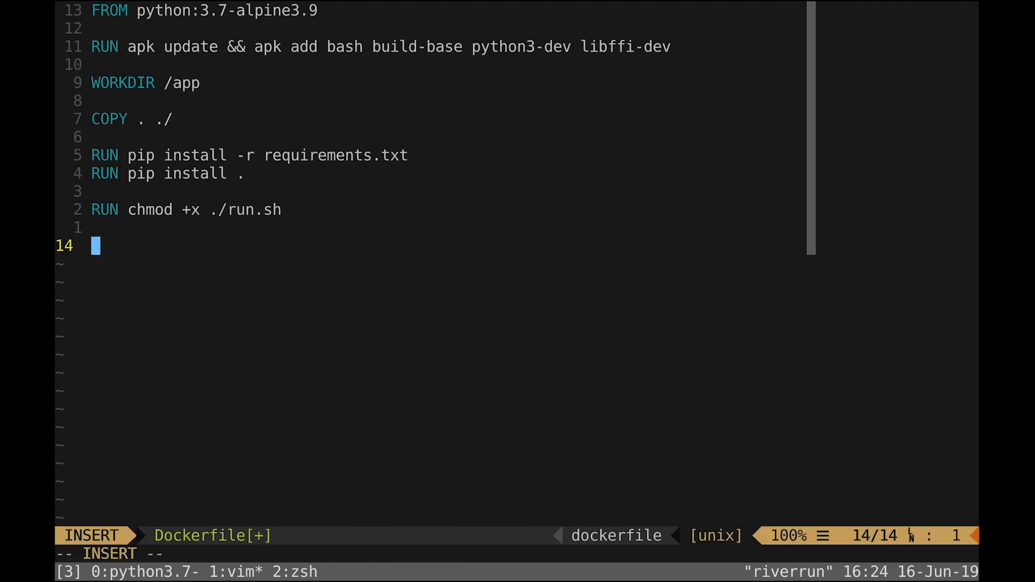
{"action": "type", "text": "ENTRYPOINT"}
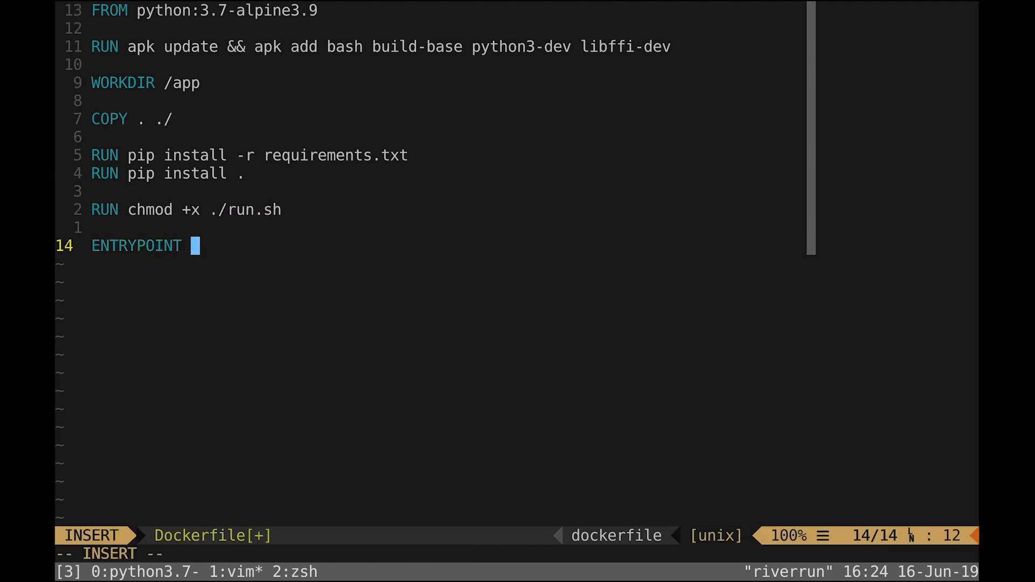
{"action": "type", "text": "./run.sh"}
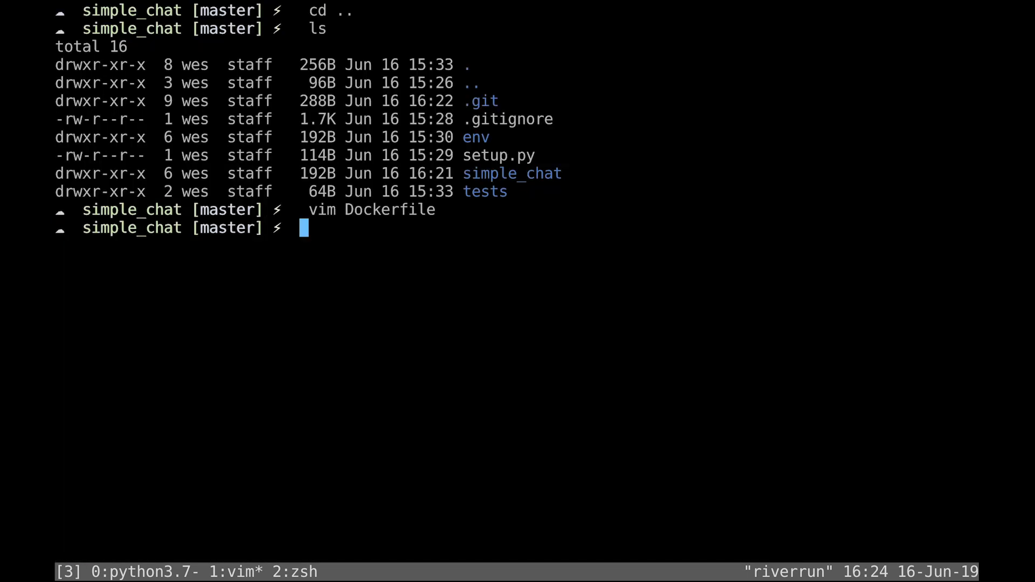
Start vim on a new run.sh file in the project folder.
{"action": "type", "text": "vim"}
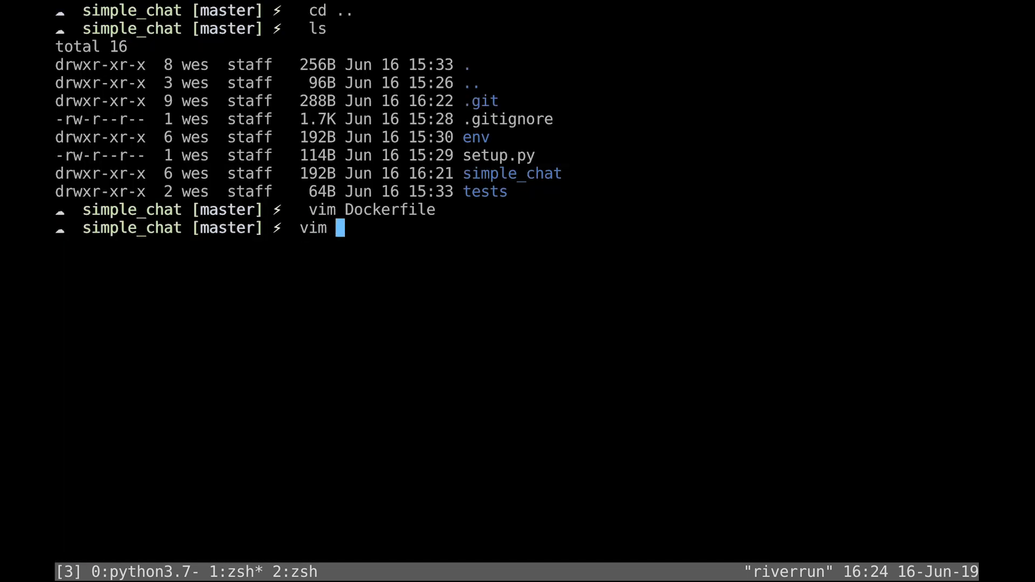
{"action": "type", "text": "run.sh"}
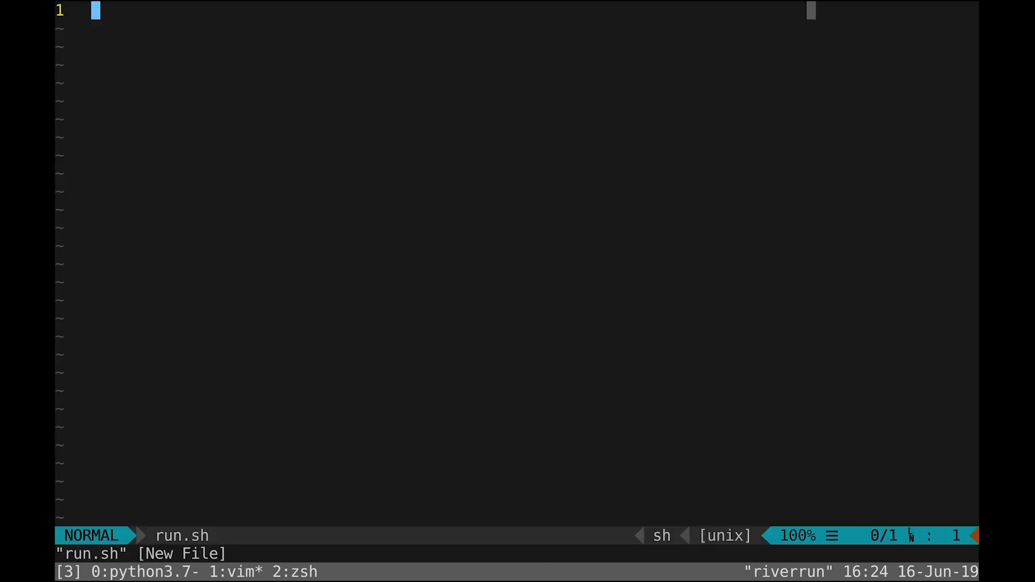
Write the shebang line #!/usr/bin/env bash.
{"action": "type", "text": "#!/ur/b"}
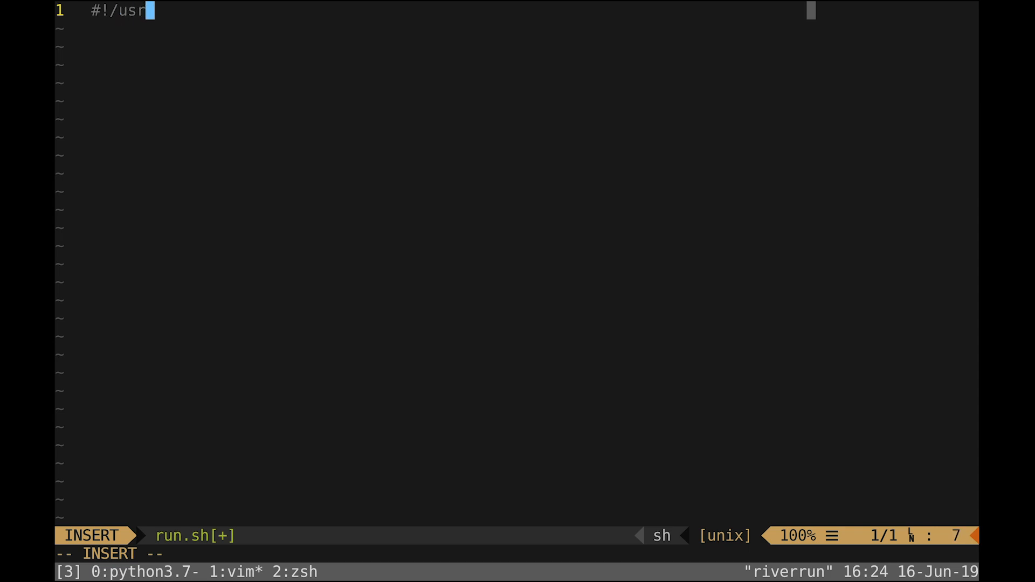
{"action": "type", "text": "/b"}
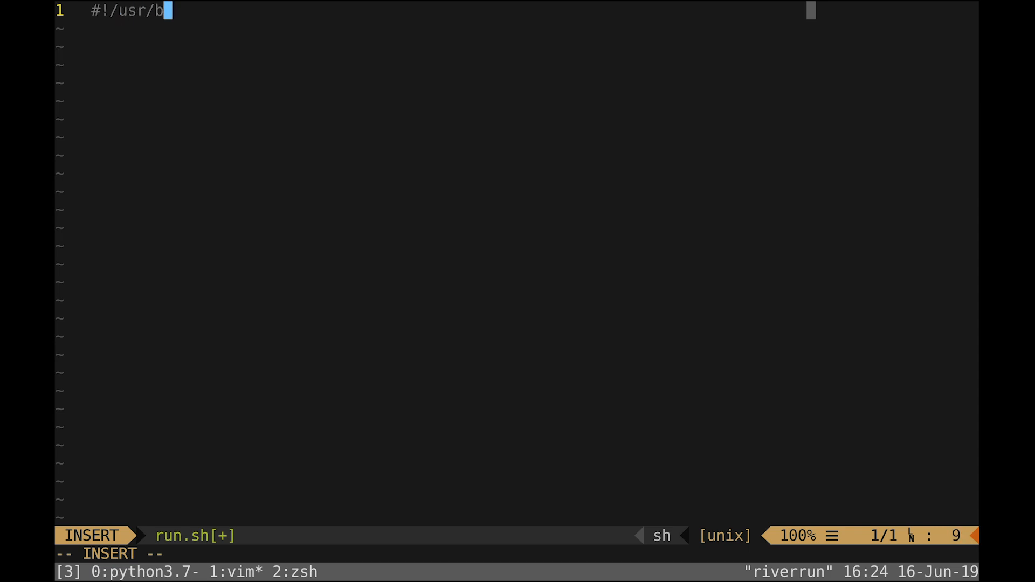
{"action": "type", "text": "in/env bash"}
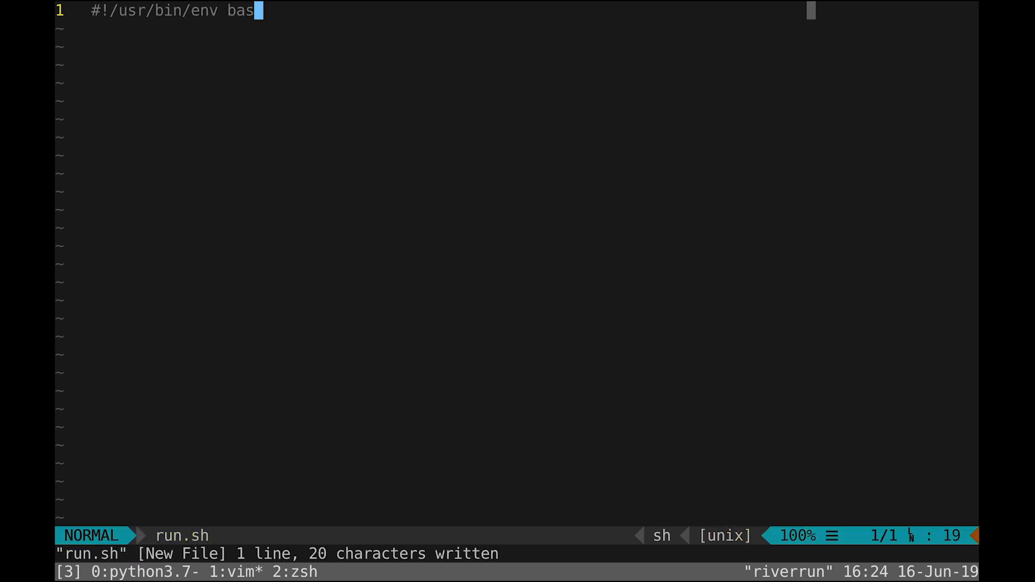
Add python -u ./simple_chat/server.py, then save and quit run.sh.
{"action": "type", "text": "python -u ."}
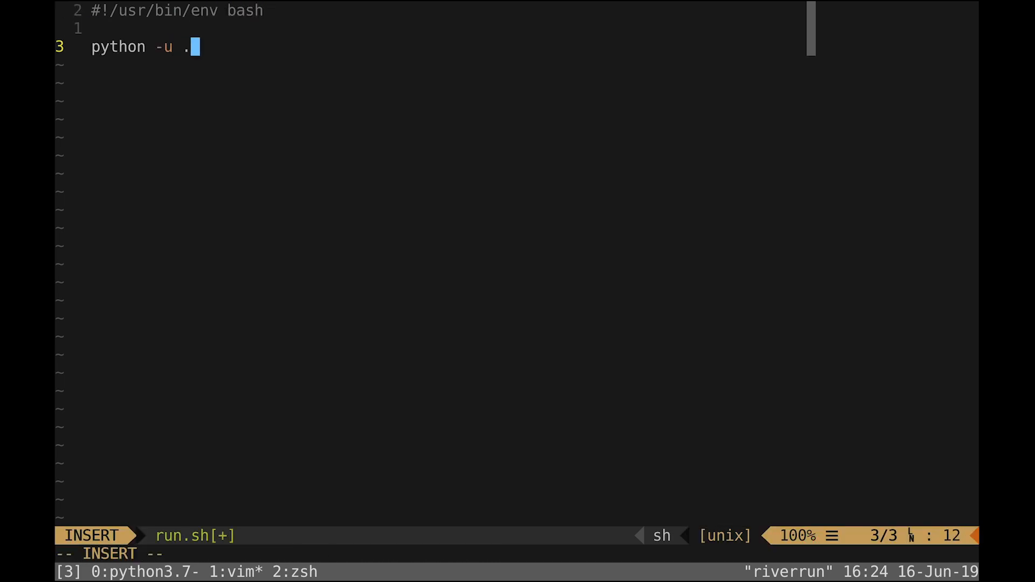
{"action": "type", "text": "/simple"}
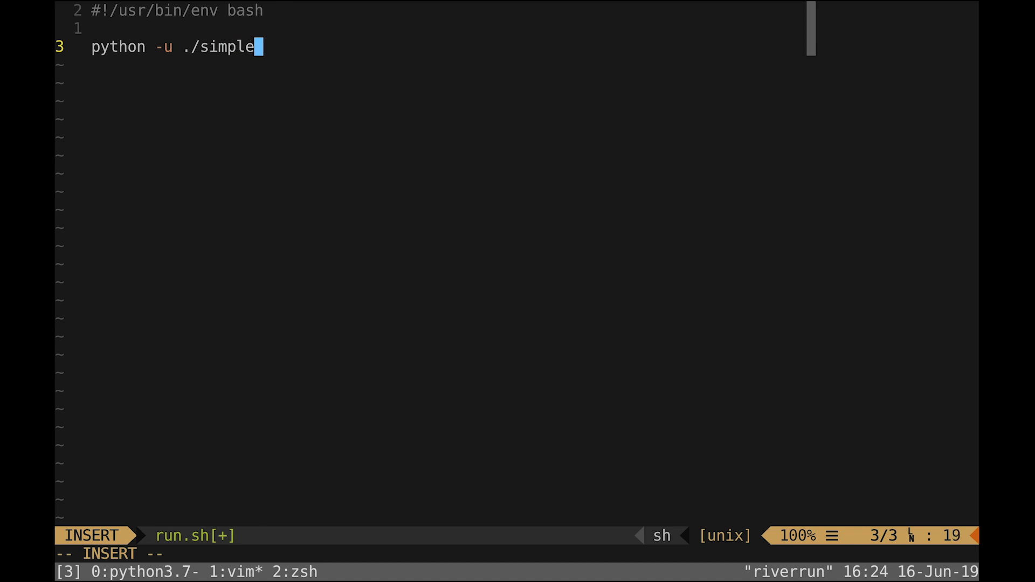
{"action": "type", "text": "_chat"}
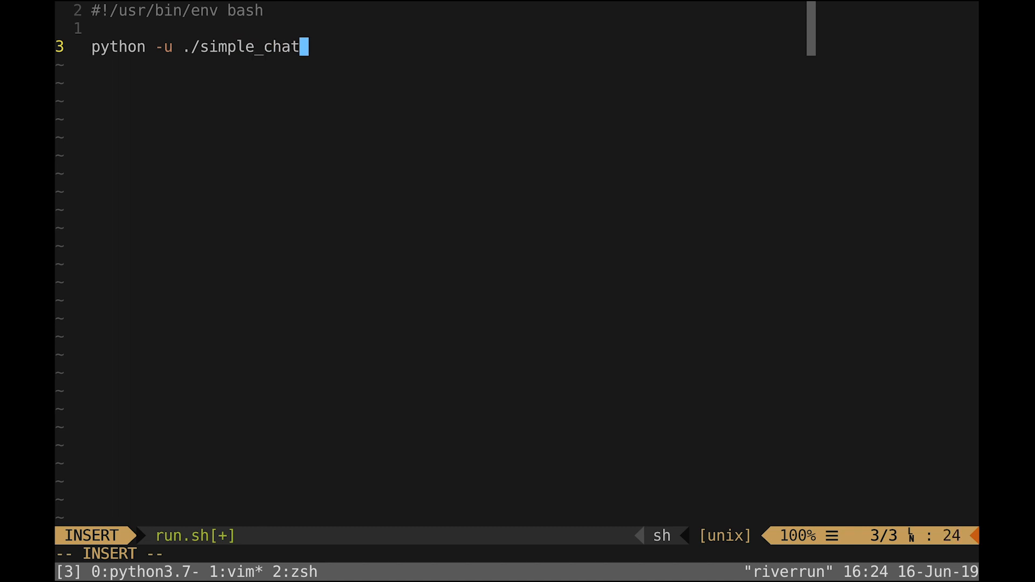
{"action": "type", "text": "/server.py"}
{"action": "left_click", "coordinate": [516, 553]}
{"action": "type", "text": ":w"}
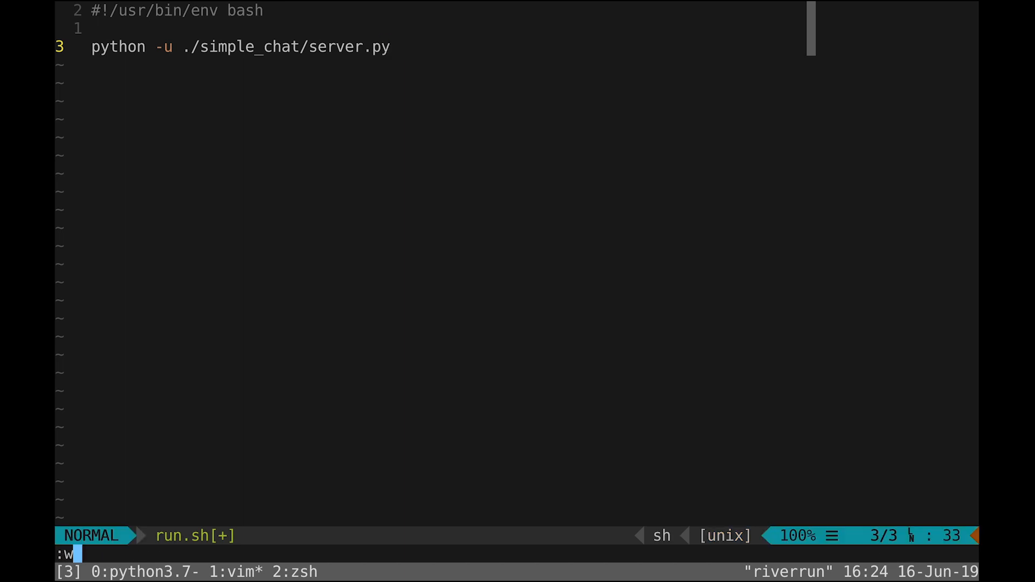
{"action": "type", "text": "q"}
{"action": "type", "text": "ls"}
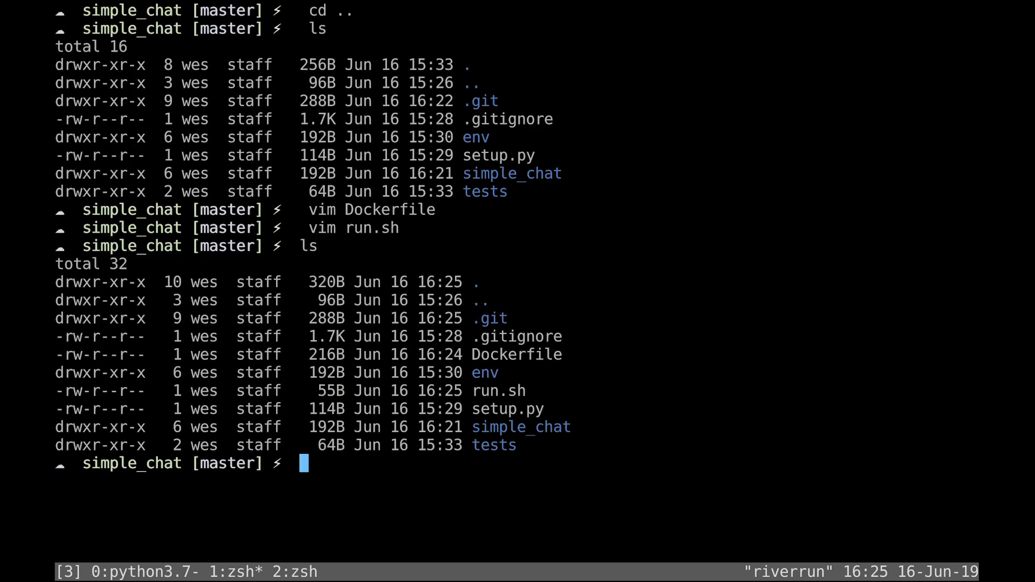
Move into the simple_chat package folder and start vim on client.py.
{"action": "type", "text": "cd simple_chat"}
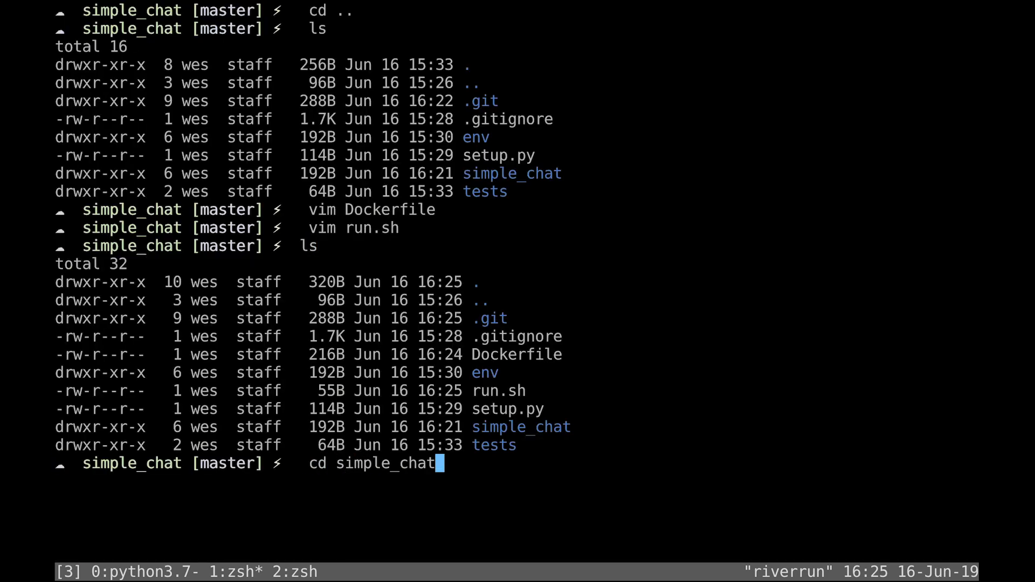
{"action": "key", "text": "Enter"}
{"action": "type", "text": "v"}
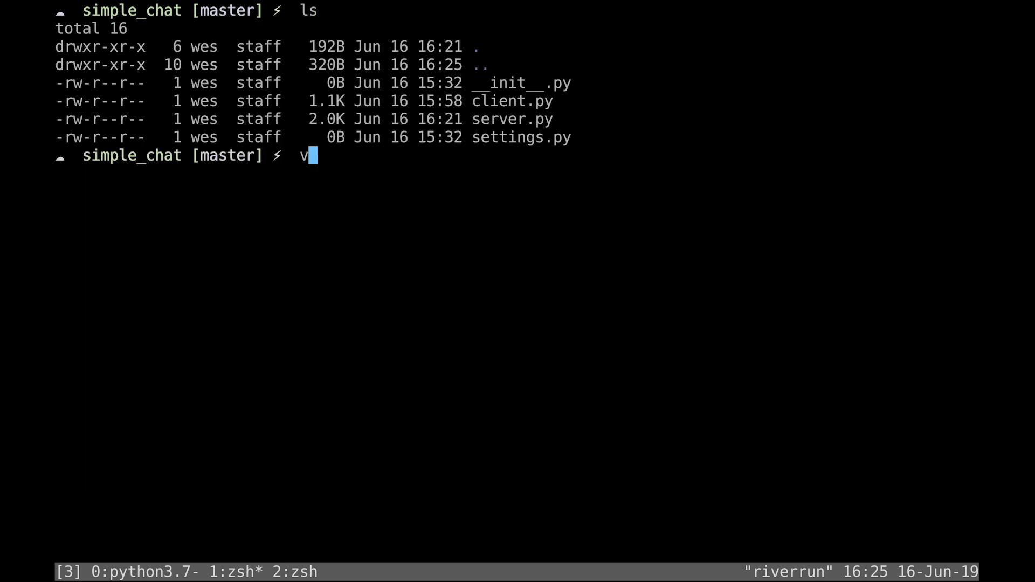
{"action": "type", "text": "im"}
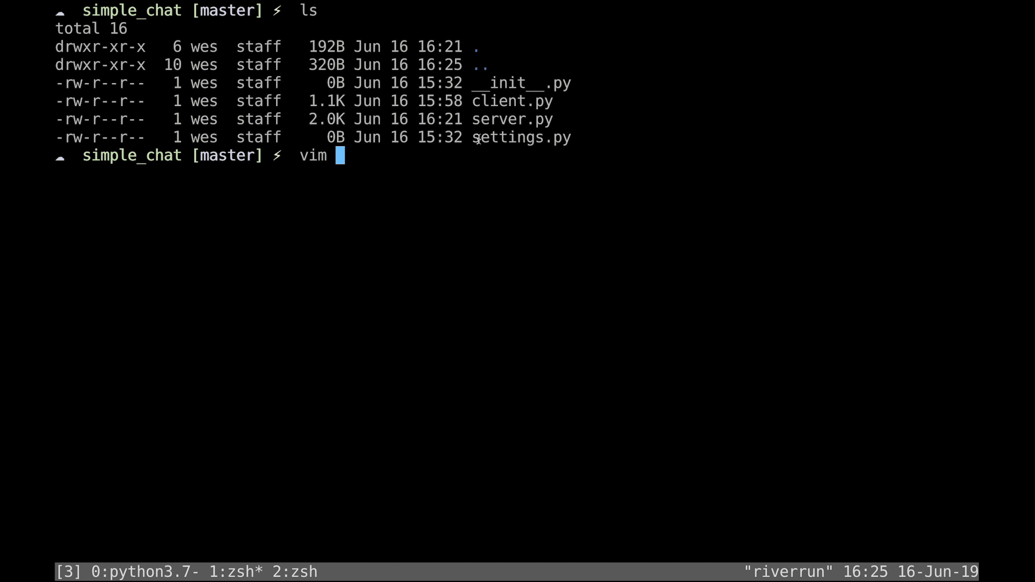
{"action": "type", "text": "j"}
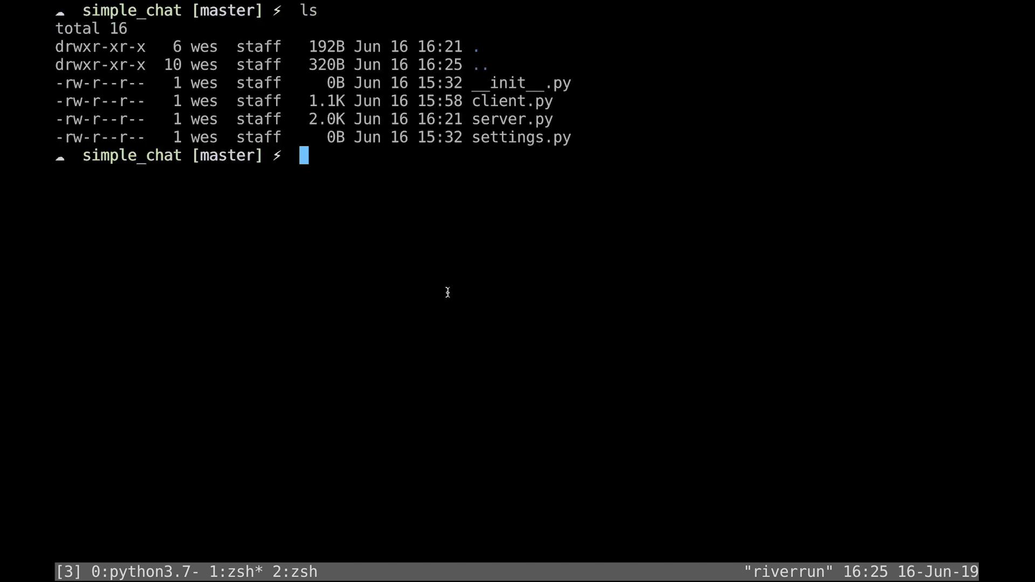
{"action": "type", "text": "vim client.py"}
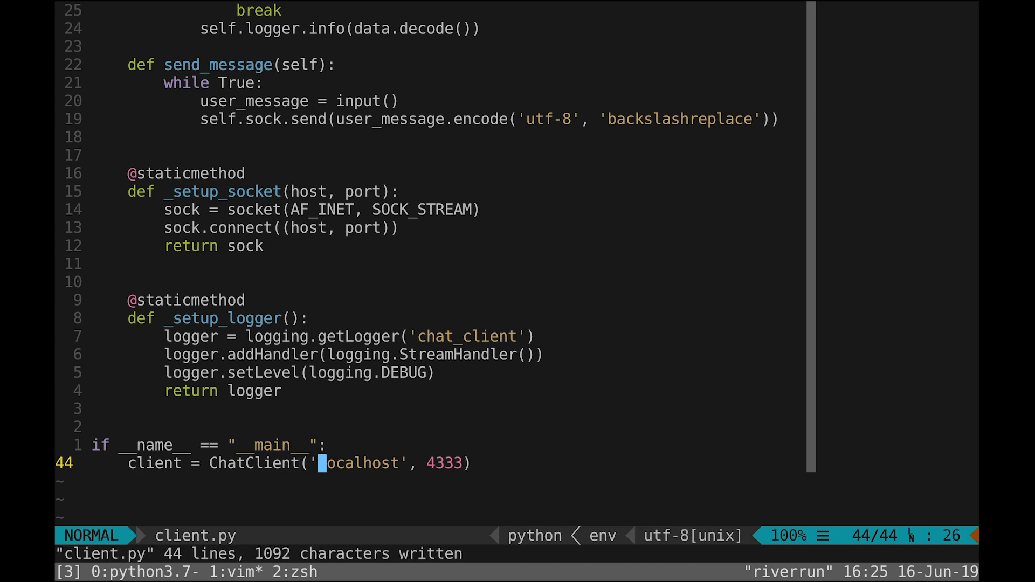
{"action": "mouse_move", "coordinate": [363, 317]}
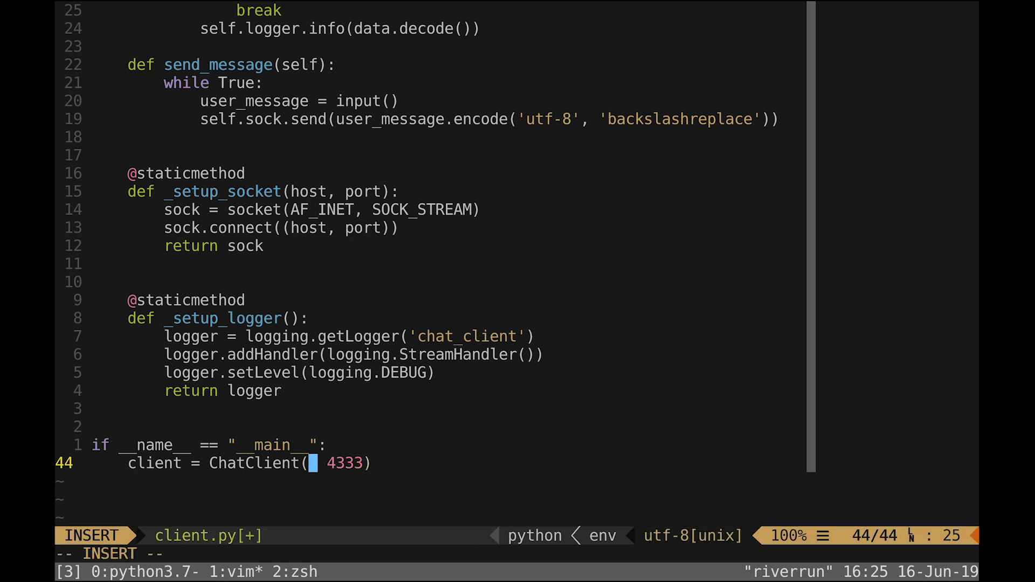
Replace the hard-coded 'localhost' in the ChatClient call with SERVER_HOST.
{"action": "type", "text": "SERVER"}
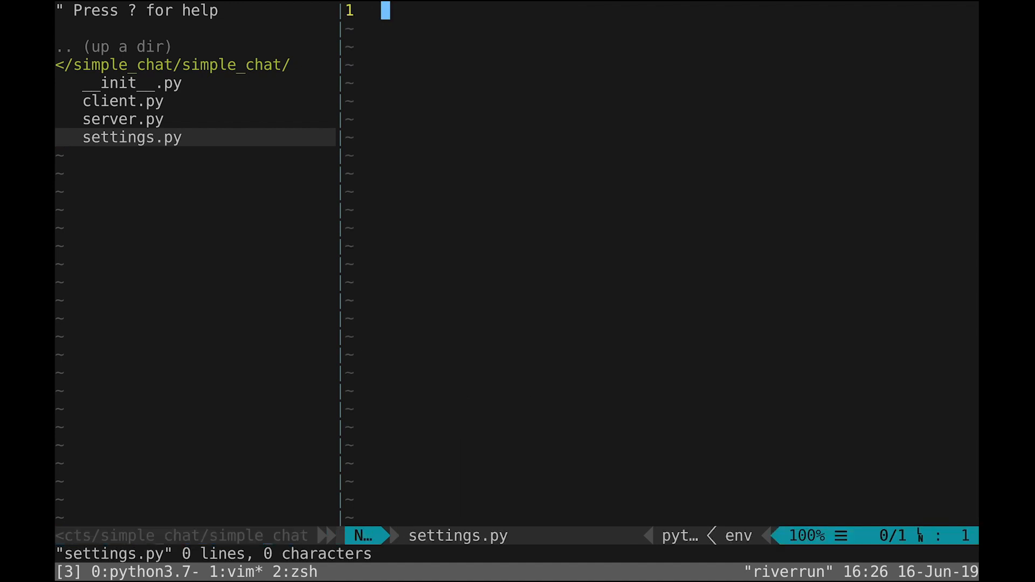
Define SERVER_HOST = 'localhost' and SERVER_PORT = 4333 in settings.py and save.
{"action": "type", "text": "SERVER_"}
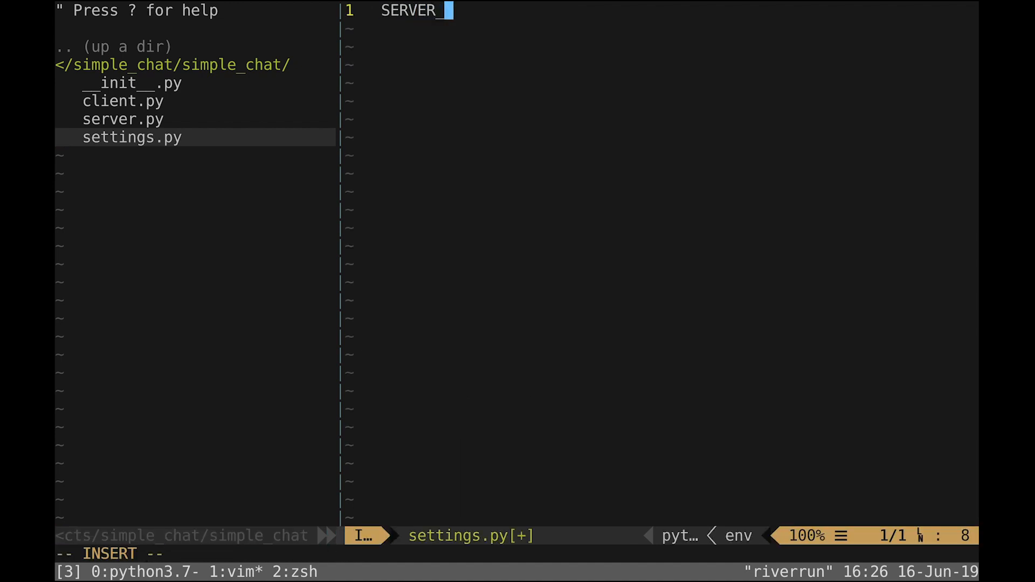
{"action": "type", "text": "HOST = 'localhost"}
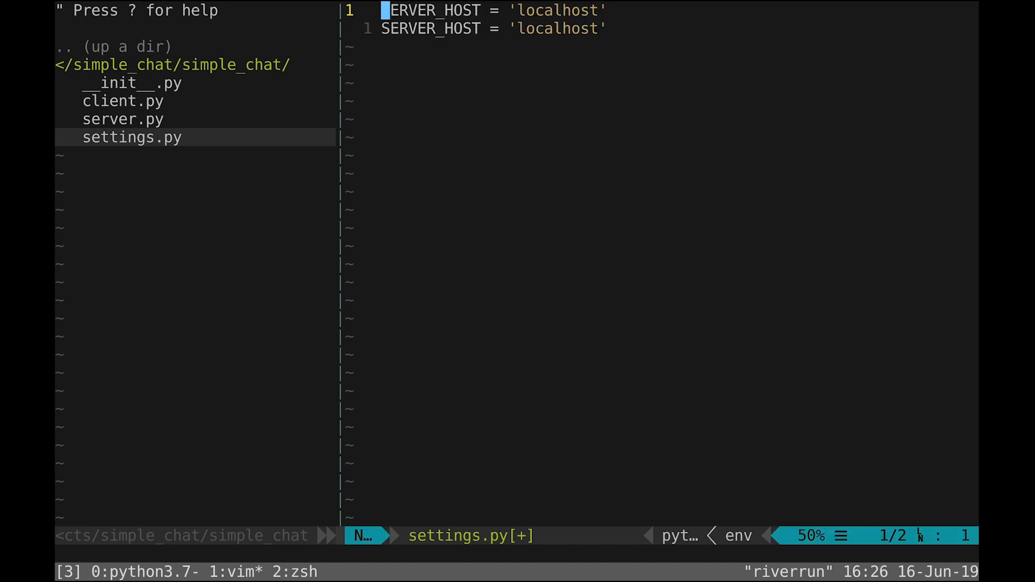
{"action": "type", "text": "SERVER_POR"}
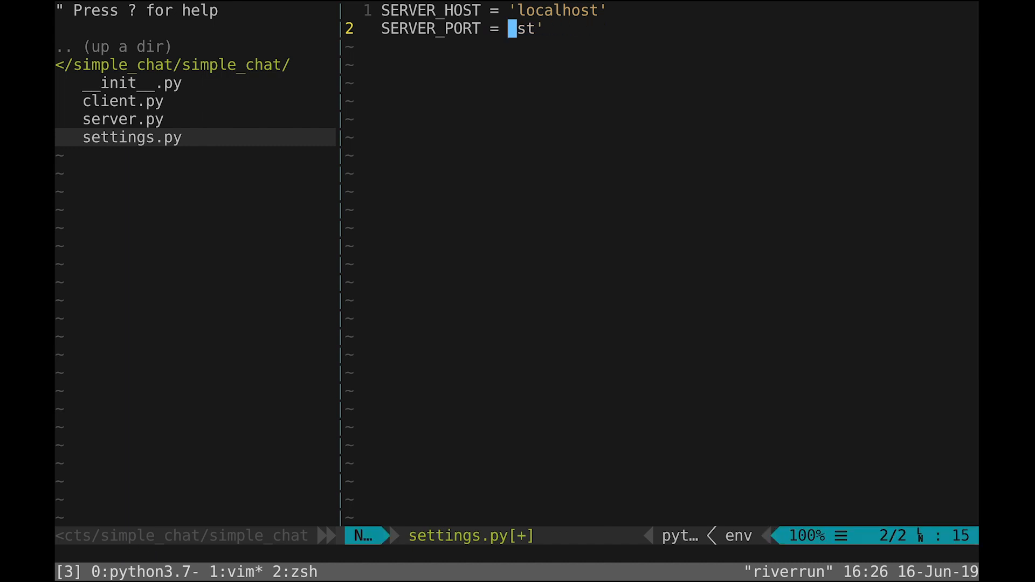
{"action": "type", "text": "433"}
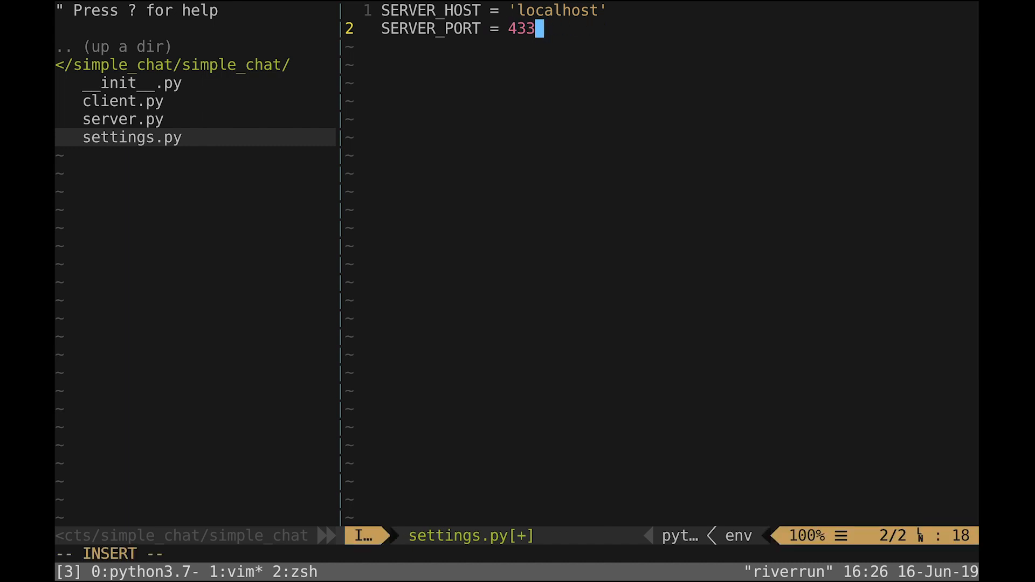
{"action": "type", "text": "3"}
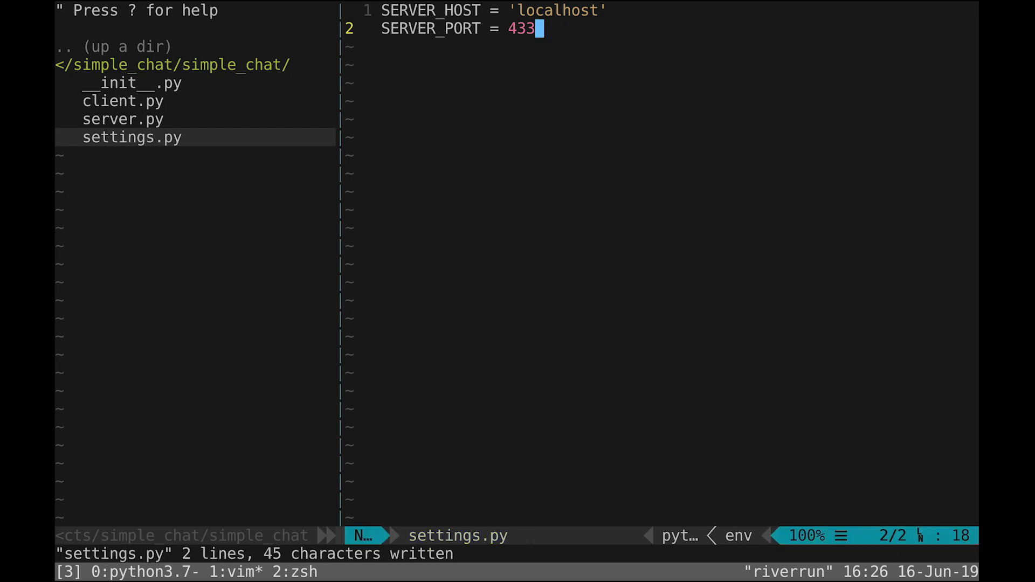
{"action": "left_click", "coordinate": [123, 118]}
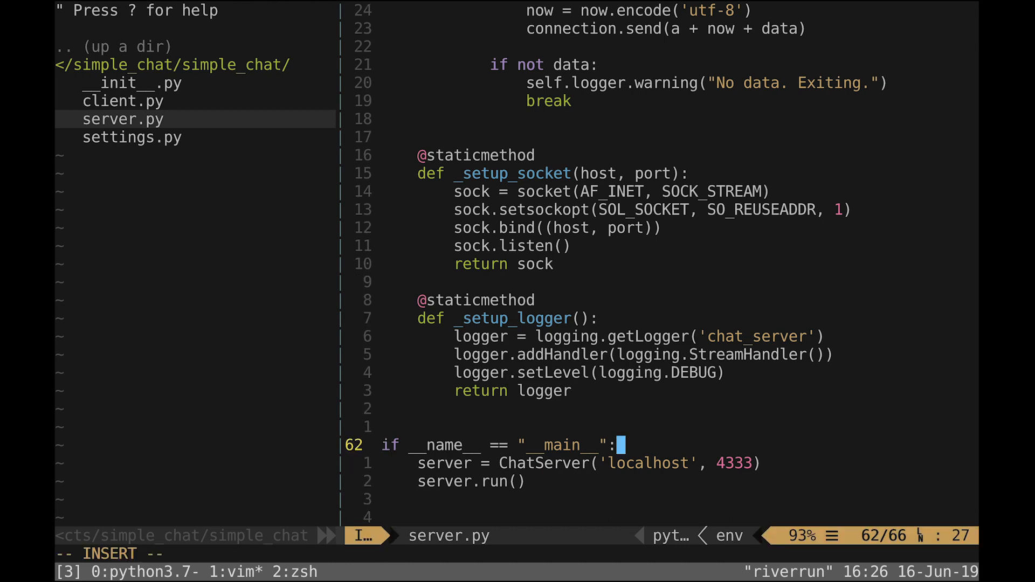
In client.py's main block, import SERVER_PORT, SERVER_HOST from simple_chat.settings.
{"action": "left_click", "coordinate": [124, 101]}
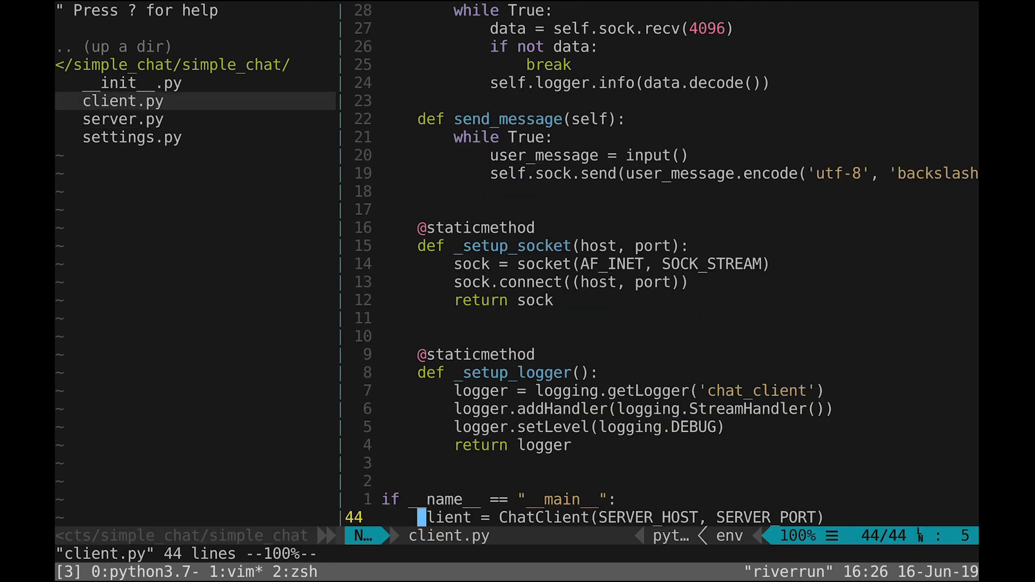
{"action": "type", "text": "fomr"}
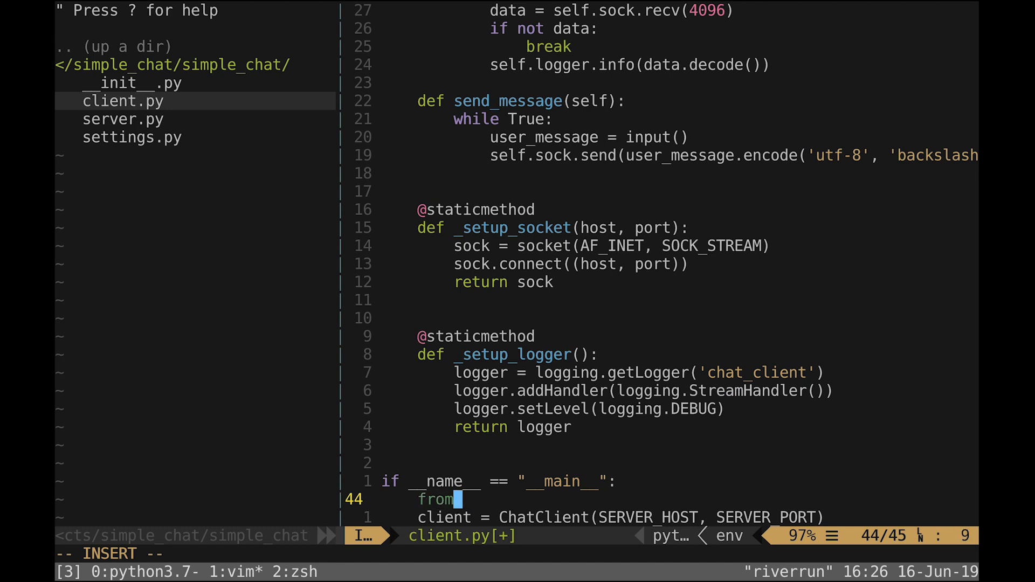
{"action": "type", "text": "simple_chat.s"}
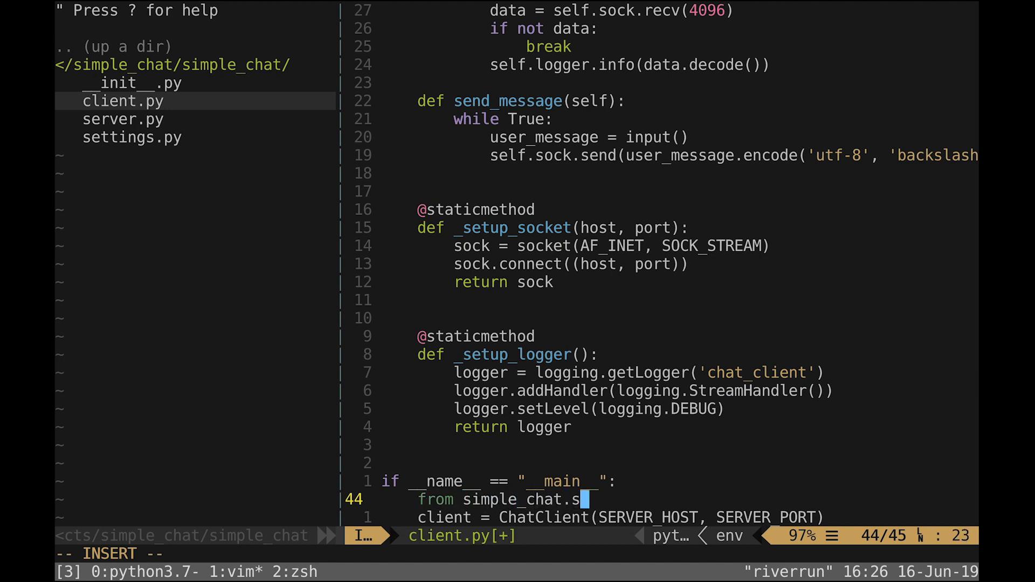
{"action": "type", "text": "ettings impo"}
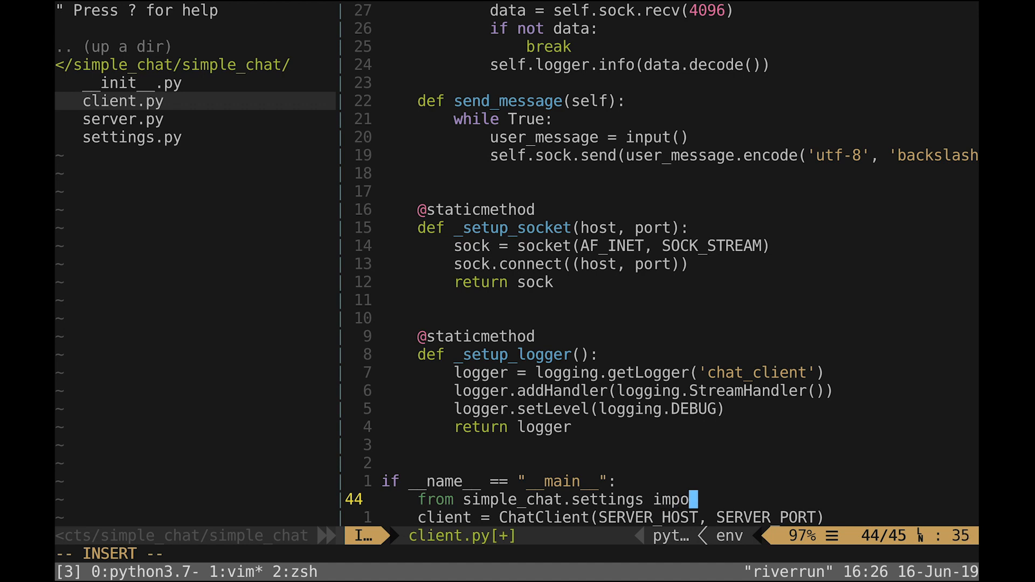
{"action": "type", "text": "rt SERVER_PORT"}
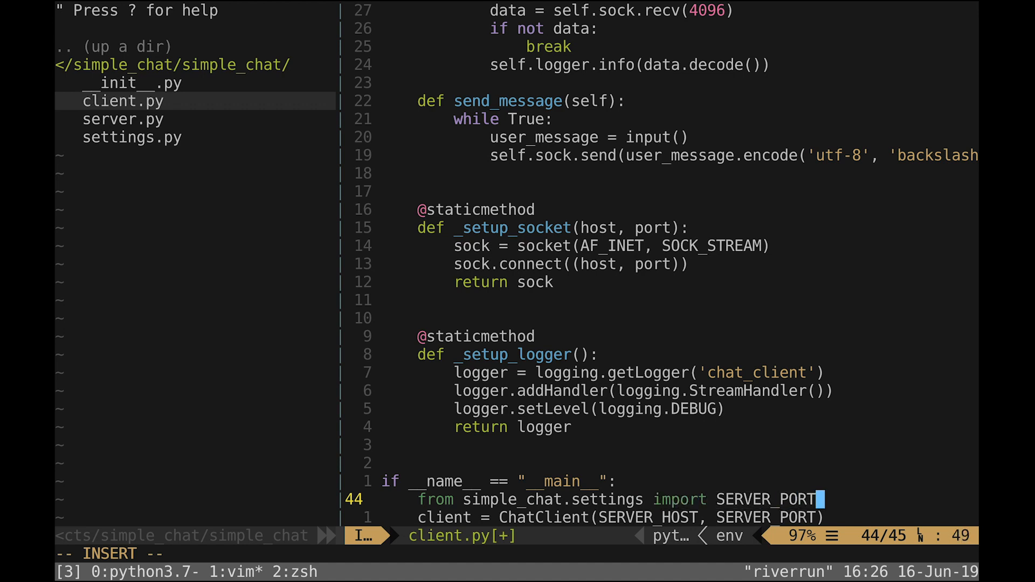
{"action": "type", "text": ", SERVER_HS"}
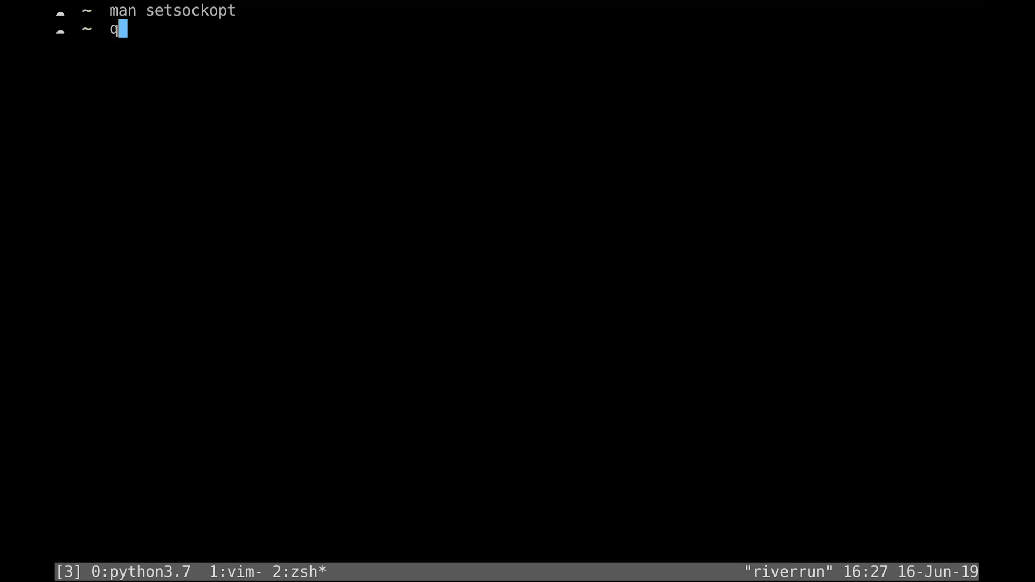
Stop the chat server, run pip install -e . from the project root, return to vim.
{"action": "key", "text": "Tab"}
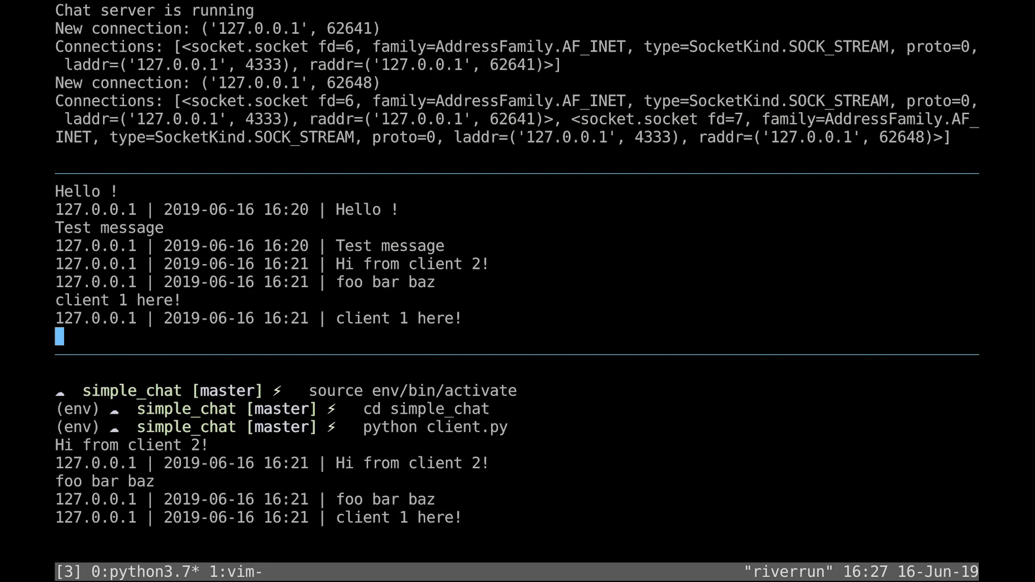
{"action": "key", "text": "ctrl+c"}
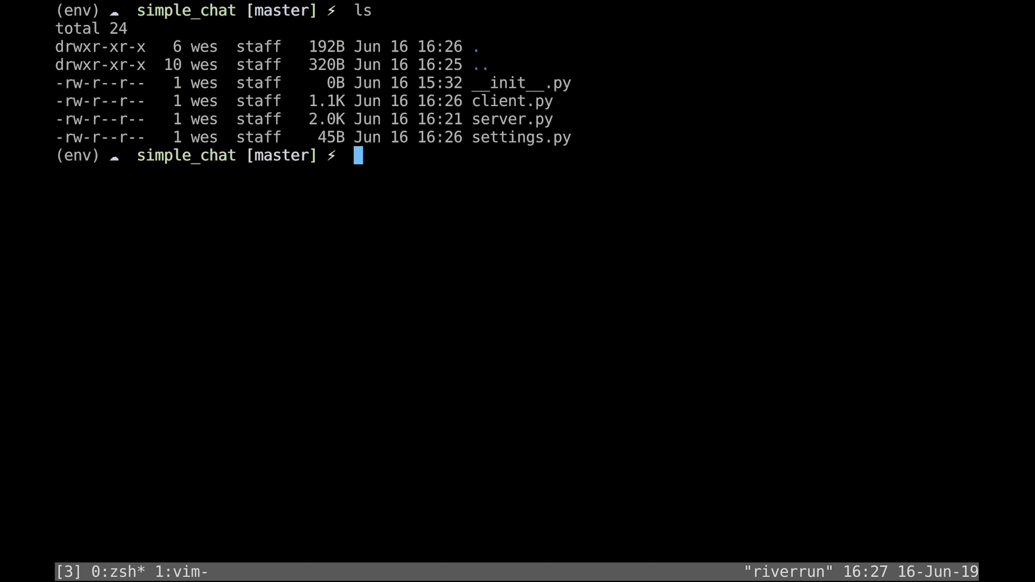
{"action": "type", "text": "cd .."}
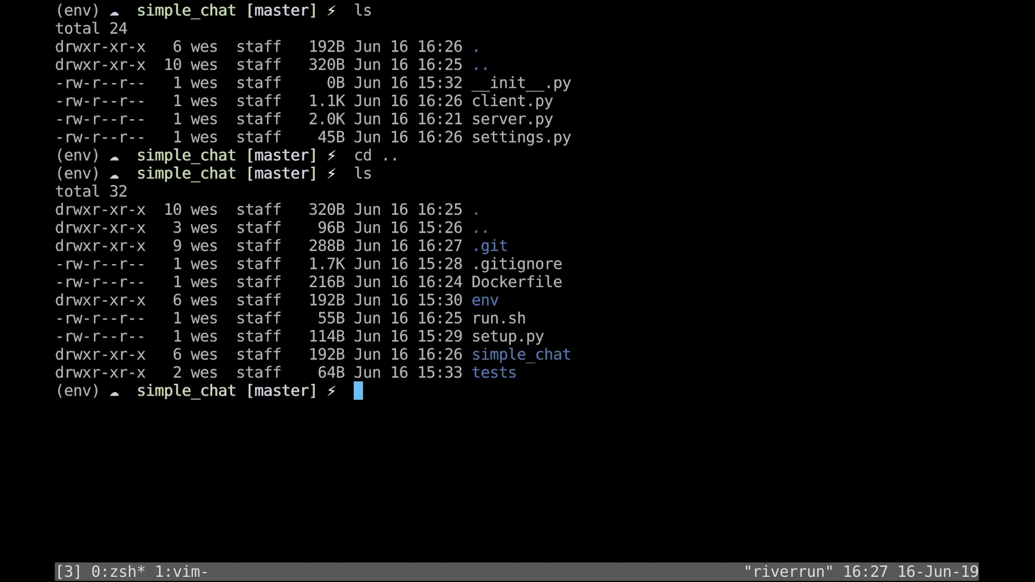
{"action": "type", "text": "pip install"}
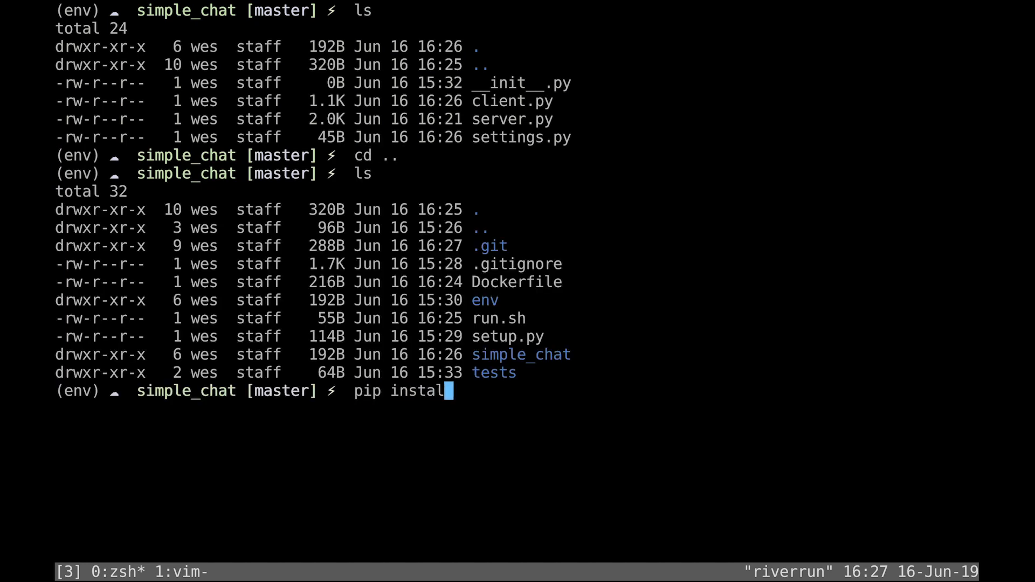
{"action": "key", "text": "Enter"}
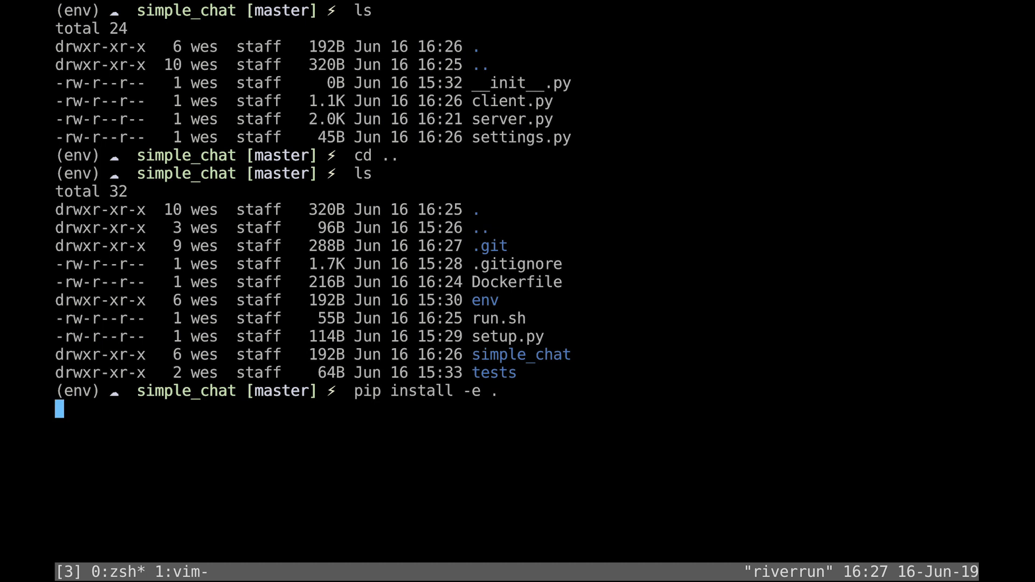
{"action": "key", "text": "Return"}
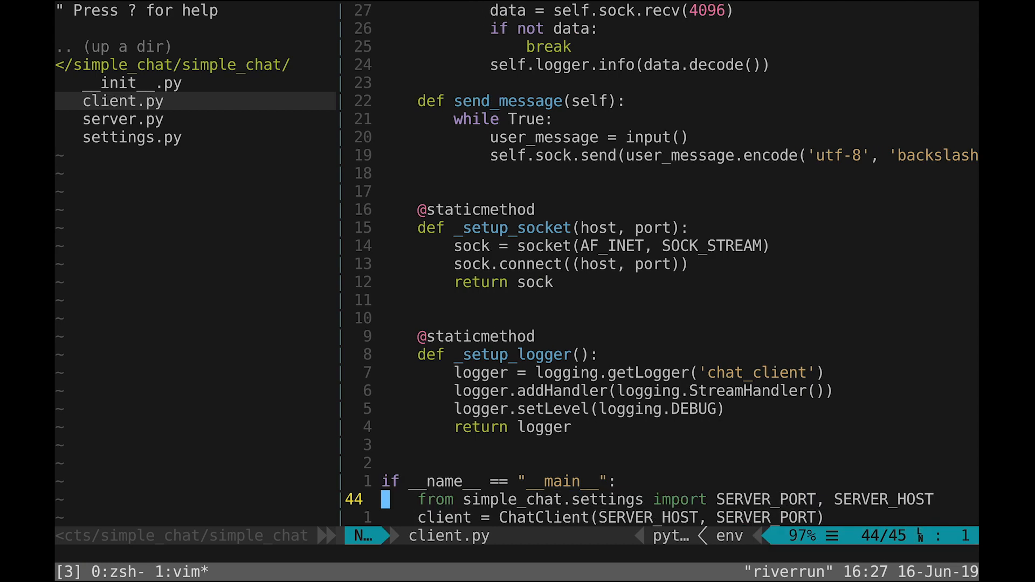
Import SERVER_PORT, SERVER_HOST from simple_chat.settings and build ChatServer(SERVER_HOST, SERVER_PORT).
{"action": "left_click", "coordinate": [120, 119]}
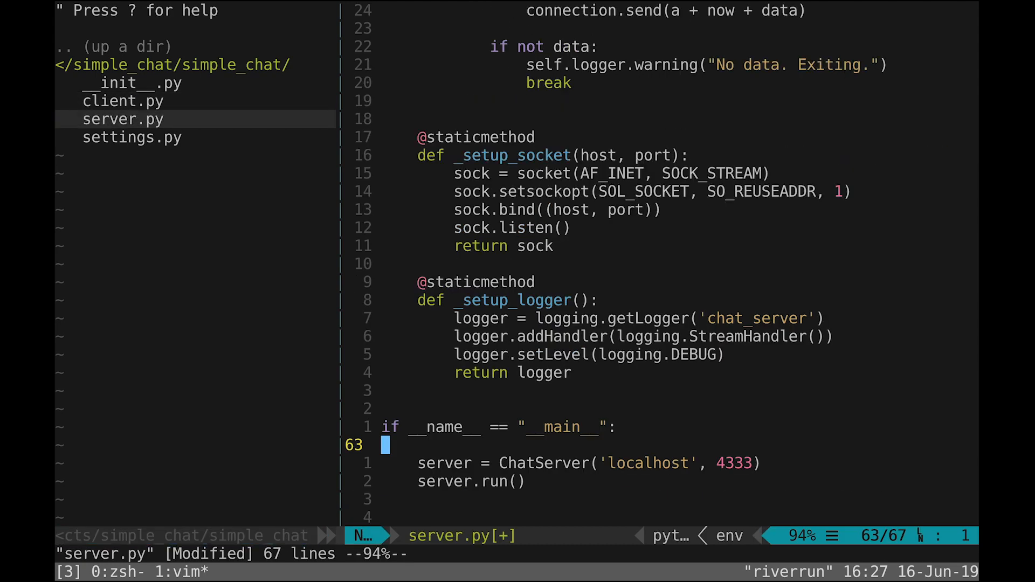
{"action": "type", "text": "from simple_chat.settings import SERVER_PORT, SERVER_HOST"}
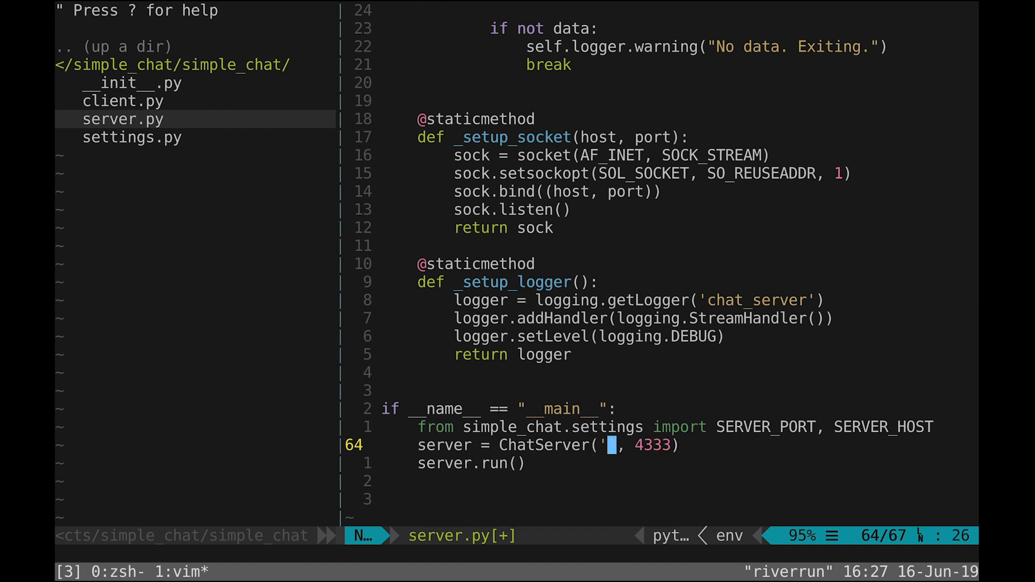
{"action": "type", "text": "SERVER_HOST"}
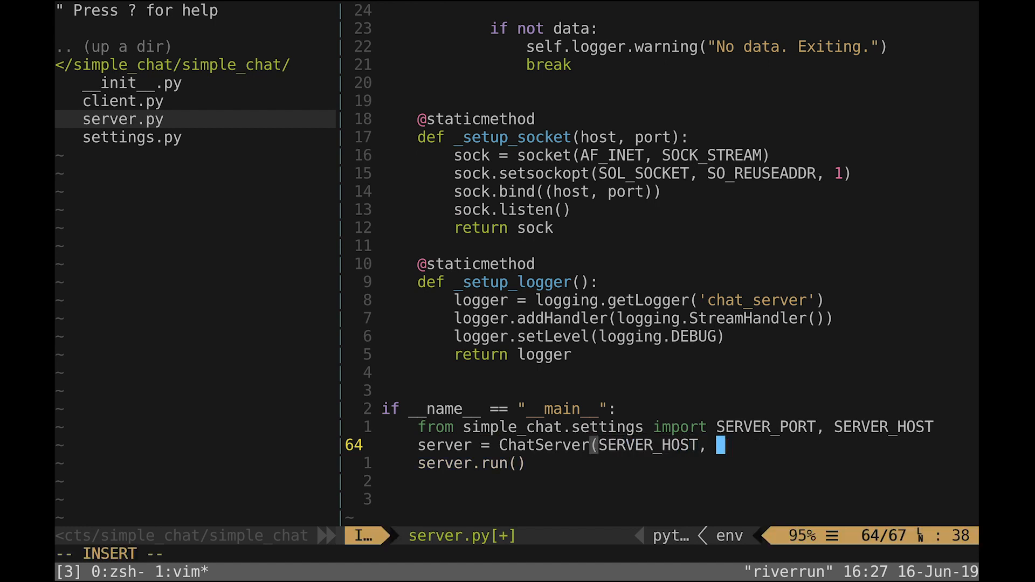
{"action": "type", "text": "SERVER_PORT"}
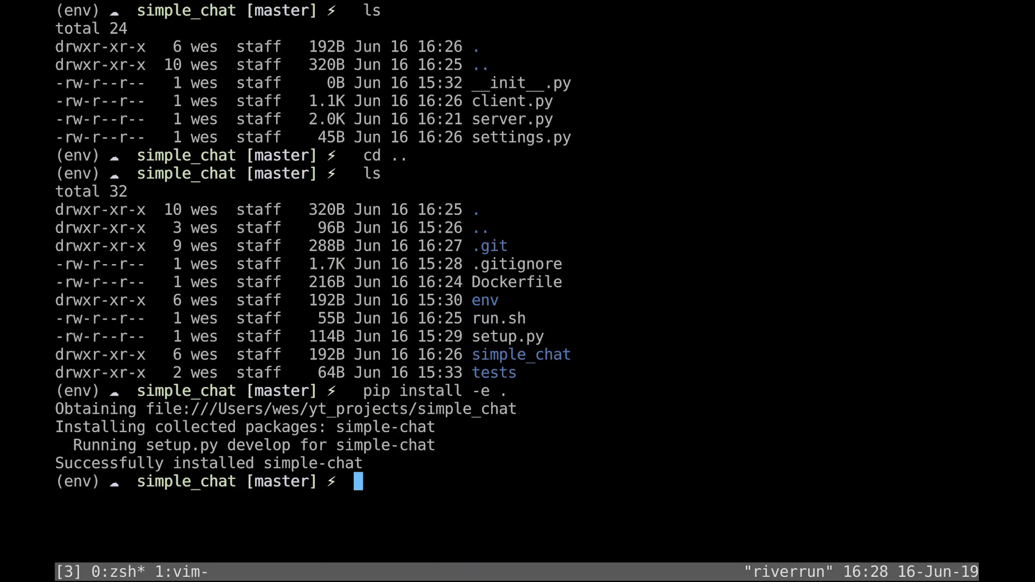
From the simple_chat folder, start the chat server with python server.py.
{"action": "type", "text": "cd sim"}
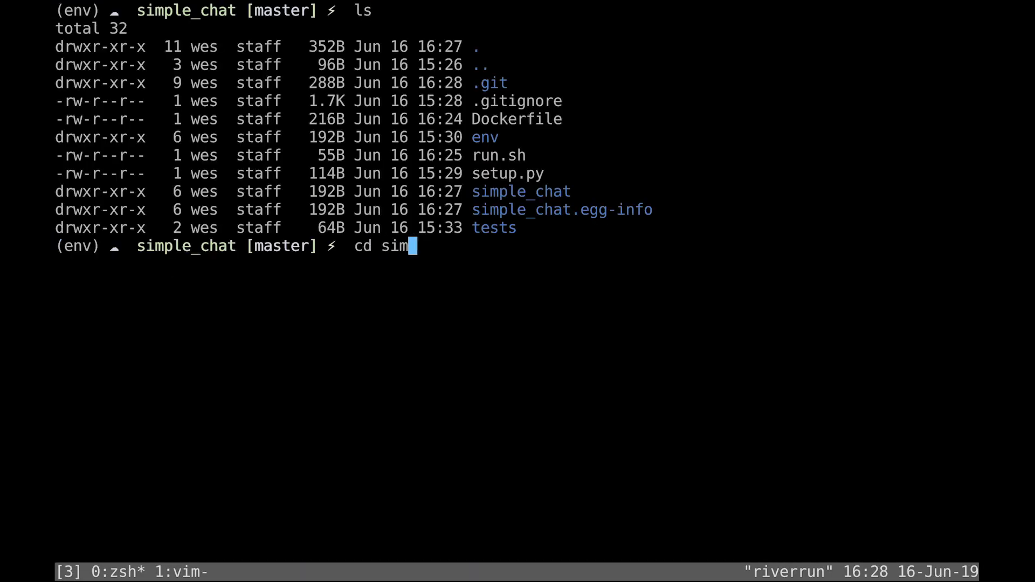
{"action": "key", "text": "Enter"}
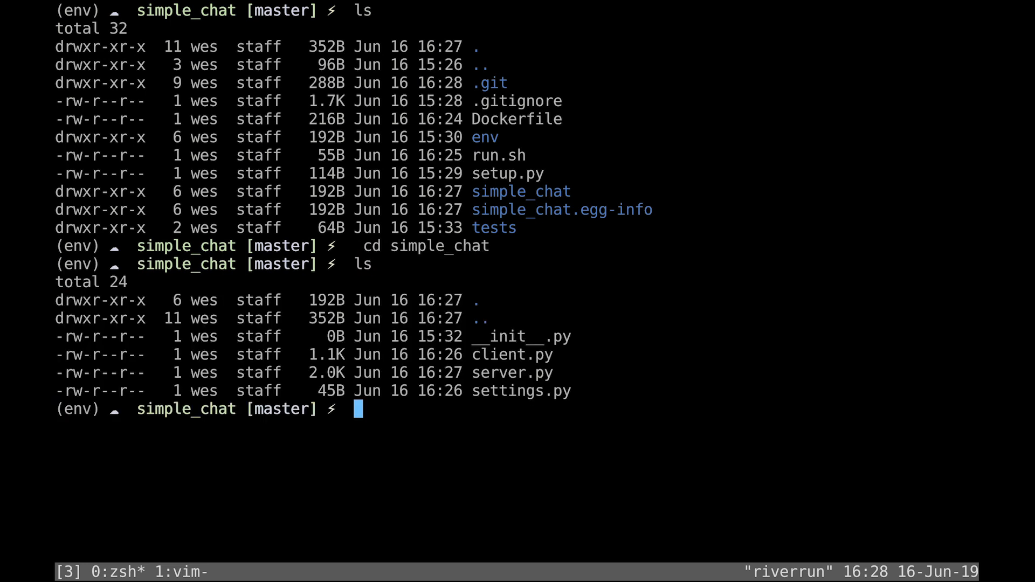
{"action": "type", "text": "python set"}
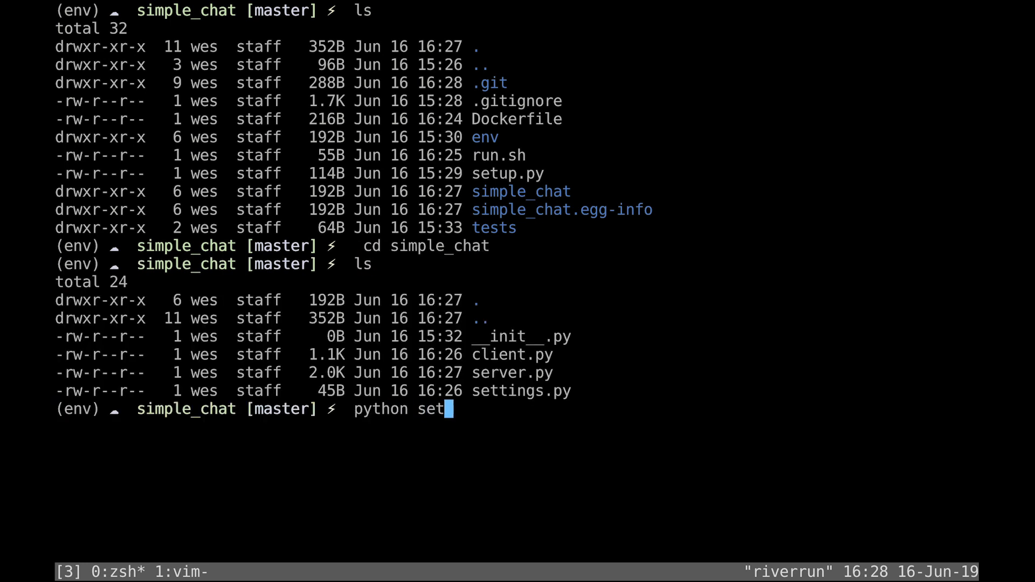
{"action": "key", "text": "BackSpace"}
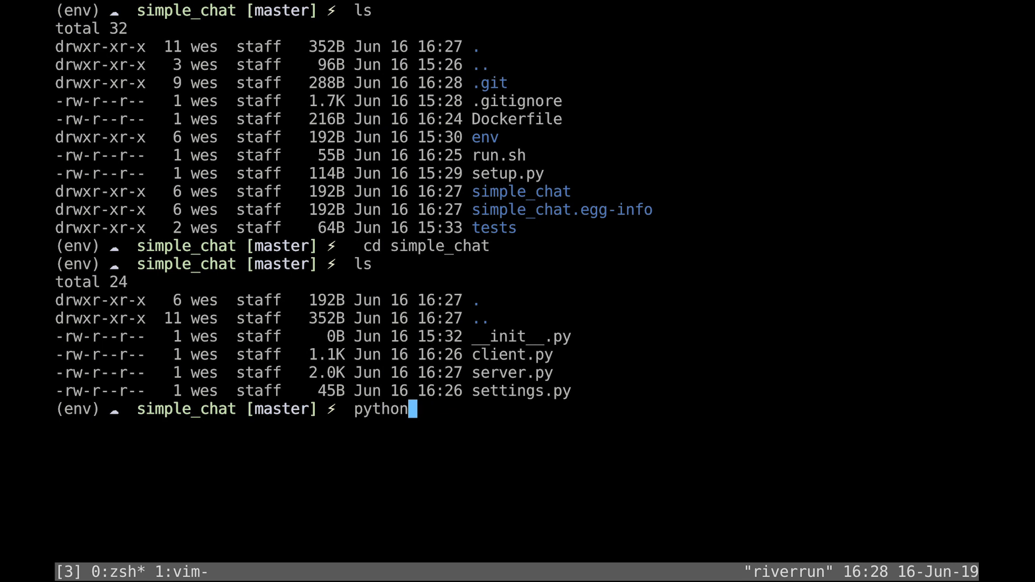
{"action": "type", "text": "server.py"}
{"action": "type", "text": "python client.py"}
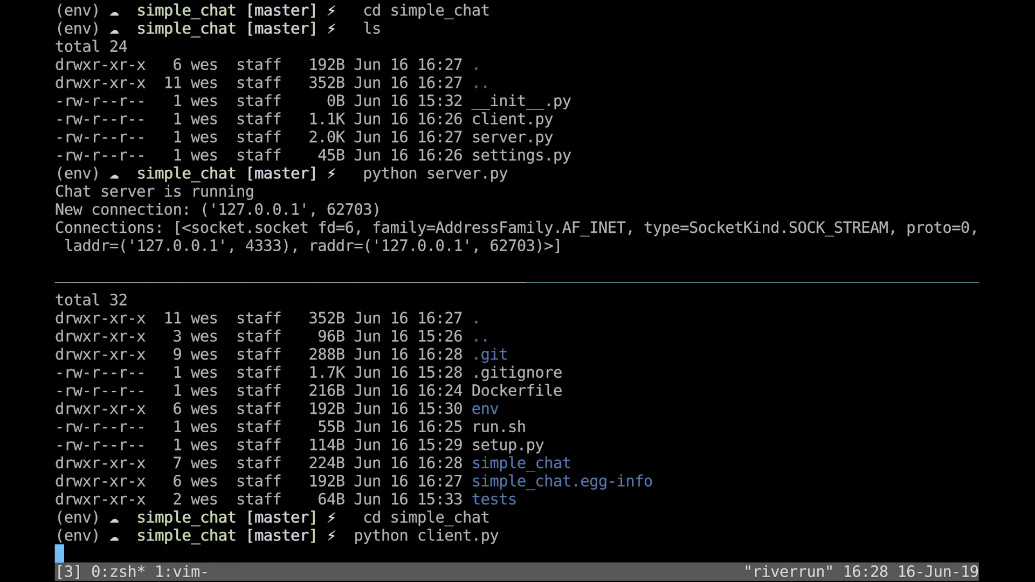
Send the test message 'Hey therE' from the connected client pane.
{"action": "type", "text": "Hey therE"}
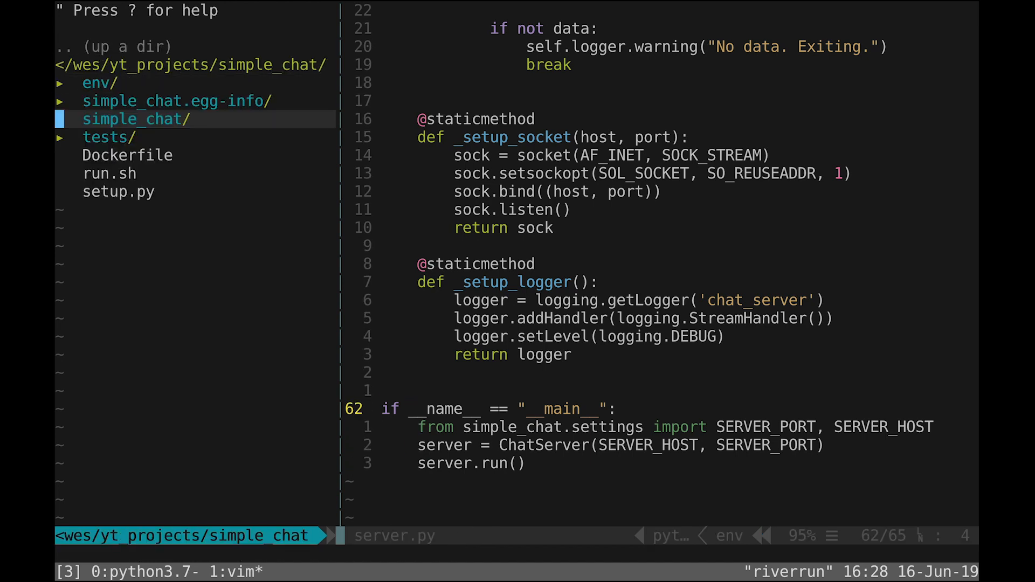
{"action": "mouse_move", "coordinate": [189, 441]}
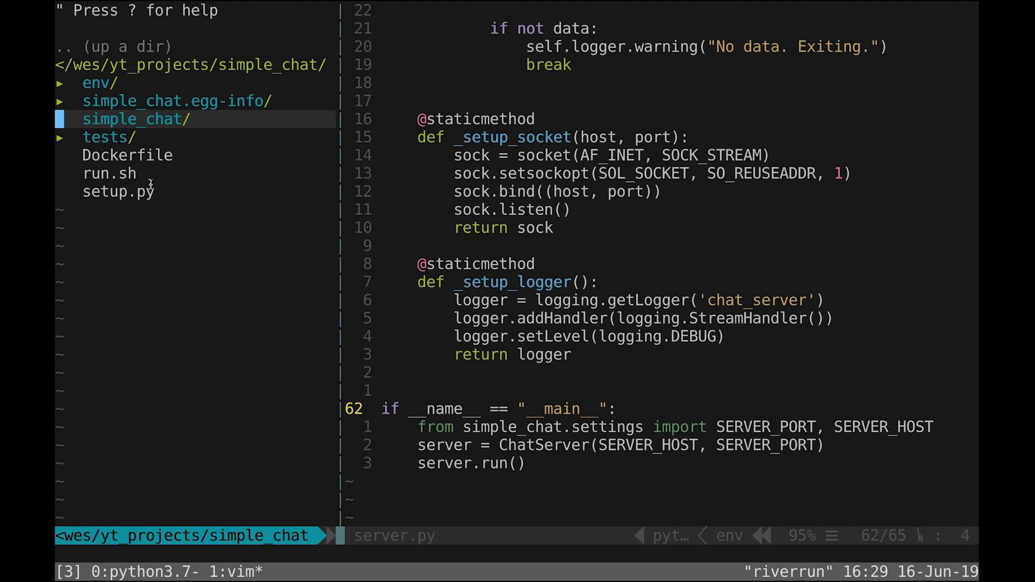
{"action": "mouse_move", "coordinate": [306, 131]}
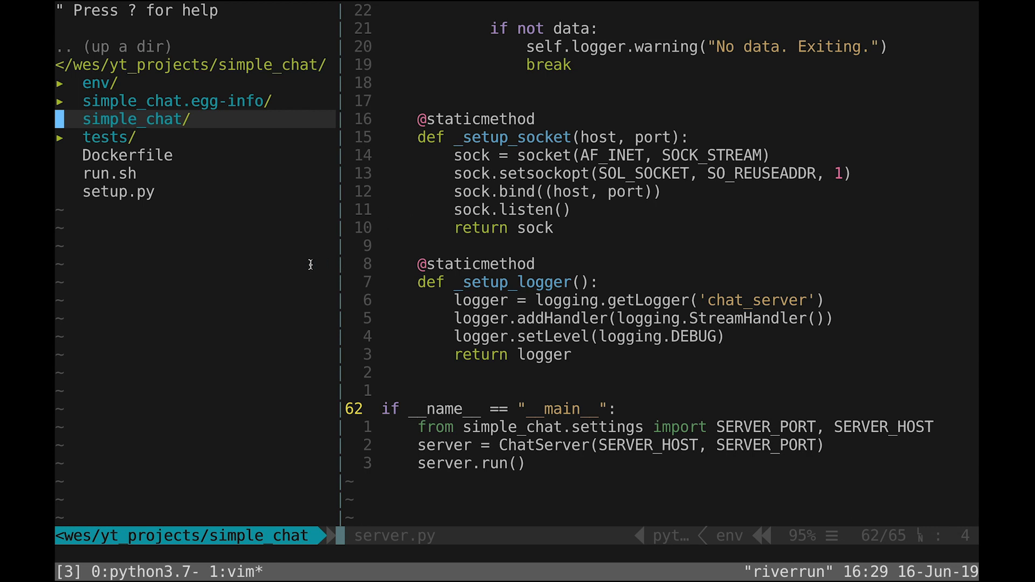
{"action": "mouse_move", "coordinate": [255, 307]}
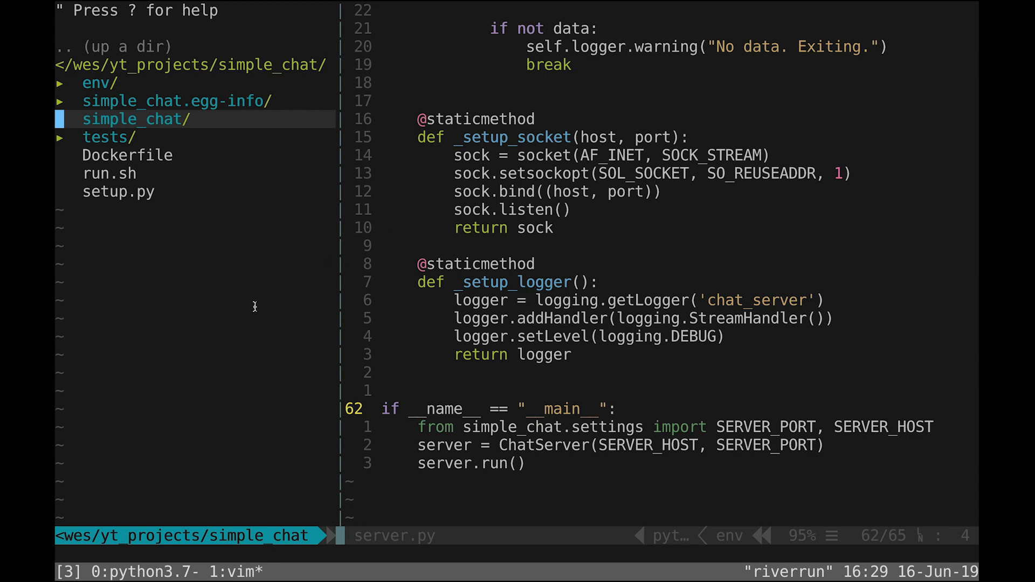
{"action": "mouse_move", "coordinate": [339, 209]}
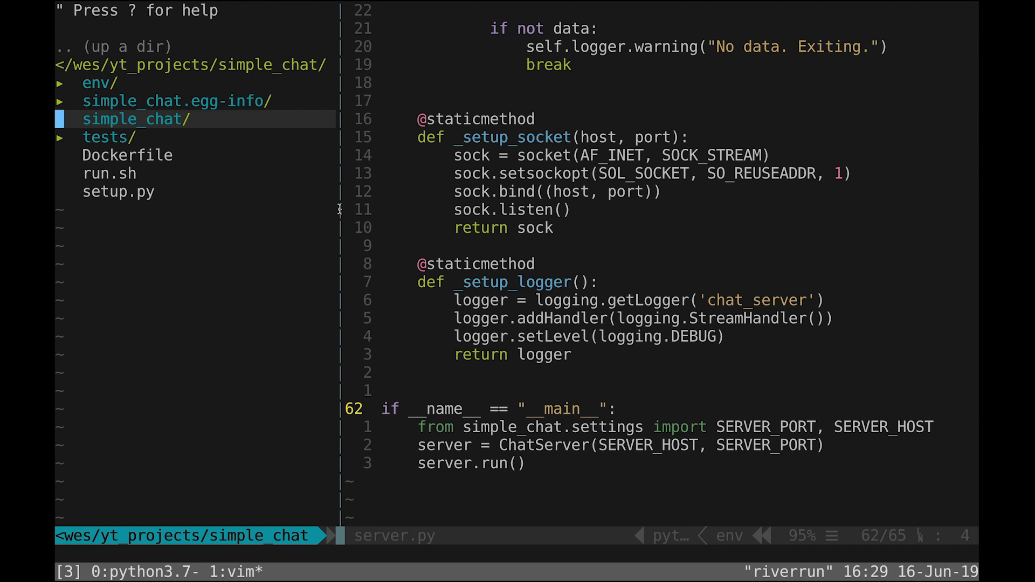
{"action": "mouse_move", "coordinate": [230, 327]}
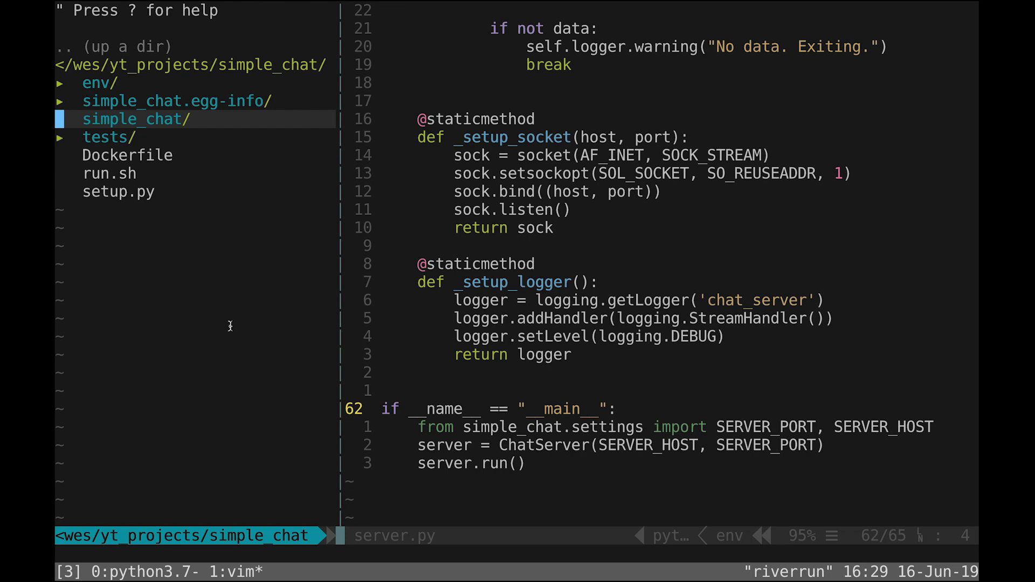
{"action": "mouse_move", "coordinate": [319, 251]}
{"action": "type", "text": "v"}
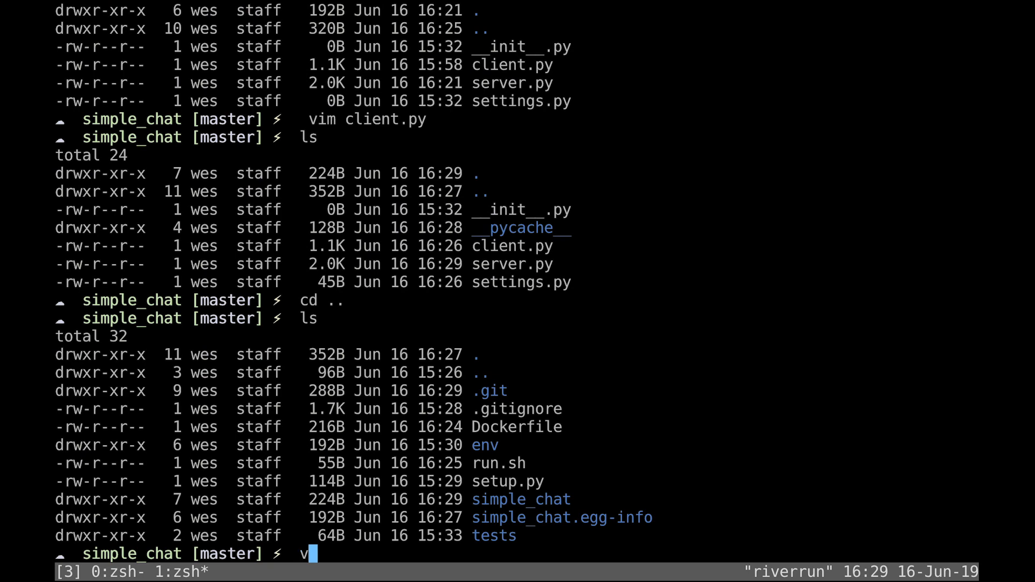
Create docker-compose.yml in vim and begin its first line with version.
{"action": "type", "text": "im docker-compose.yml"}
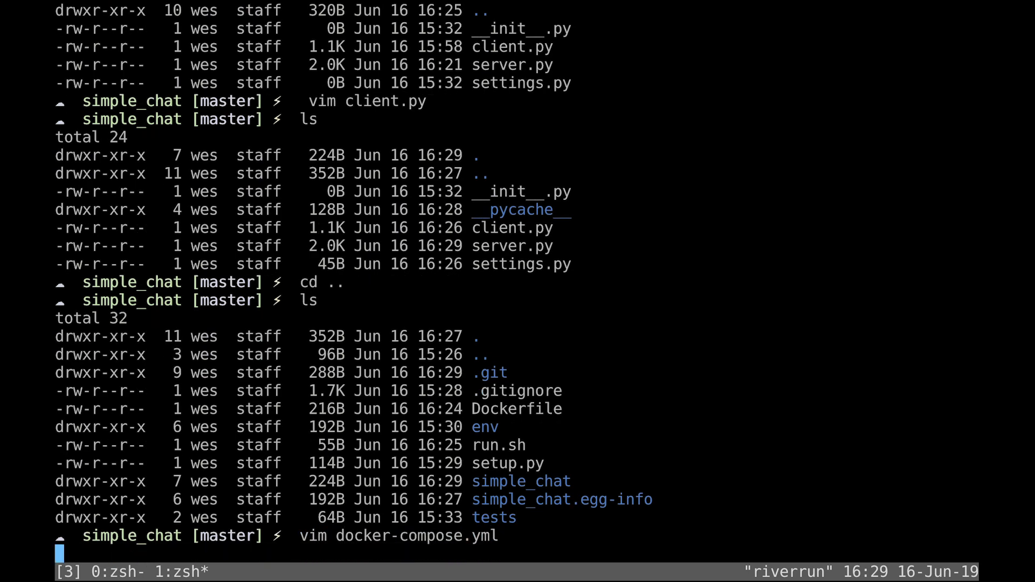
{"action": "type", "text": "version"}
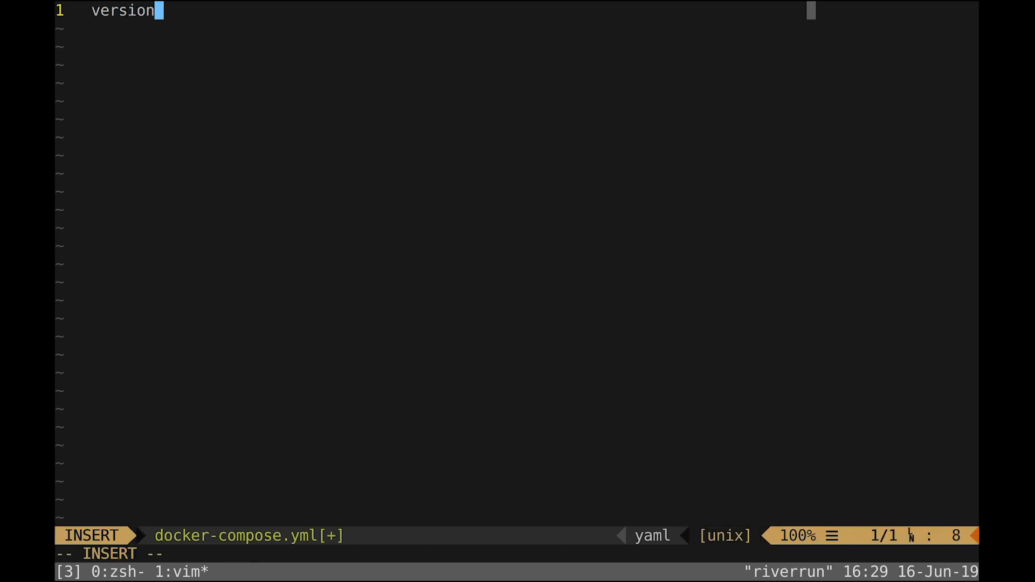
Declare version '3' with a chat-server service built from context ./.
{"action": "type", "text": ": '3'"}
{"action": "type", "text": "services:"}
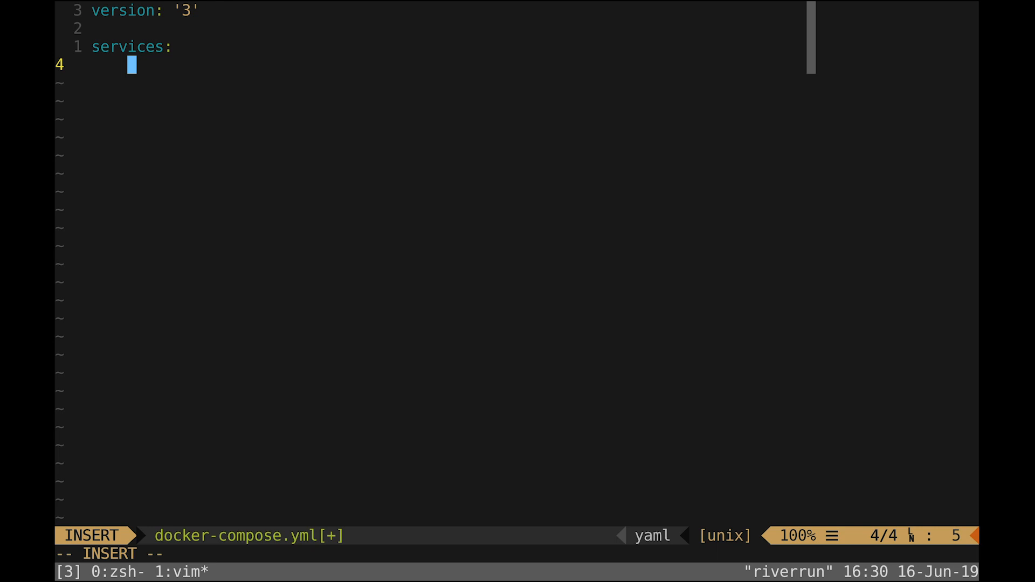
{"action": "type", "text": "chat-server:"}
{"action": "type", "text": "build:"}
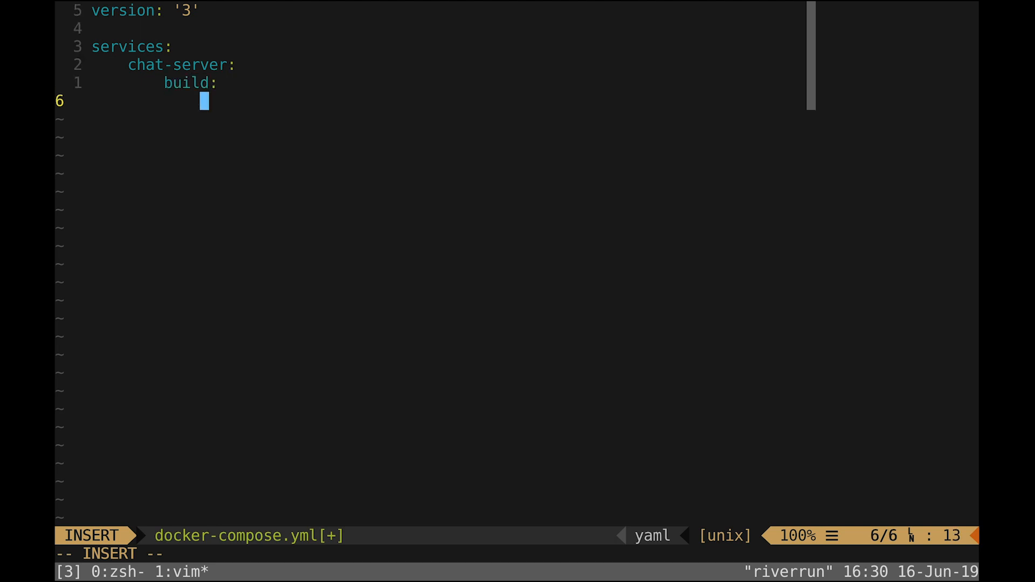
{"action": "type", "text": "context:"}
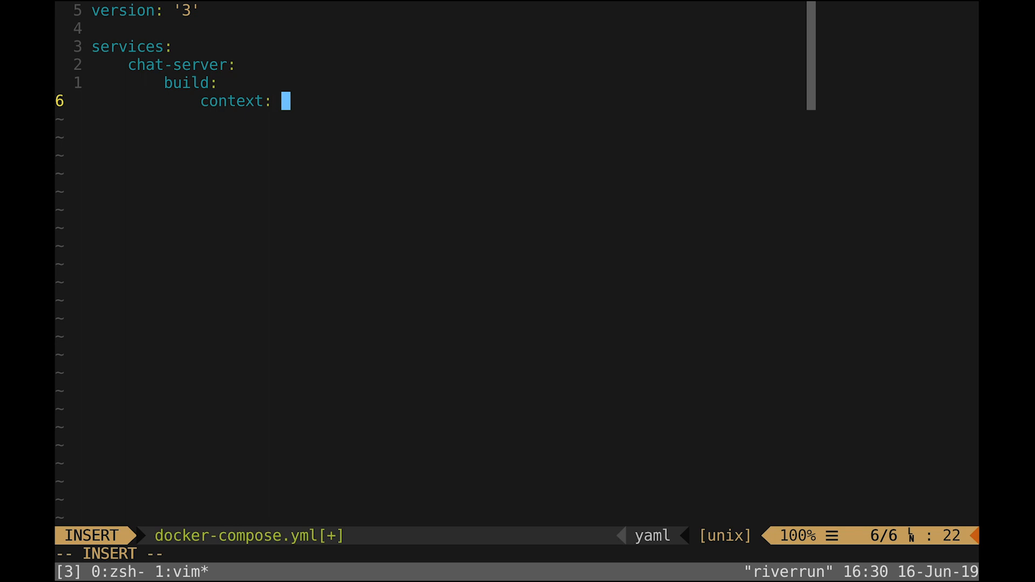
{"action": "type", "text": "./"}
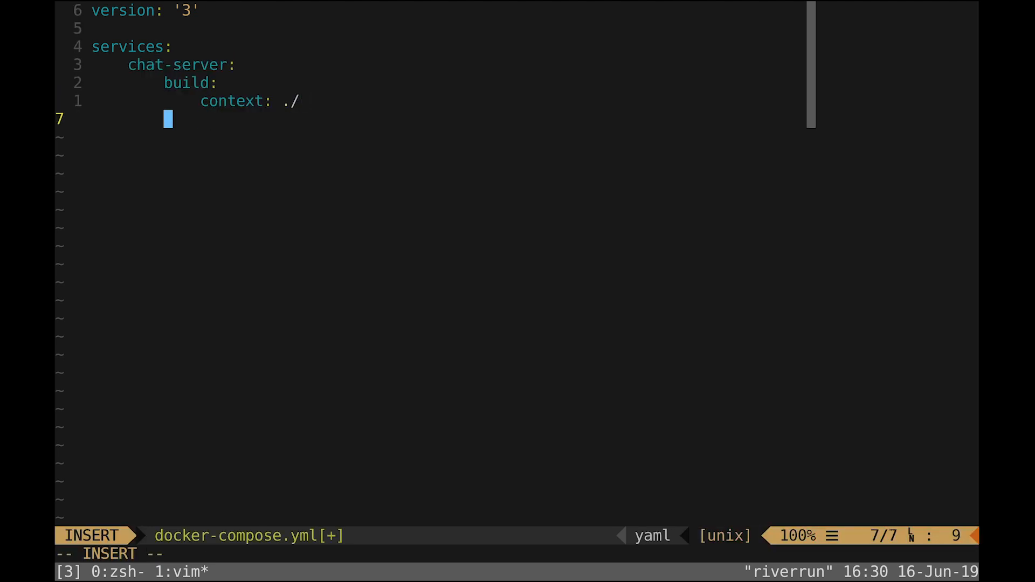
Start an env_file entry under chat-server, then remove the unfinished lines.
{"action": "type", "text": "env_"}
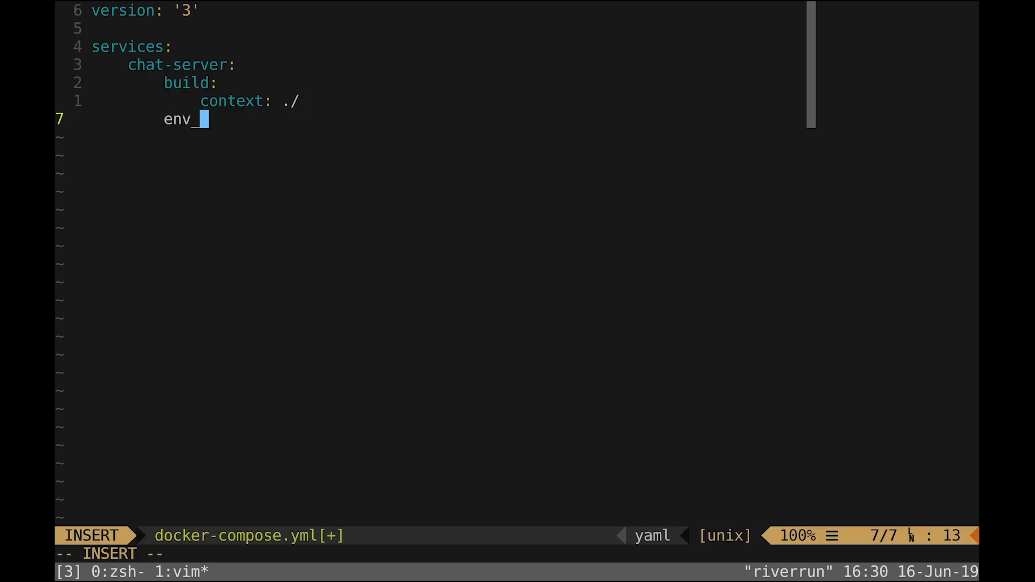
{"action": "type", "text": "file:"}
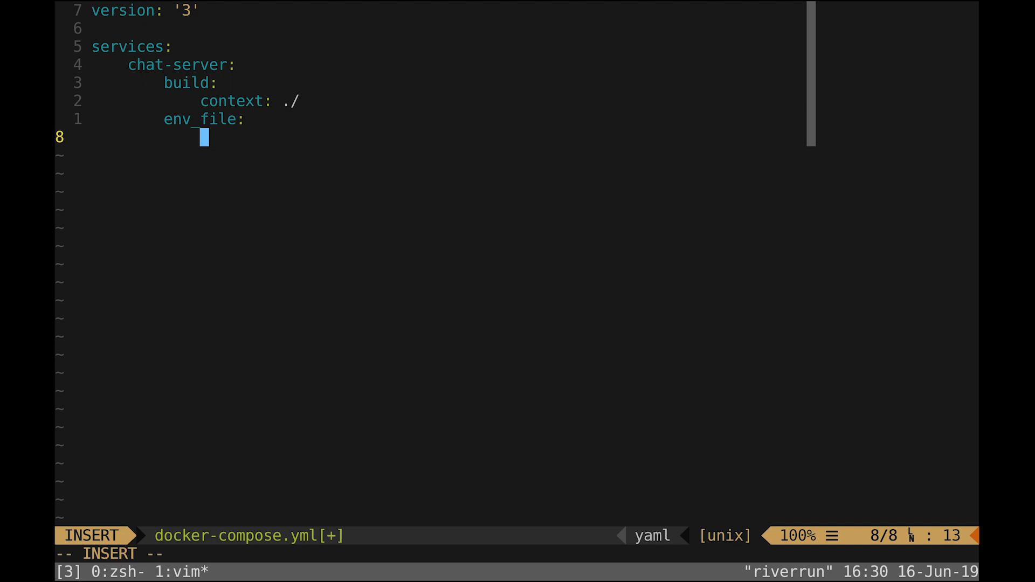
{"action": "type", "text": "-"}
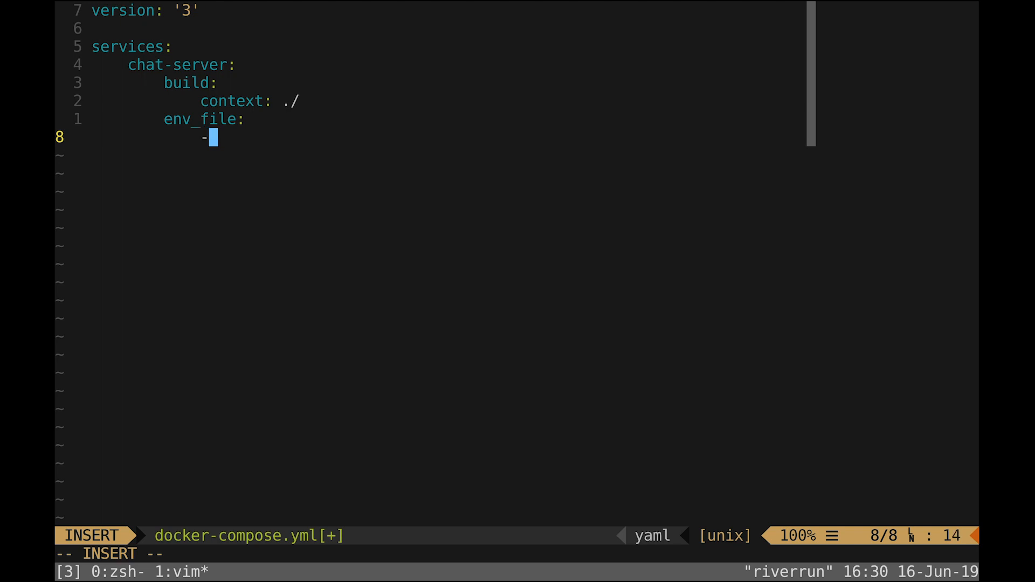
{"action": "key", "text": "Escape"}
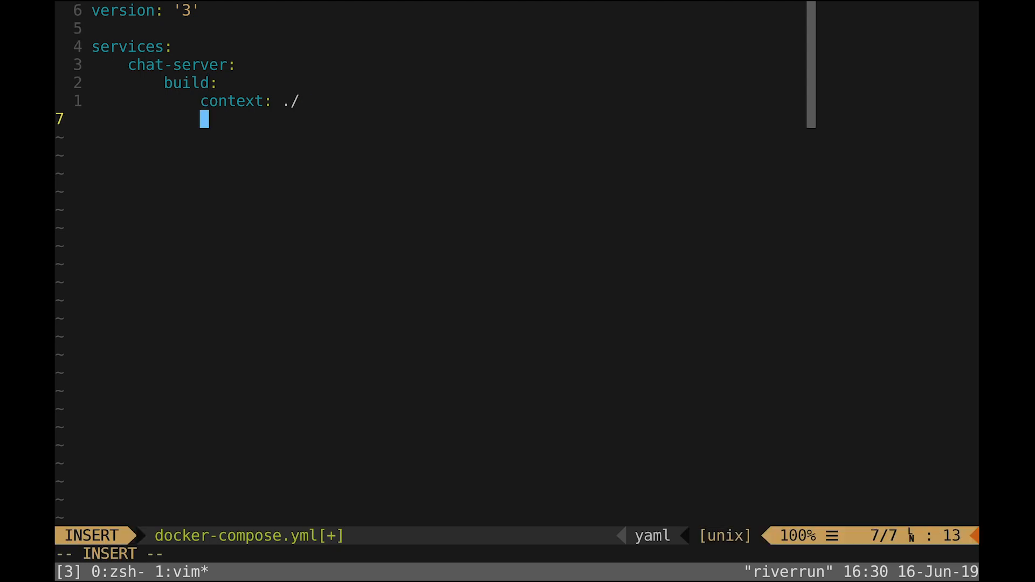
Add restart: always and begin a postgres service with a volumes entry.
{"action": "type", "text": "res"}
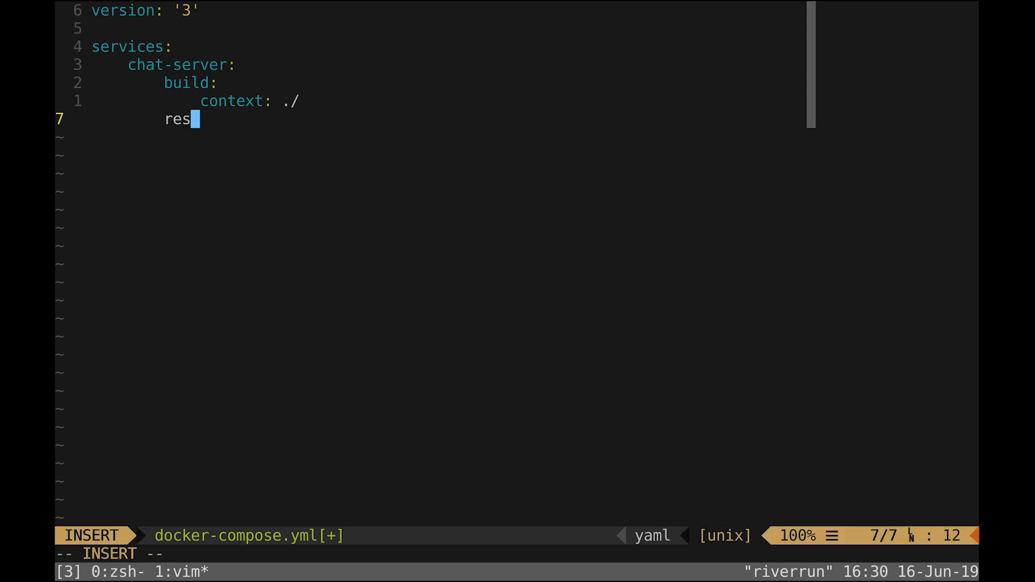
{"action": "type", "text": "tart:"}
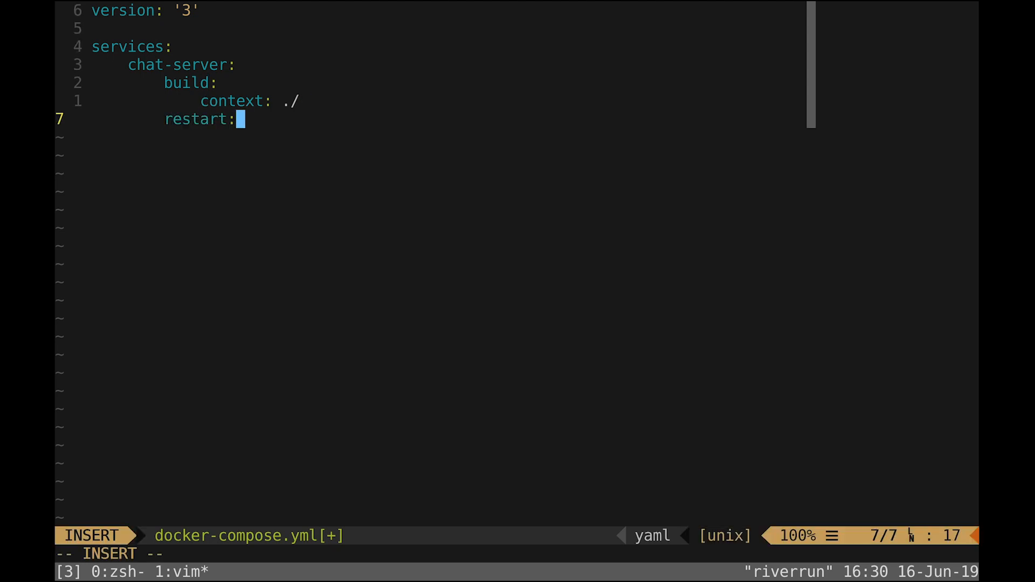
{"action": "type", "text": "always"}
{"action": "type", "text": "postgres:"}
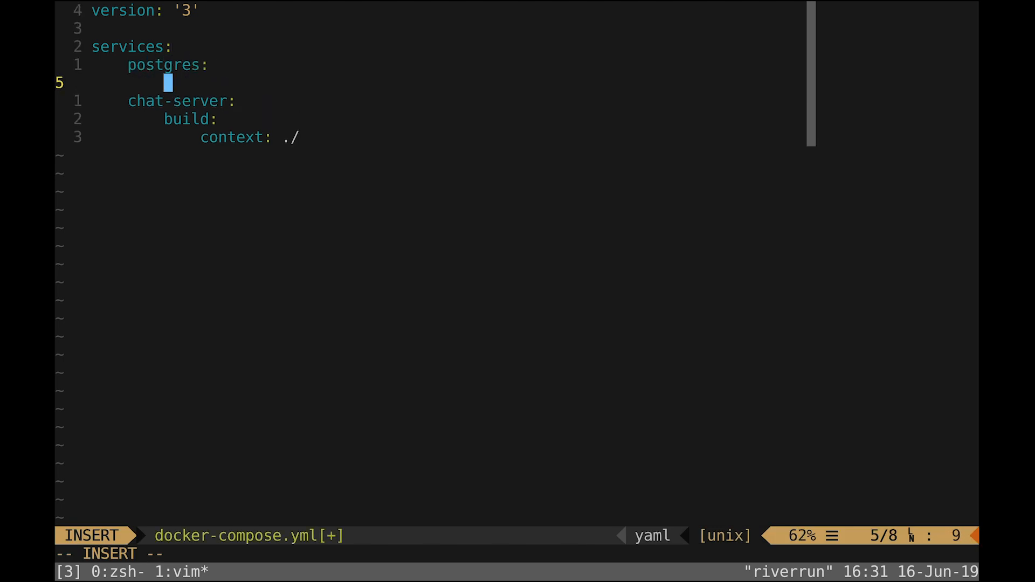
{"action": "type", "text": "volum"}
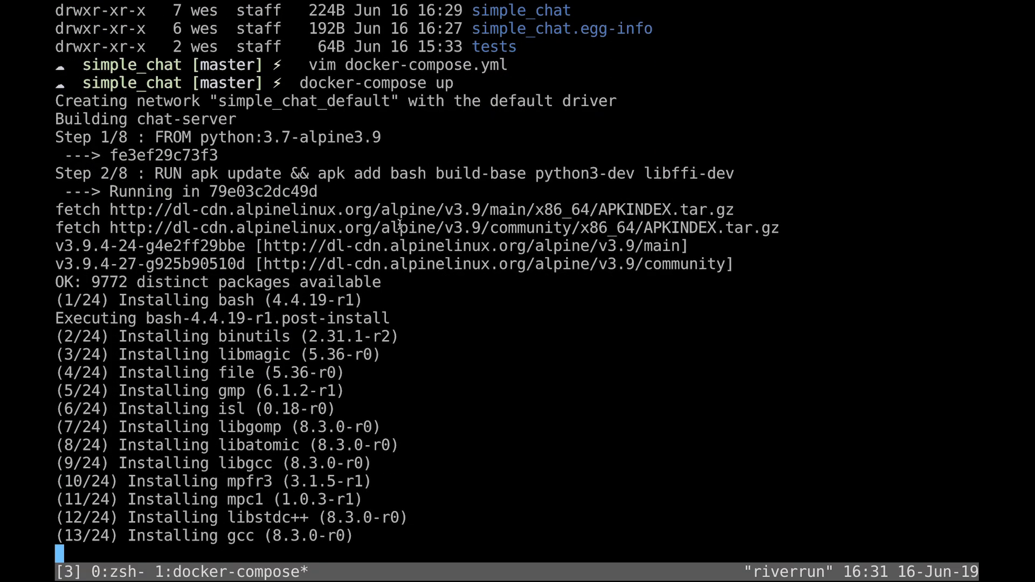
Scroll the docker-compose up output down to the requirements.txt pip install error.
{"action": "scroll", "scroll_direction": "down", "scroll_amount": 3}
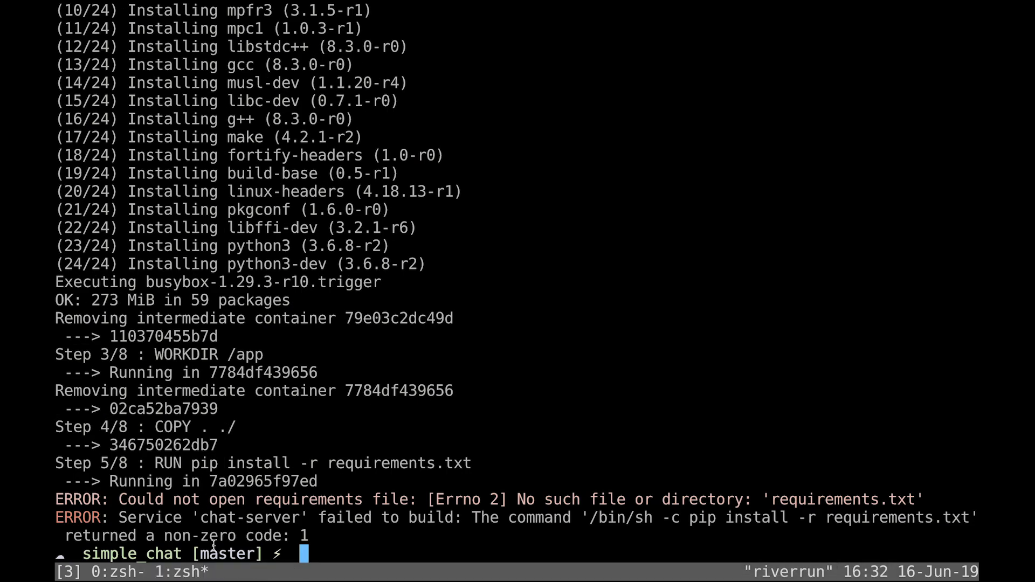
{"action": "mouse_move", "coordinate": [550, 533]}
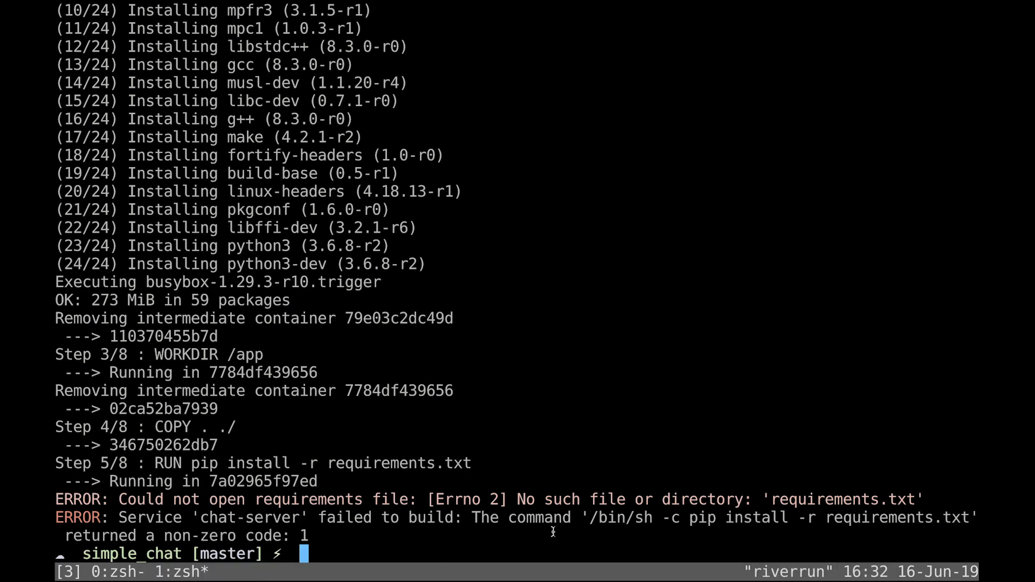
{"action": "mouse_move", "coordinate": [304, 414]}
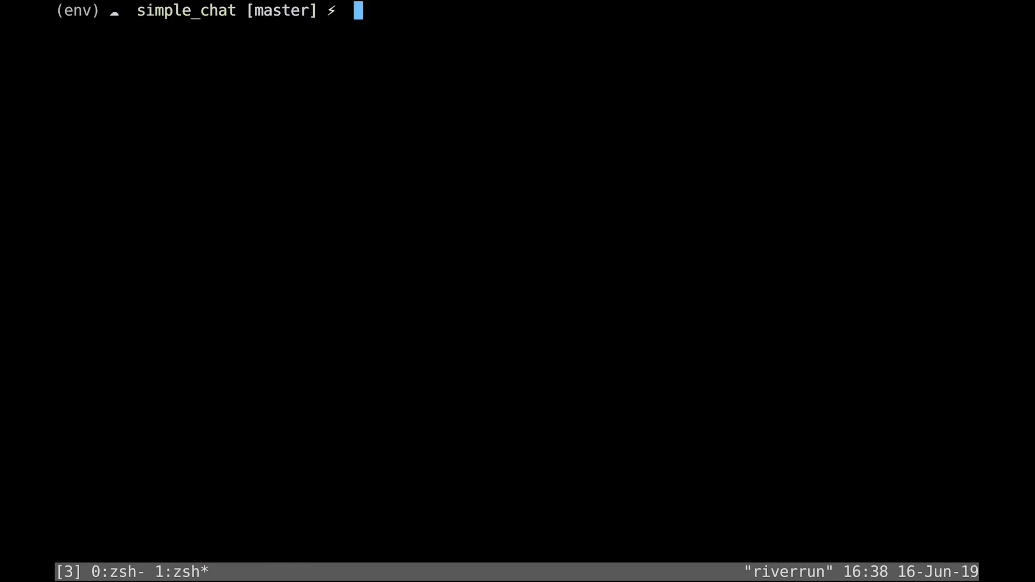
Fix the Dockerfile install step in vim and run docker-compose up again.
{"action": "type", "text": "vim"}
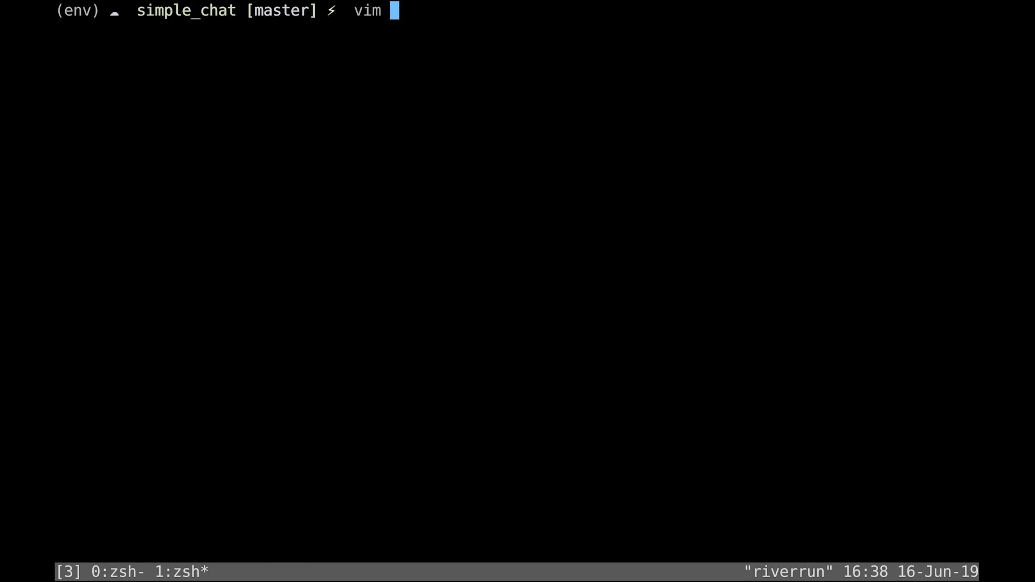
{"action": "type", "text": "vim Dockerfile"}
{"action": "type", "text": "p"}
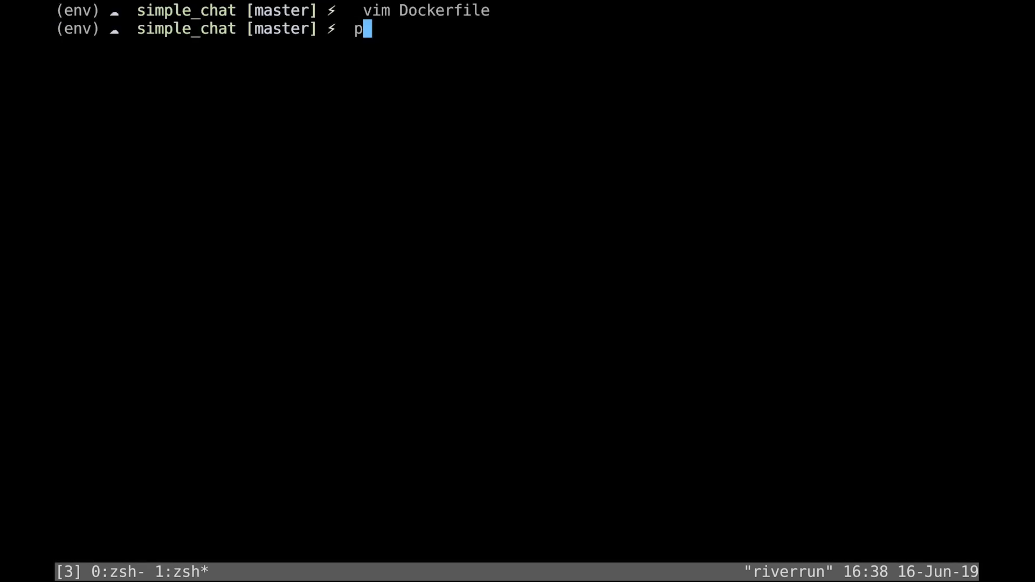
{"action": "type", "text": "docker-compos"}
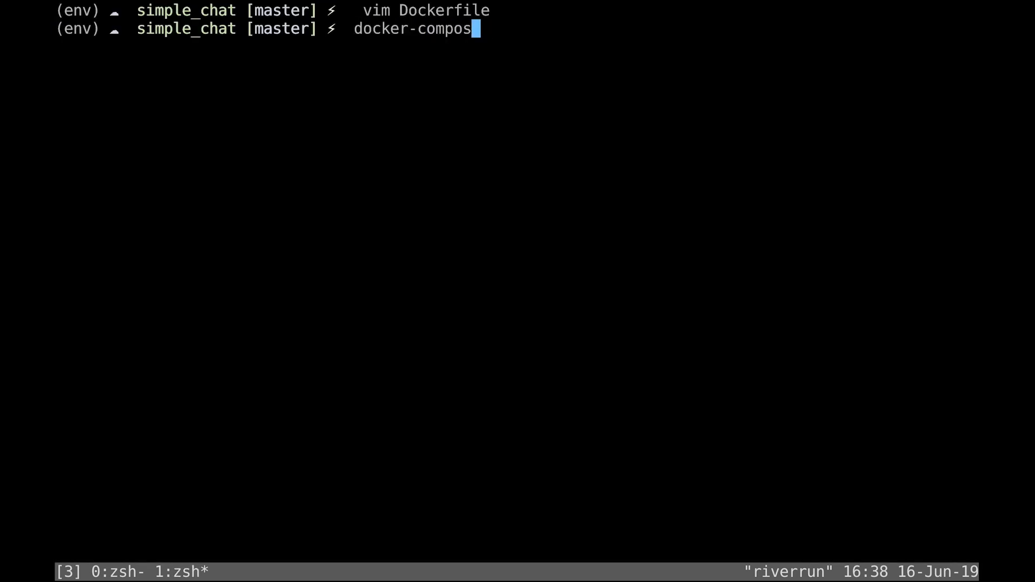
{"action": "type", "text": "e up"}
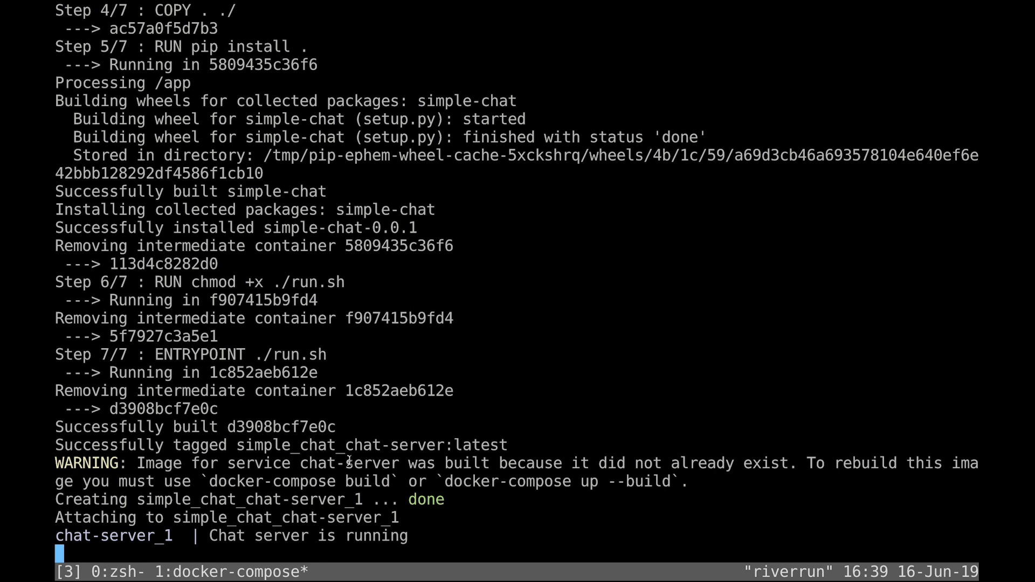
{"action": "mouse_move", "coordinate": [584, 237]}
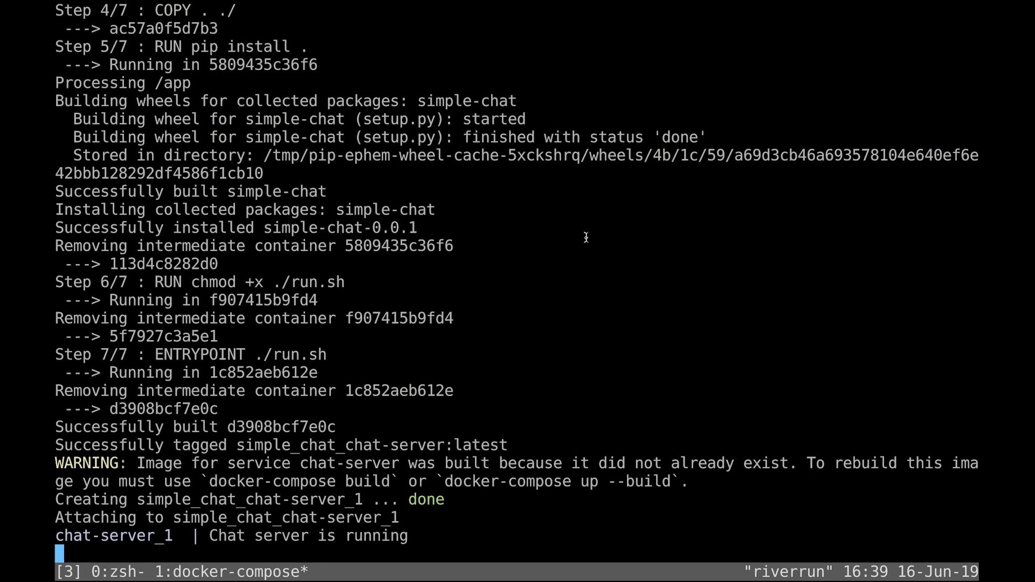
{"action": "mouse_move", "coordinate": [397, 360]}
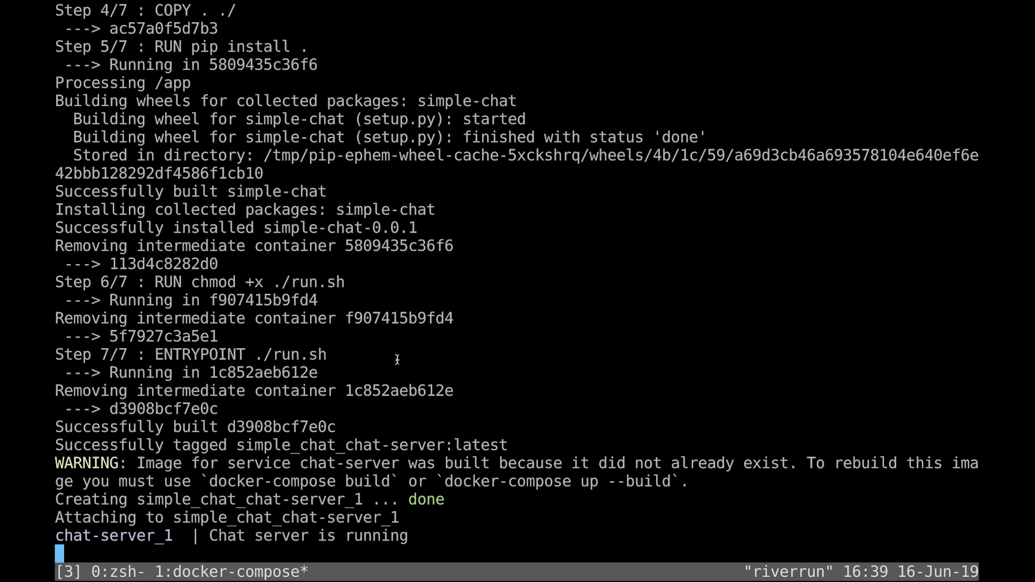
{"action": "mouse_move", "coordinate": [431, 330]}
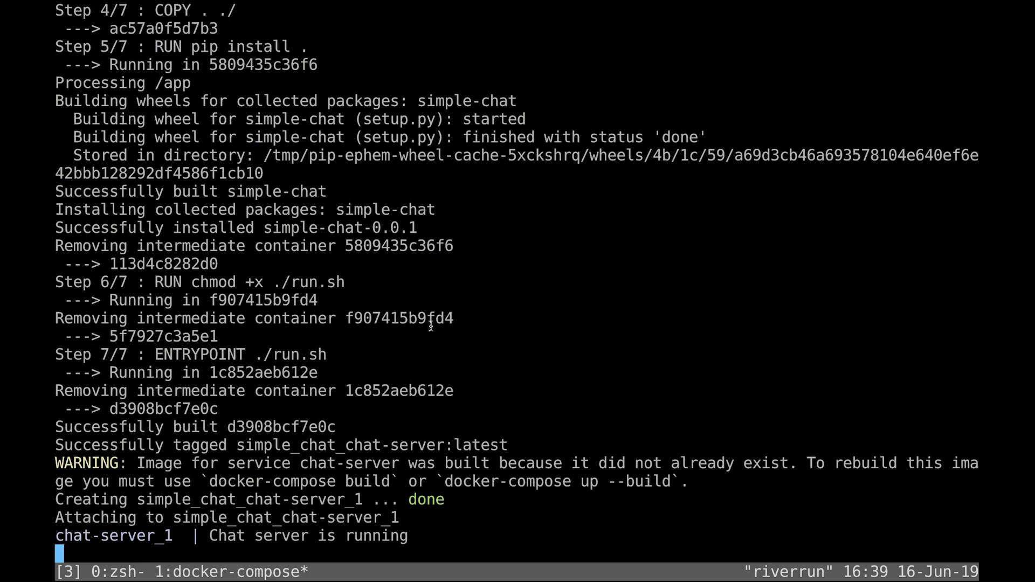
{"action": "mouse_move", "coordinate": [472, 416]}
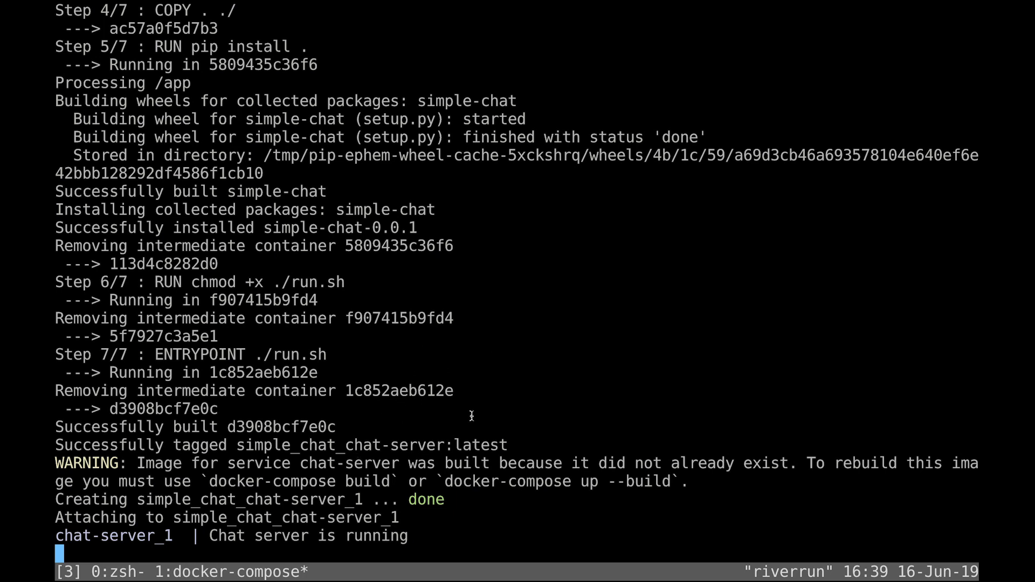
{"action": "mouse_move", "coordinate": [294, 498]}
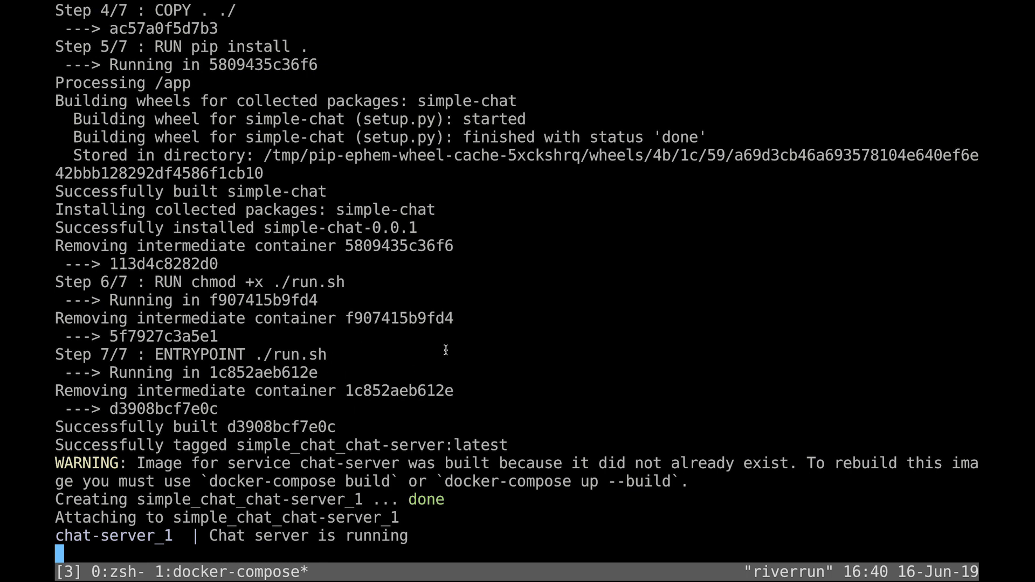
{"action": "mouse_move", "coordinate": [423, 392]}
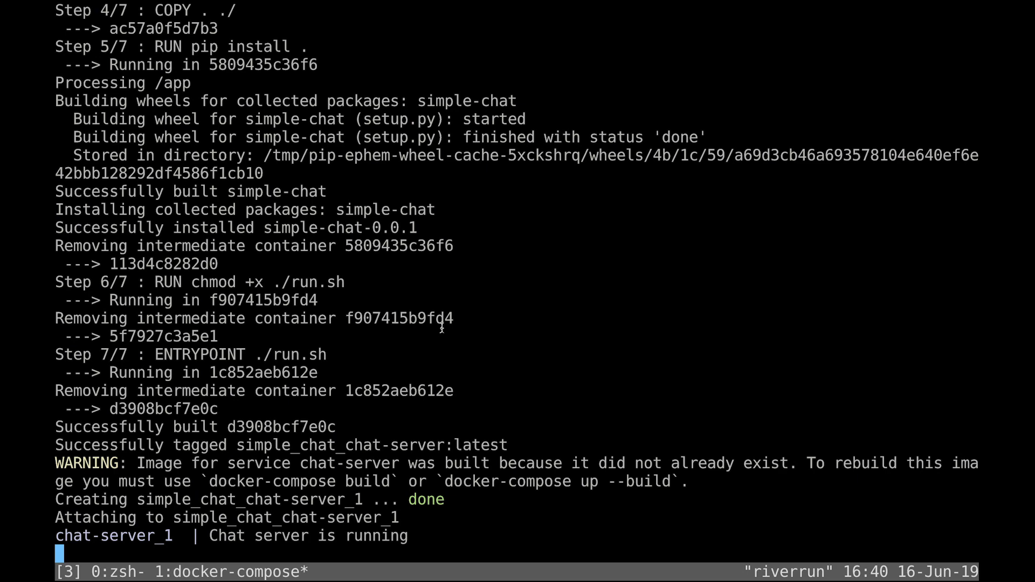
Stop the running chat server and remove container and network with docker-compose down -v.
{"action": "key", "text": "ctrl+c"}
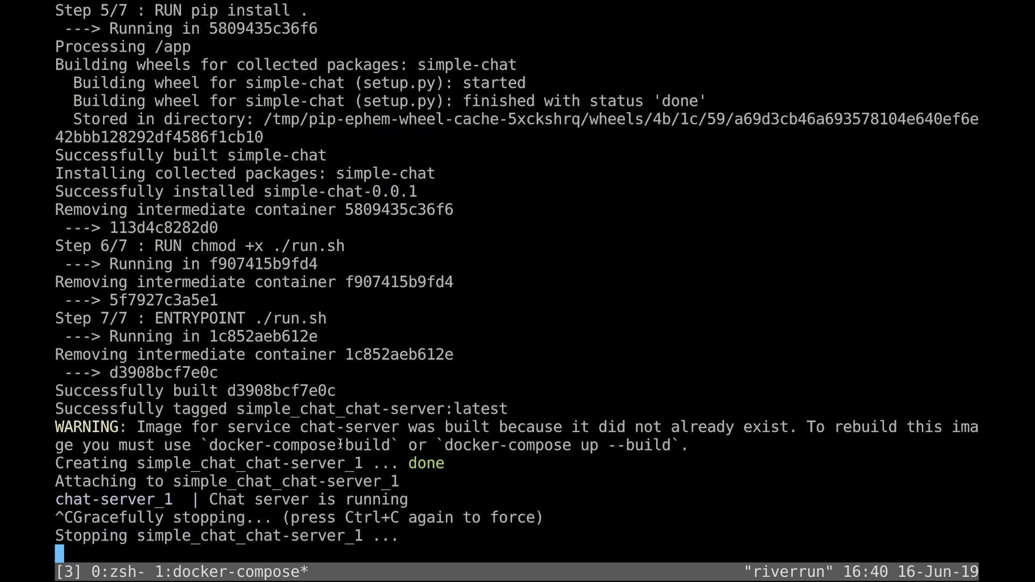
{"action": "key", "text": "ctrl+c"}
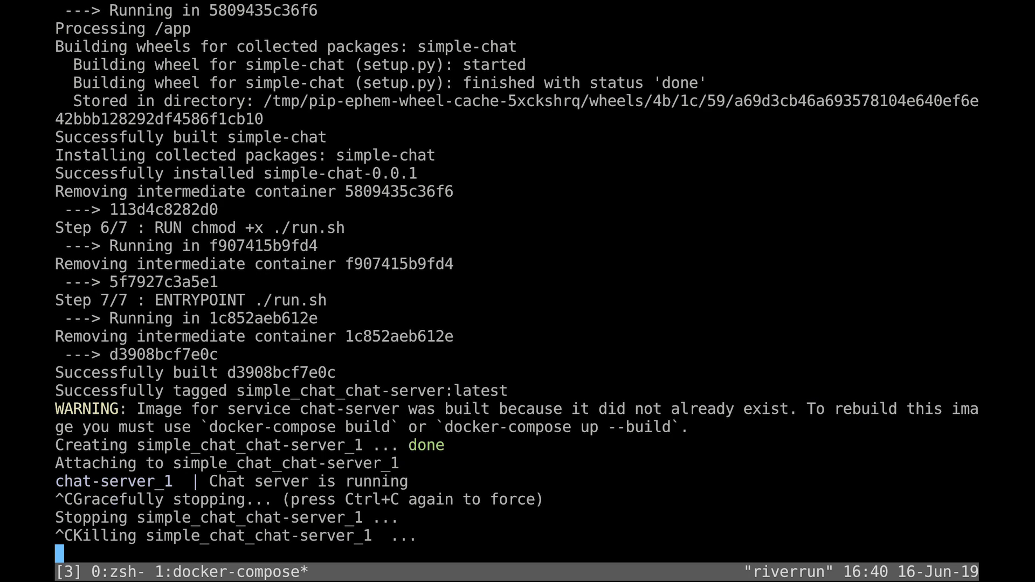
{"action": "type", "text": "docke"}
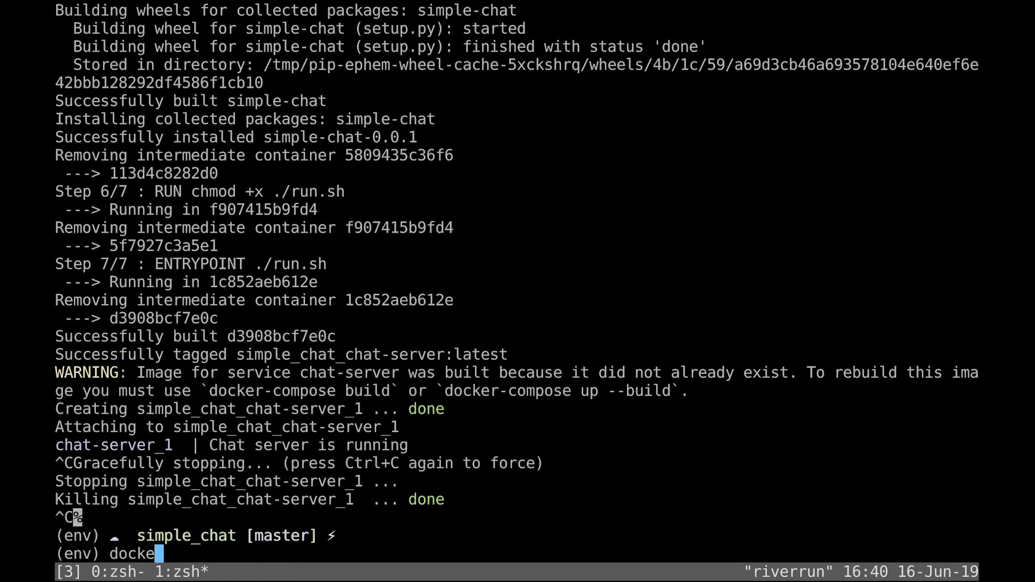
{"action": "type", "text": "r-compose down -v"}
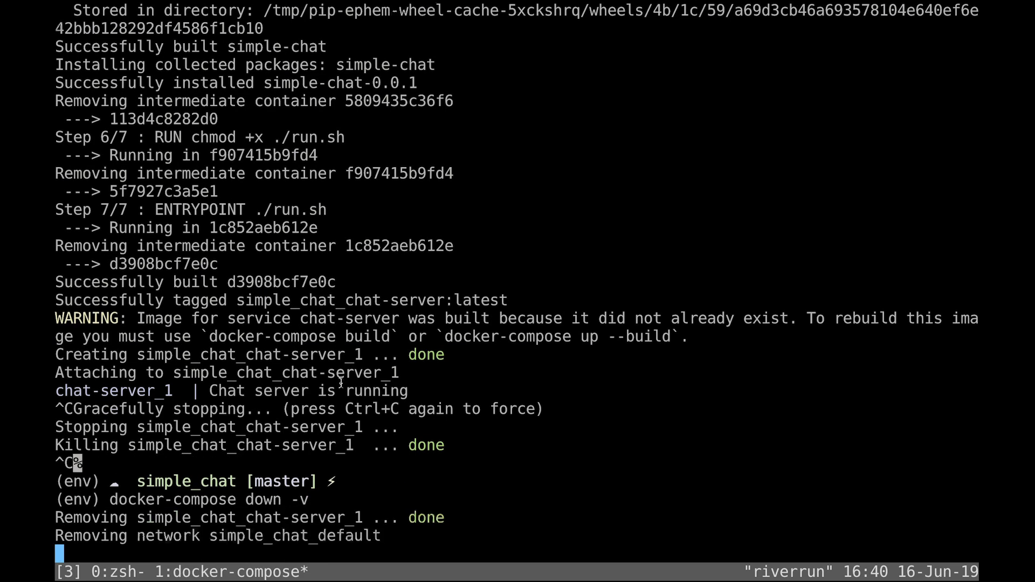
Clear the terminal and start launching vim again.
{"action": "type", "text": "clear"}
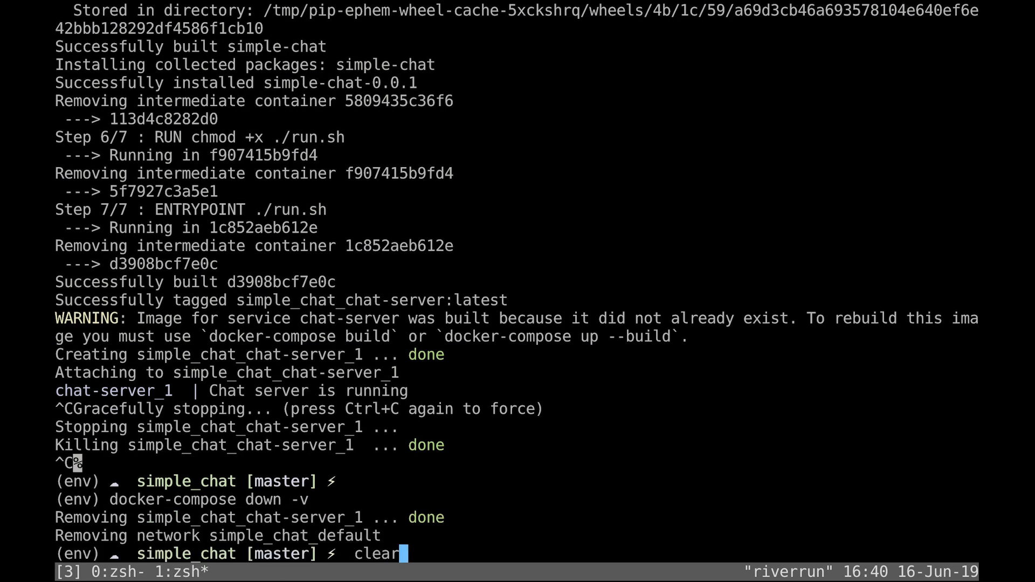
{"action": "key", "text": "Enter"}
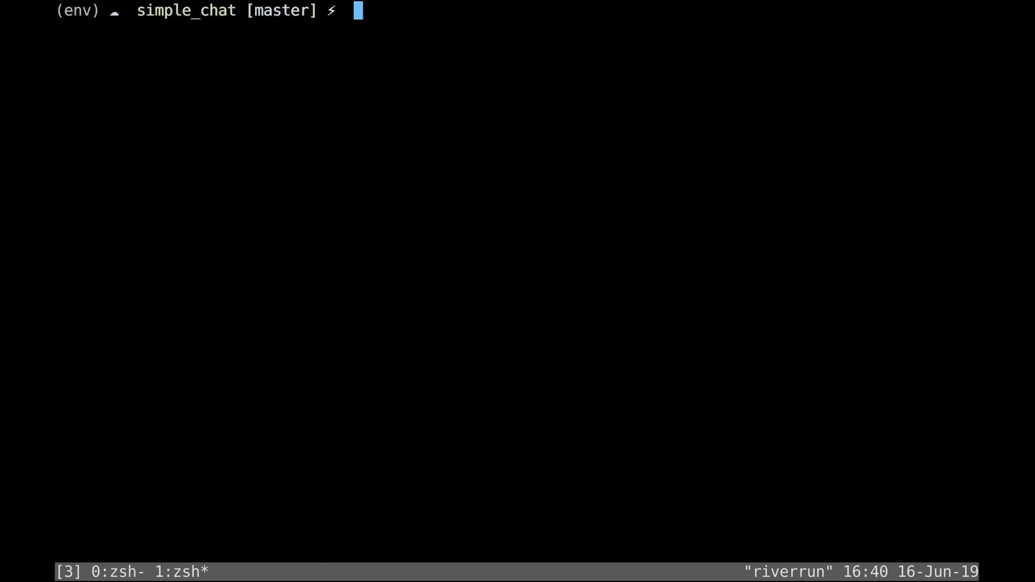
{"action": "type", "text": "vim"}
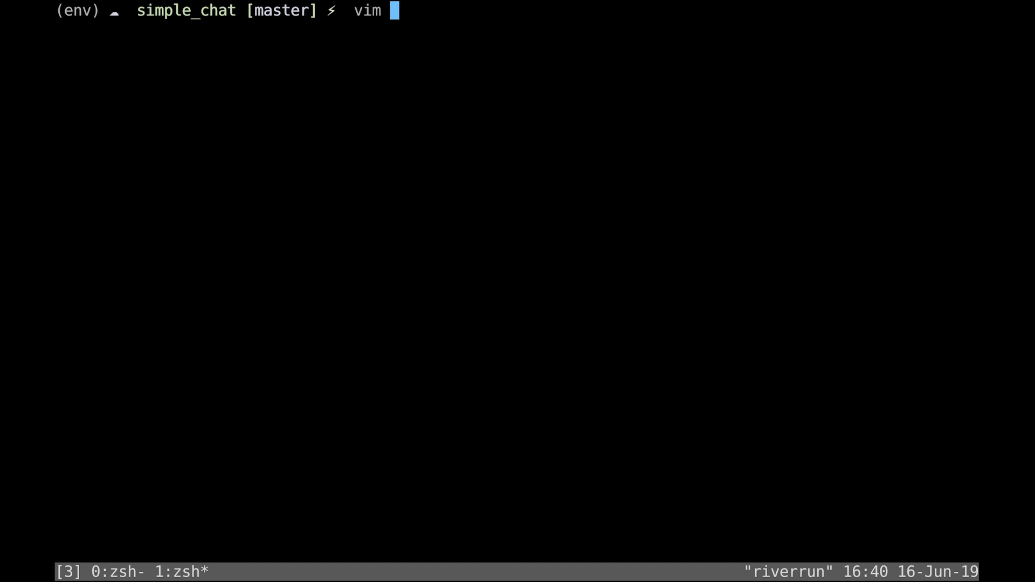
Add ports: "4443:4443" to chat-server in docker-compose.yml and rewrite SERVER_HOST to 0.0.0.0.
{"action": "type", "text": "docker-compose.yml"}
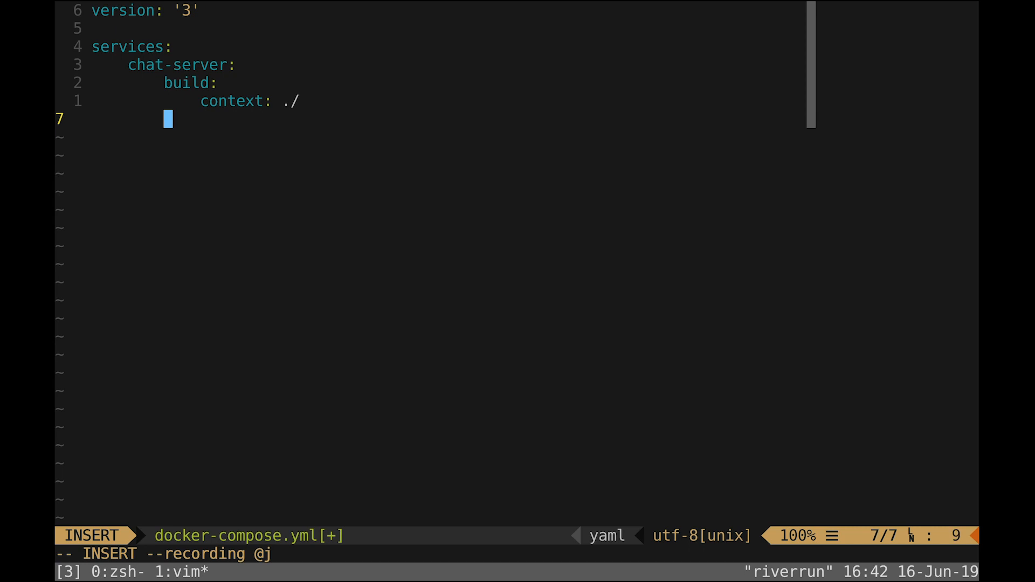
{"action": "type", "text": "ports:"}
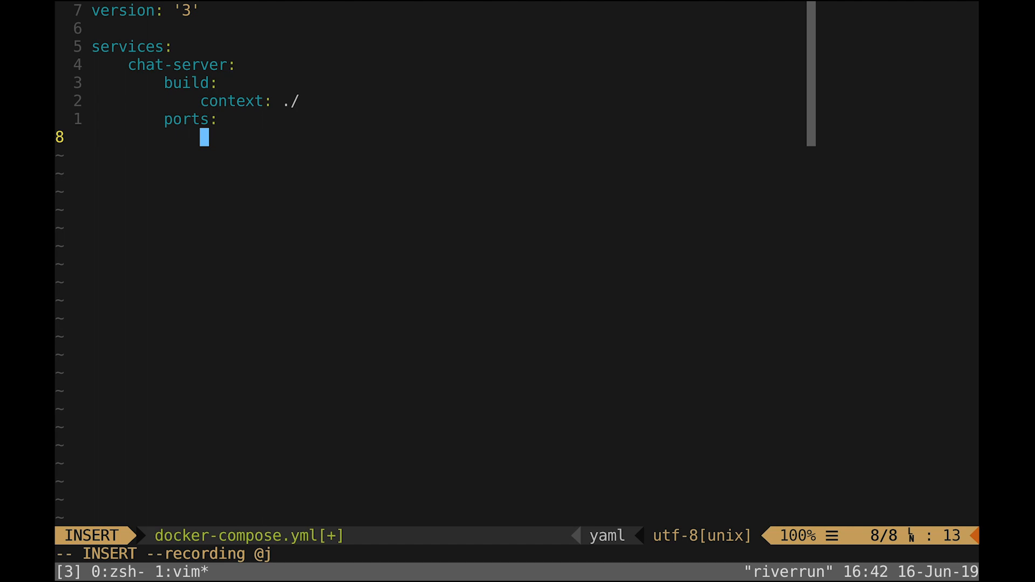
{"action": "type", "text": "\"4443:4443\""}
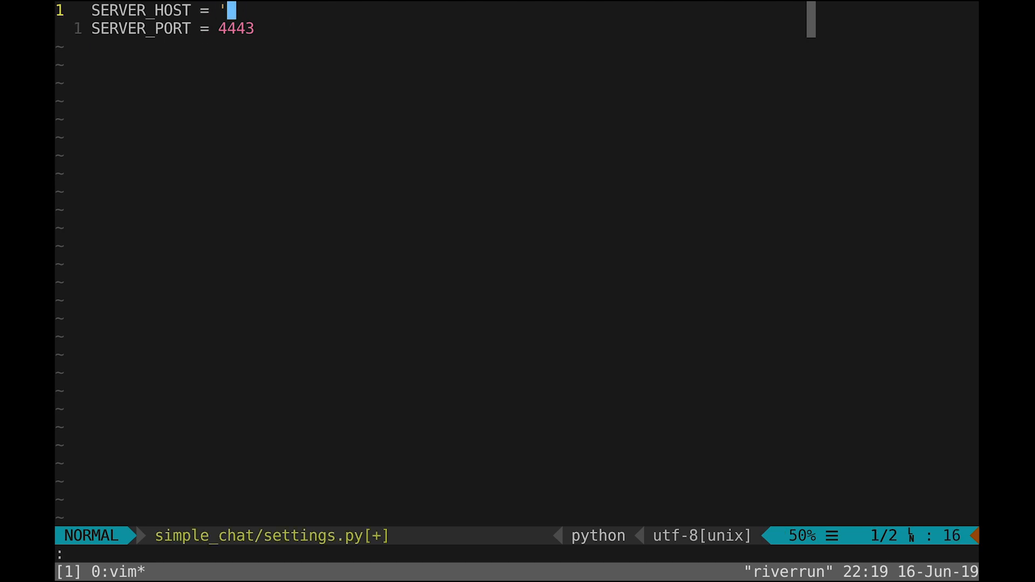
{"action": "type", "text": "0."}
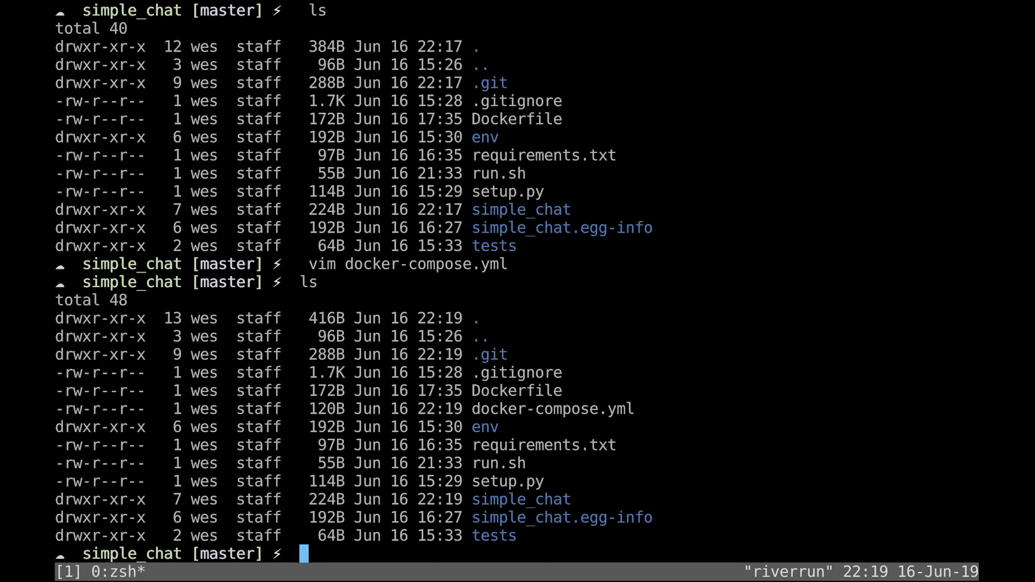
Run docker-compose build, fixing the invalid ports entry in vi so the image builds.
{"action": "type", "text": "docker-compose build"}
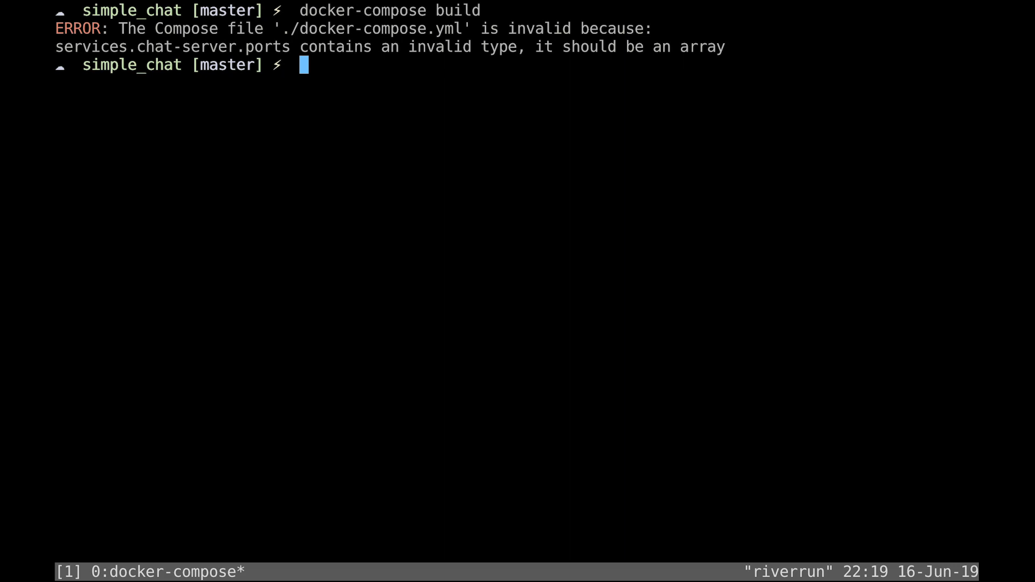
{"action": "type", "text": "vi"}
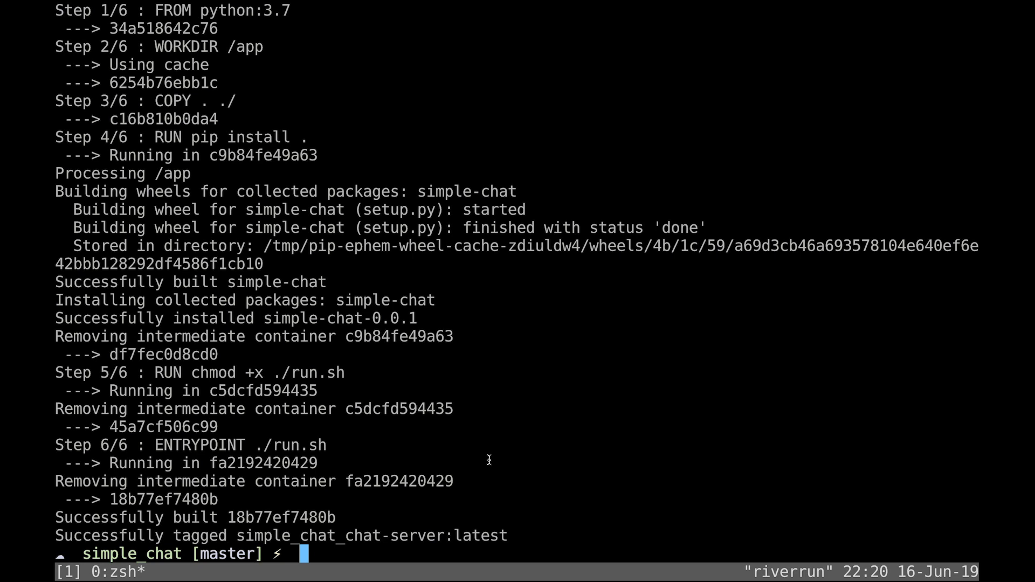
Run docker-compose up so the chat-server container listens on 0.0.0.0 port 4443.
{"action": "type", "text": "docoker"}
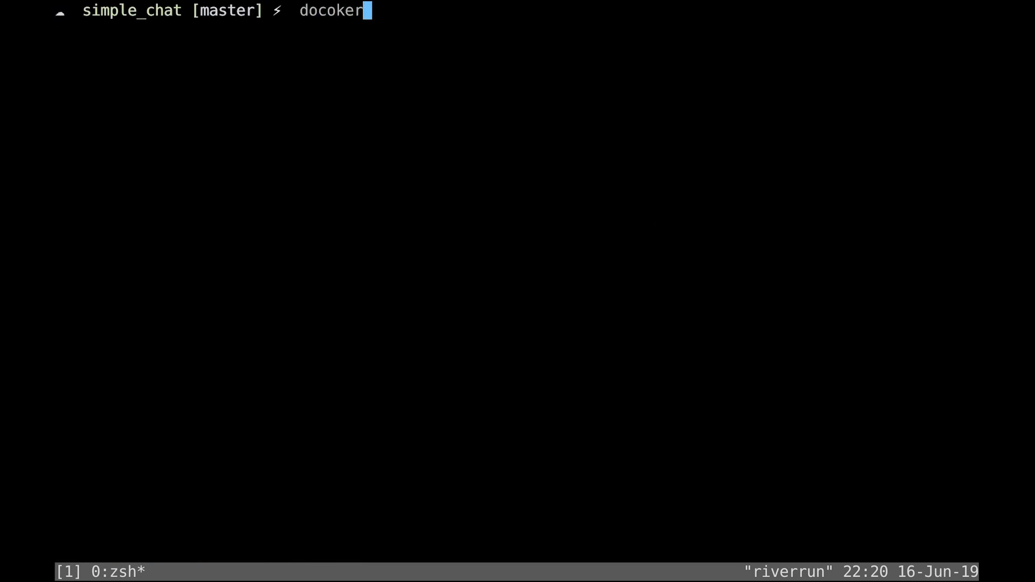
{"action": "type", "text": "docker-compose up"}
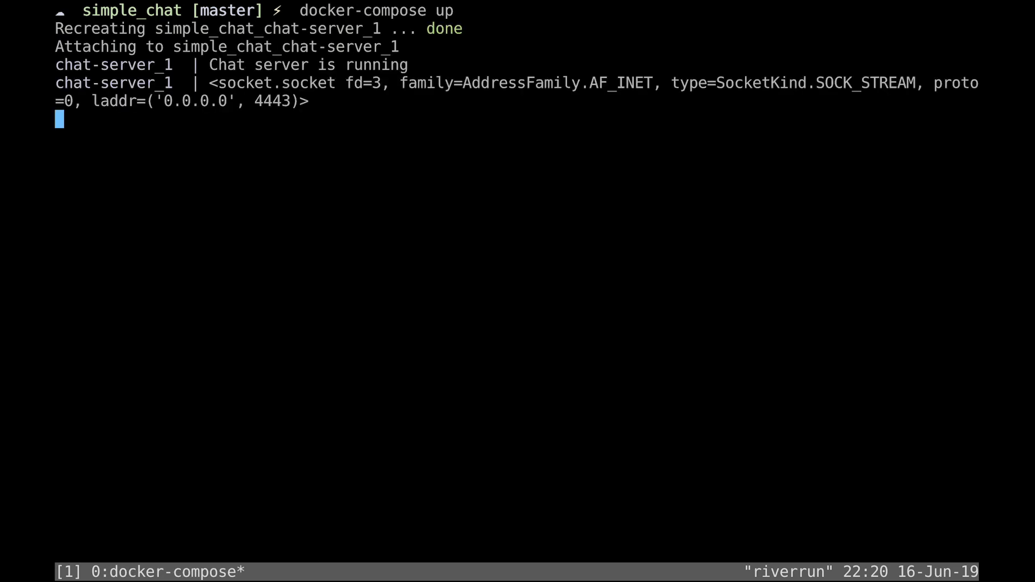
{"action": "mouse_move", "coordinate": [314, 357]}
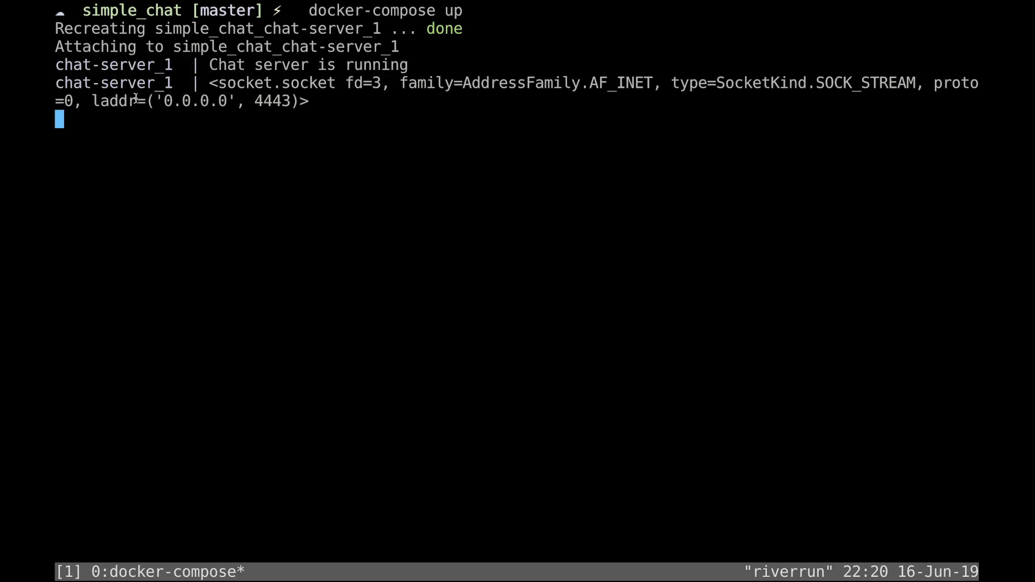
{"action": "mouse_move", "coordinate": [75, 58]}
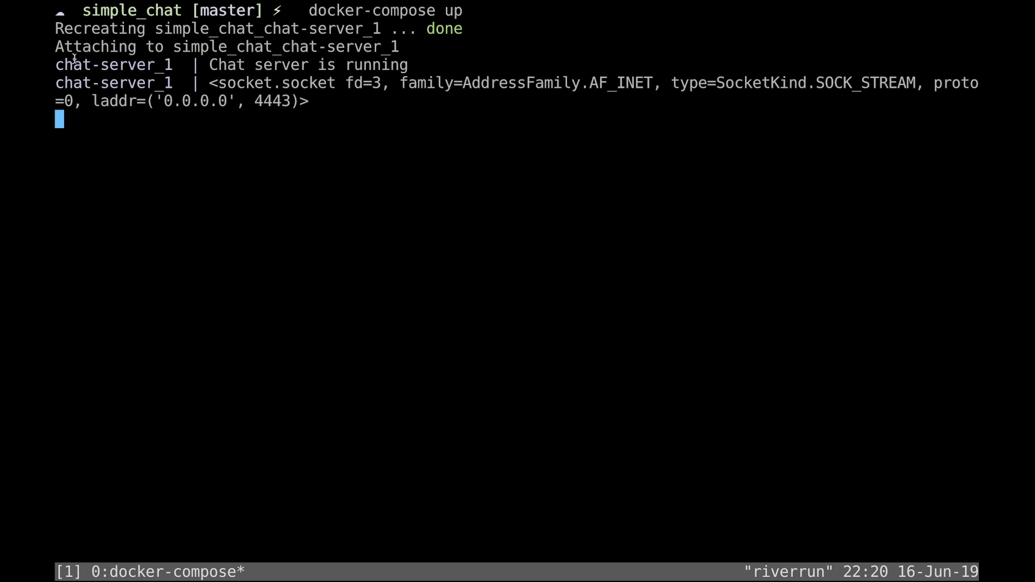
{"action": "double_click", "coordinate": [113, 64]}
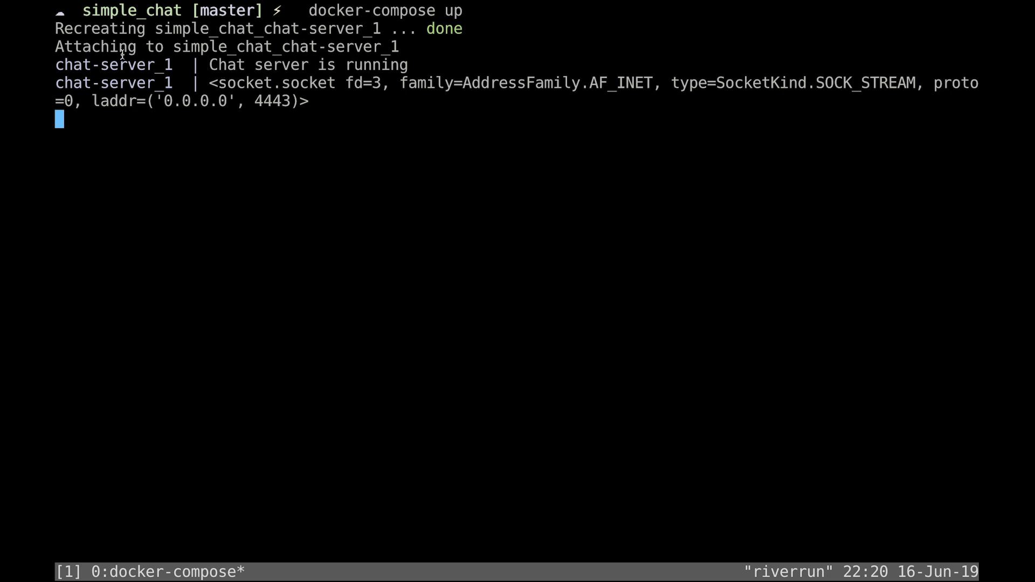
{"action": "mouse_move", "coordinate": [121, 69]}
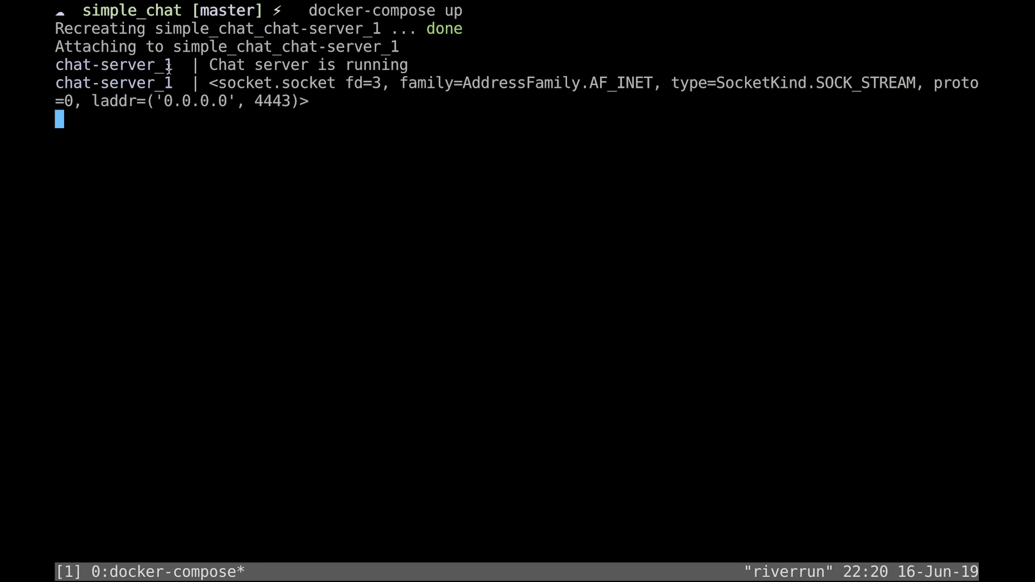
{"action": "mouse_move", "coordinate": [252, 133]}
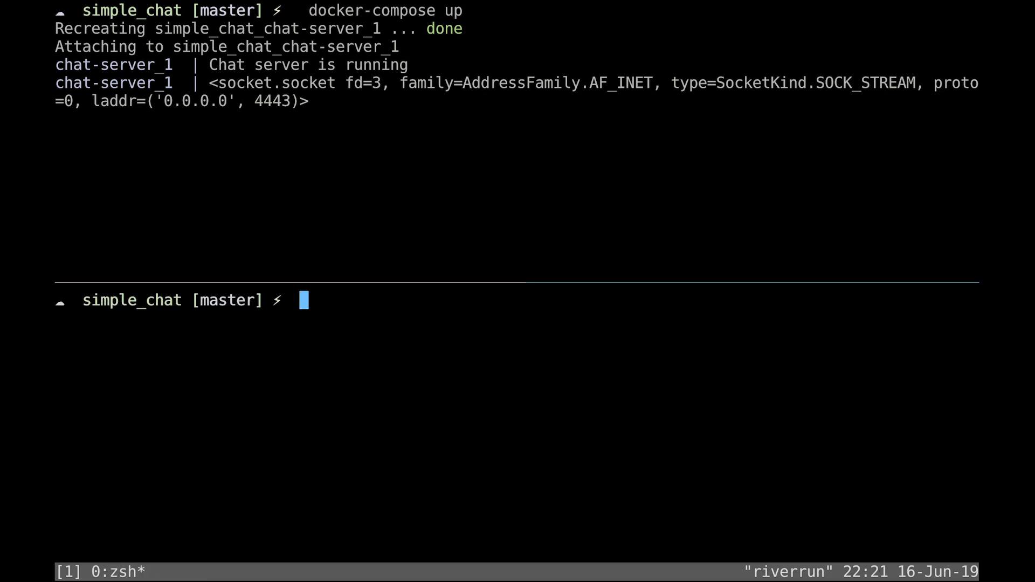
Activate env in a second pane, run client.py and send 'hello from client!' to the server.
{"action": "type", "text": "source env/bin/activate"}
{"action": "type", "text": "python client.p"}
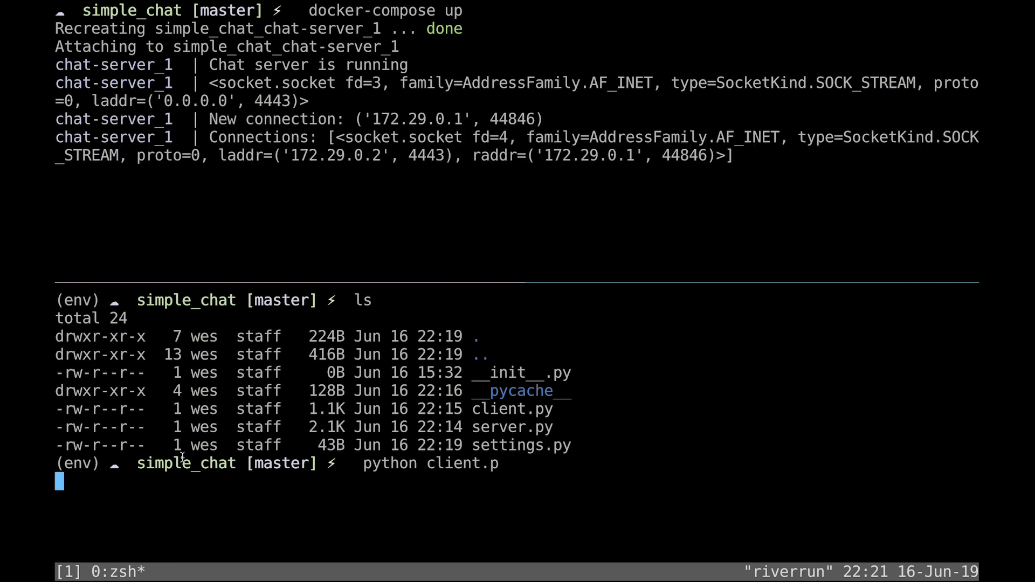
{"action": "mouse_move", "coordinate": [159, 404]}
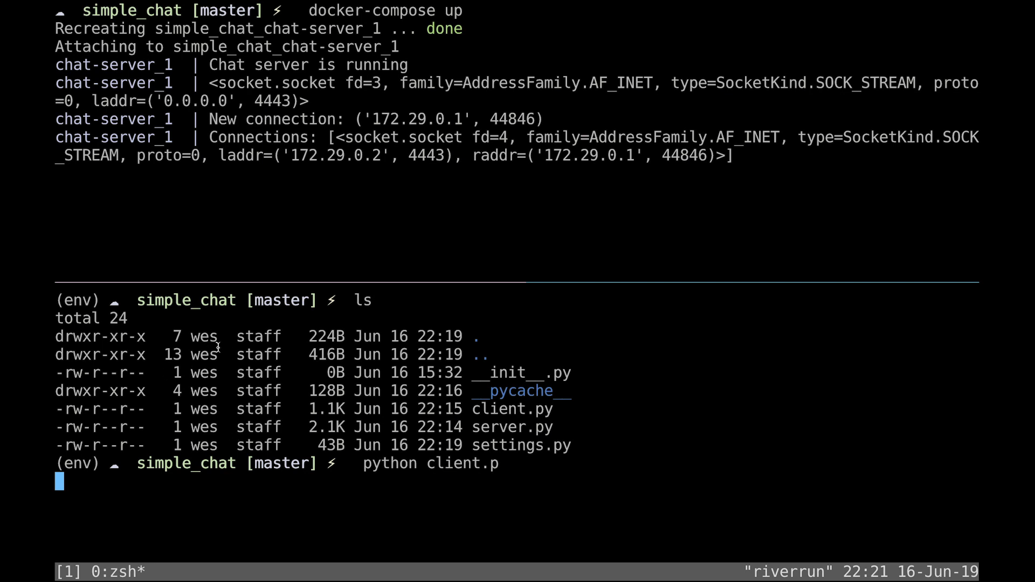
{"action": "mouse_move", "coordinate": [192, 118]}
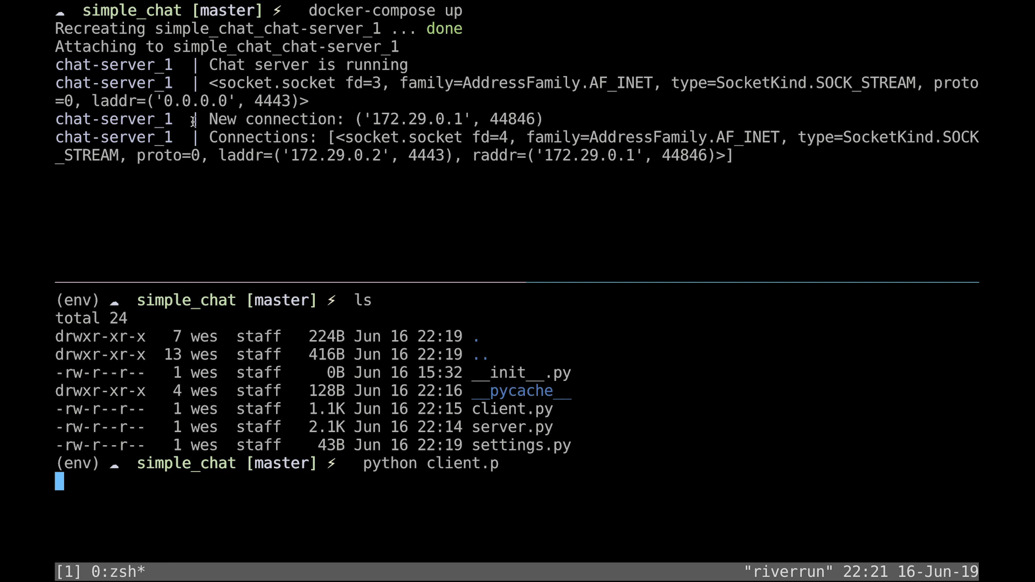
{"action": "mouse_move", "coordinate": [112, 118]}
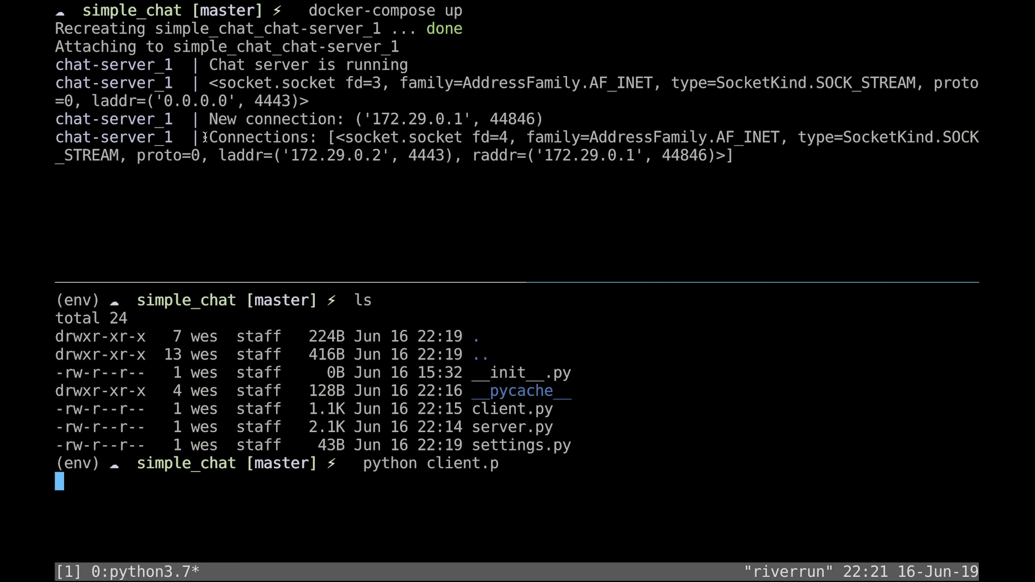
{"action": "mouse_move", "coordinate": [172, 510]}
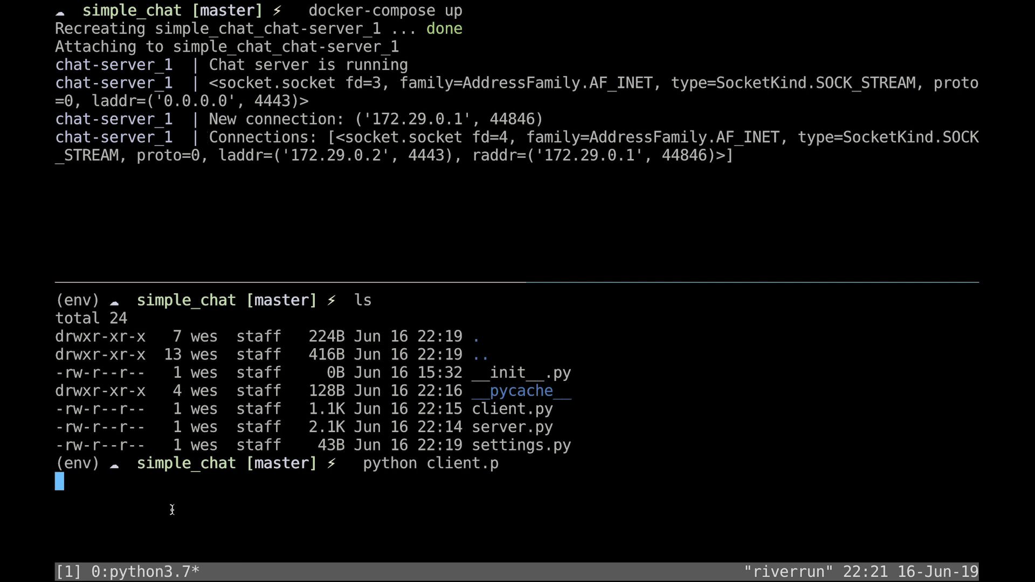
{"action": "type", "text": "hello from client!"}
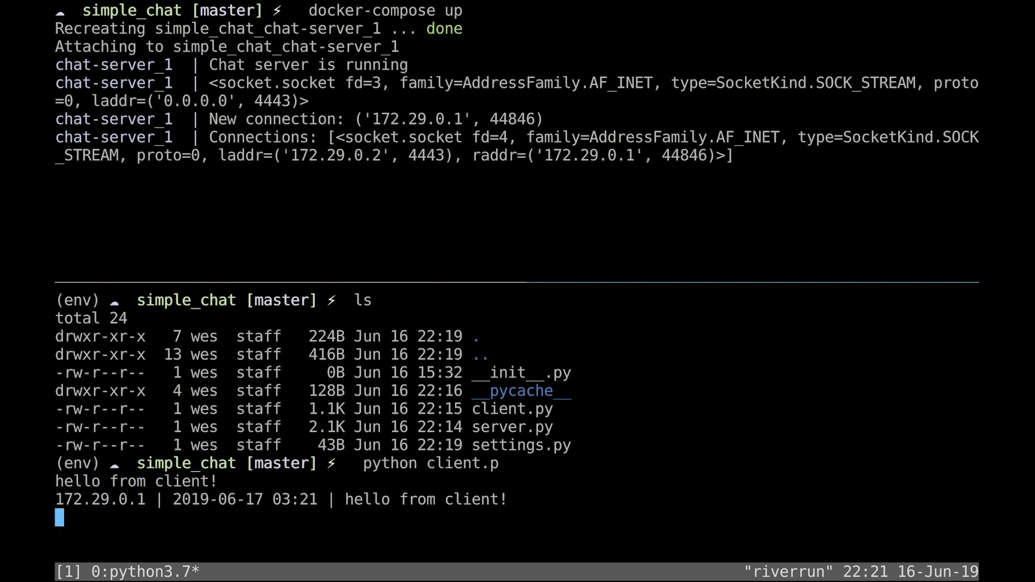
{"action": "mouse_move", "coordinate": [225, 166]}
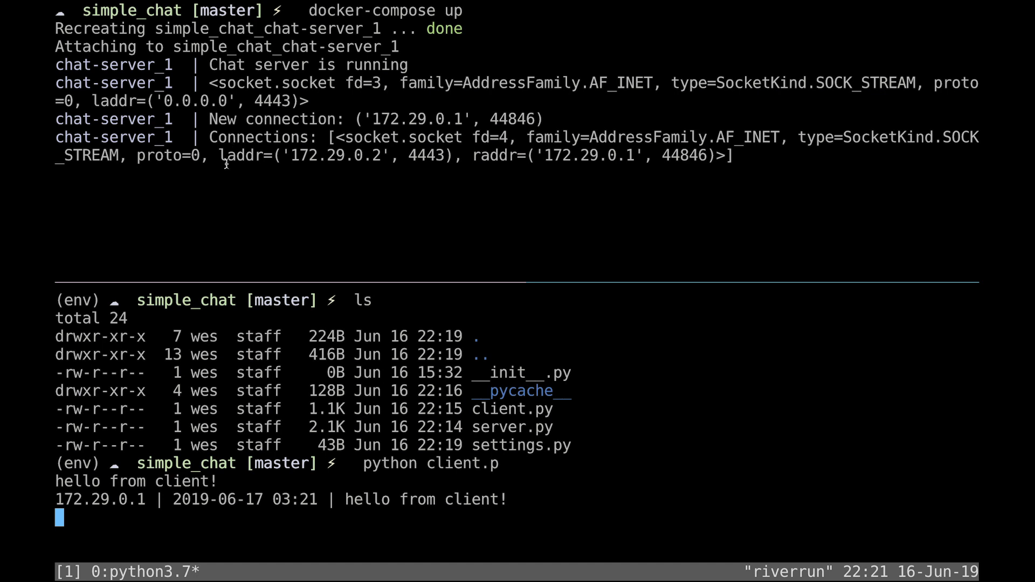
{"action": "mouse_move", "coordinate": [290, 171]}
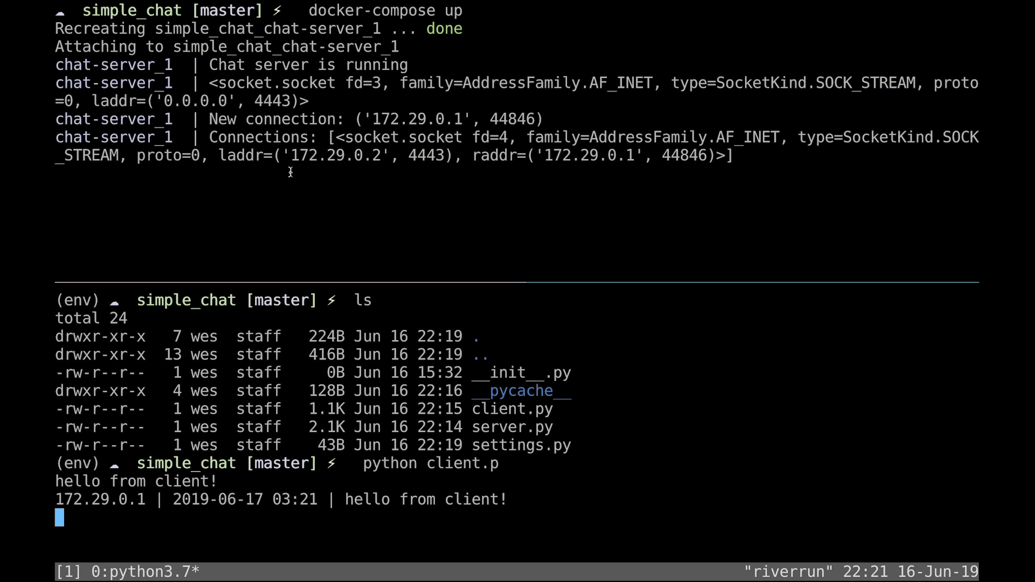
{"action": "mouse_move", "coordinate": [209, 451]}
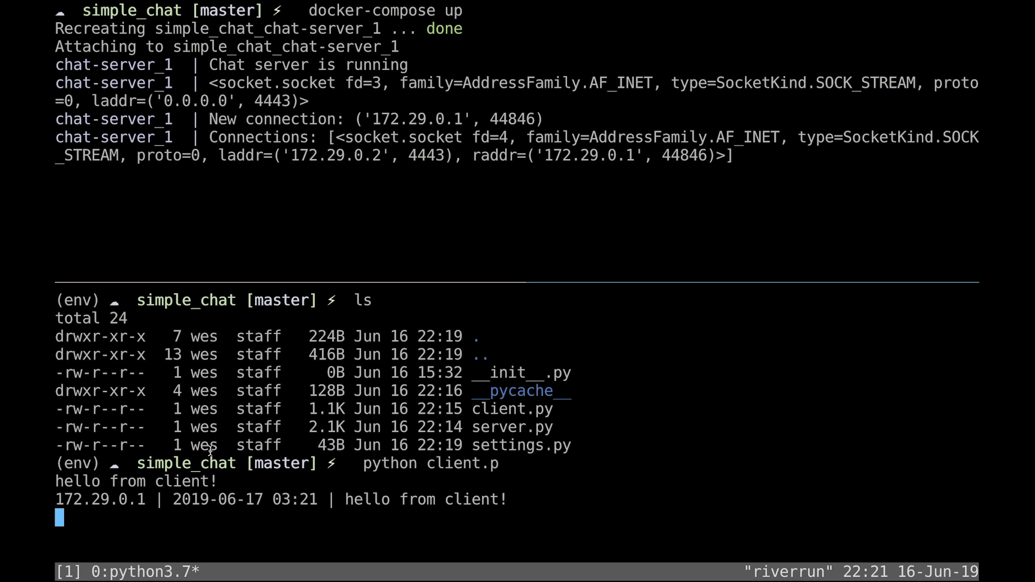